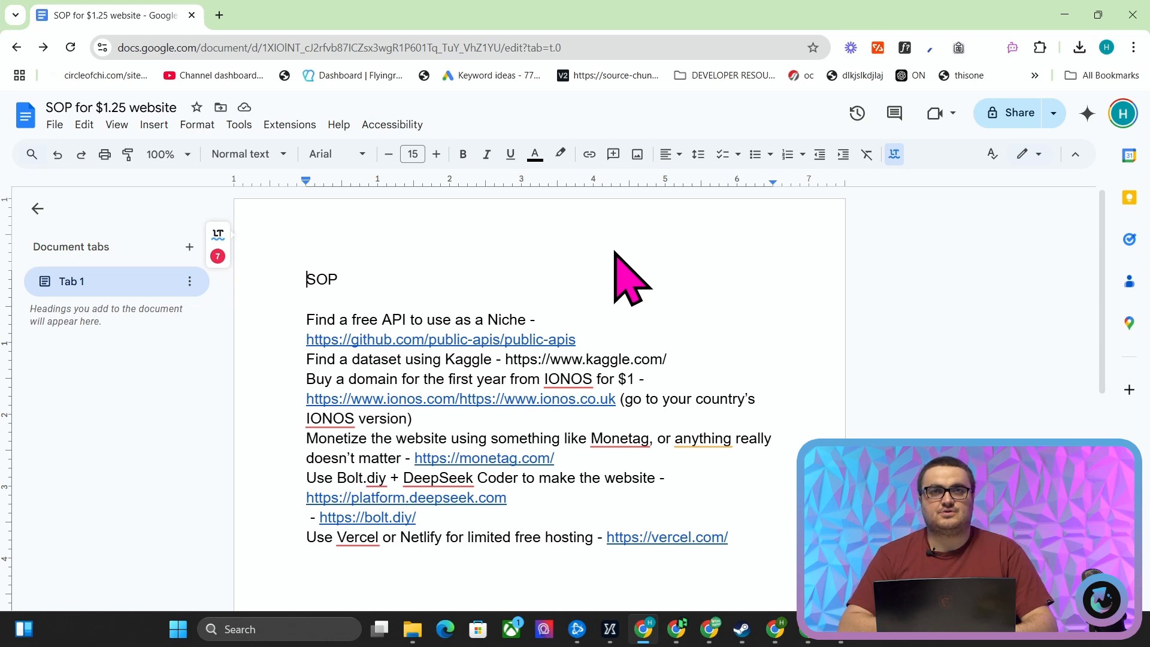
mouse_move(645, 275)
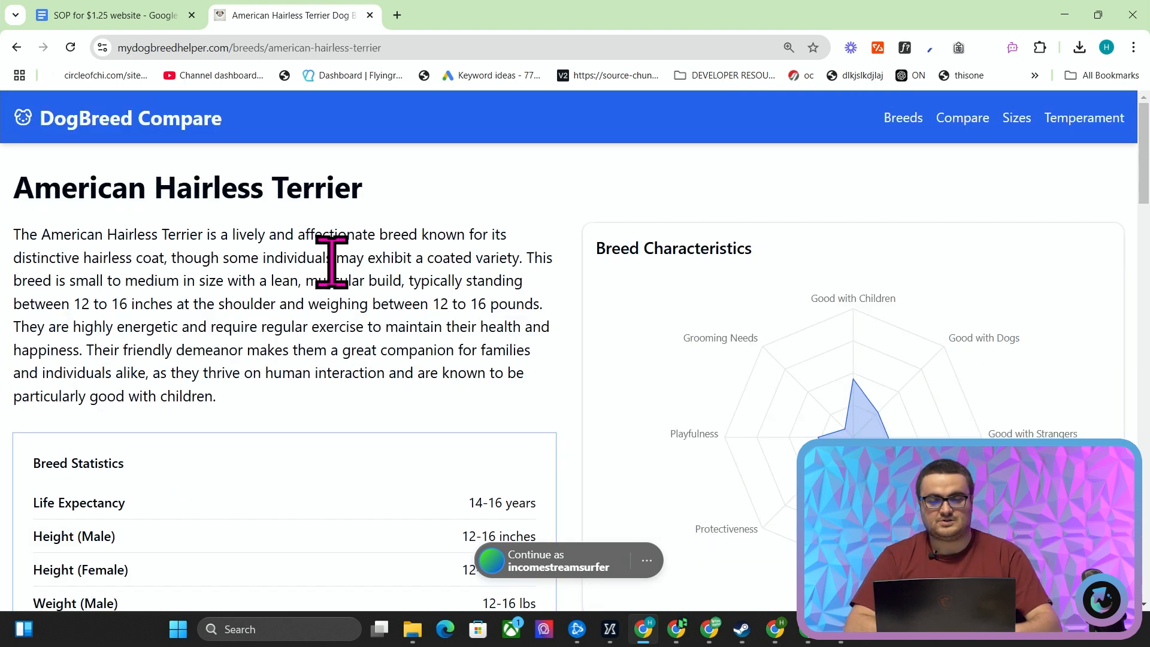
Review the American Hairless Terrier page's sections, then return to the SOP document.
scroll("down", 3)
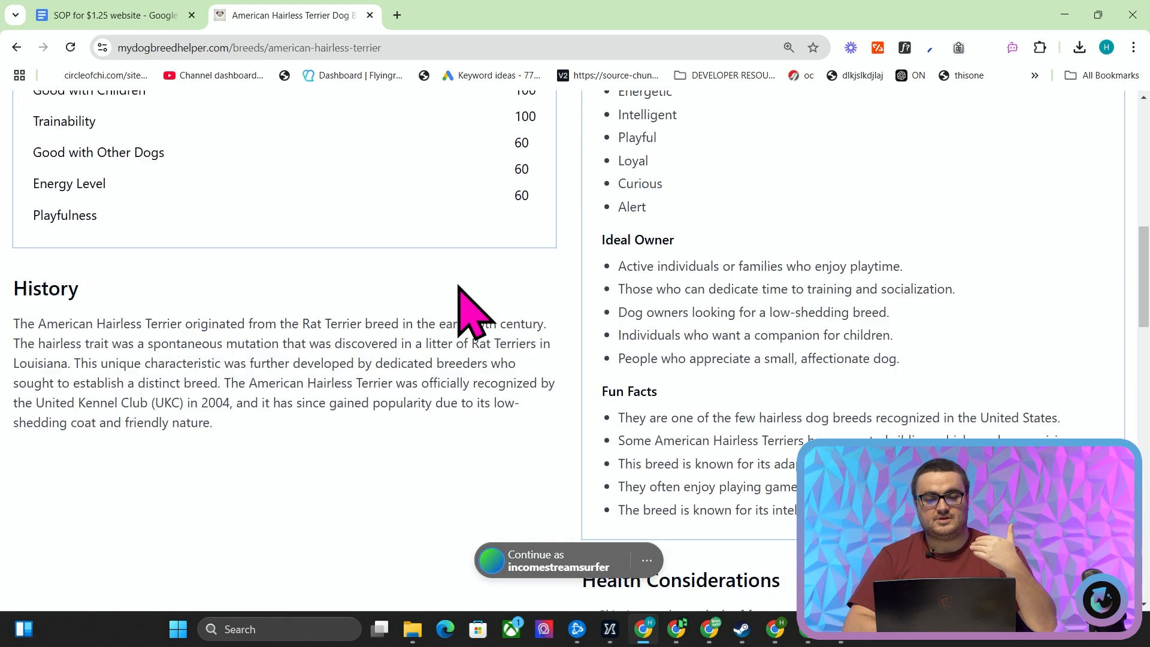
scroll("down", 3)
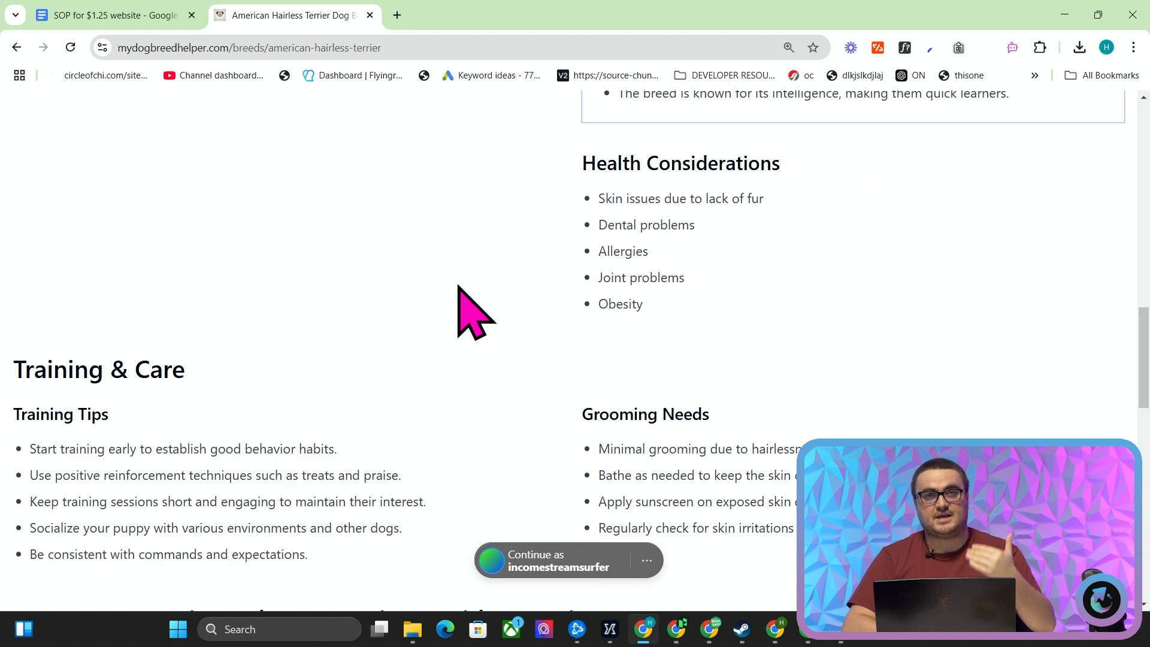
left_click(110, 15)
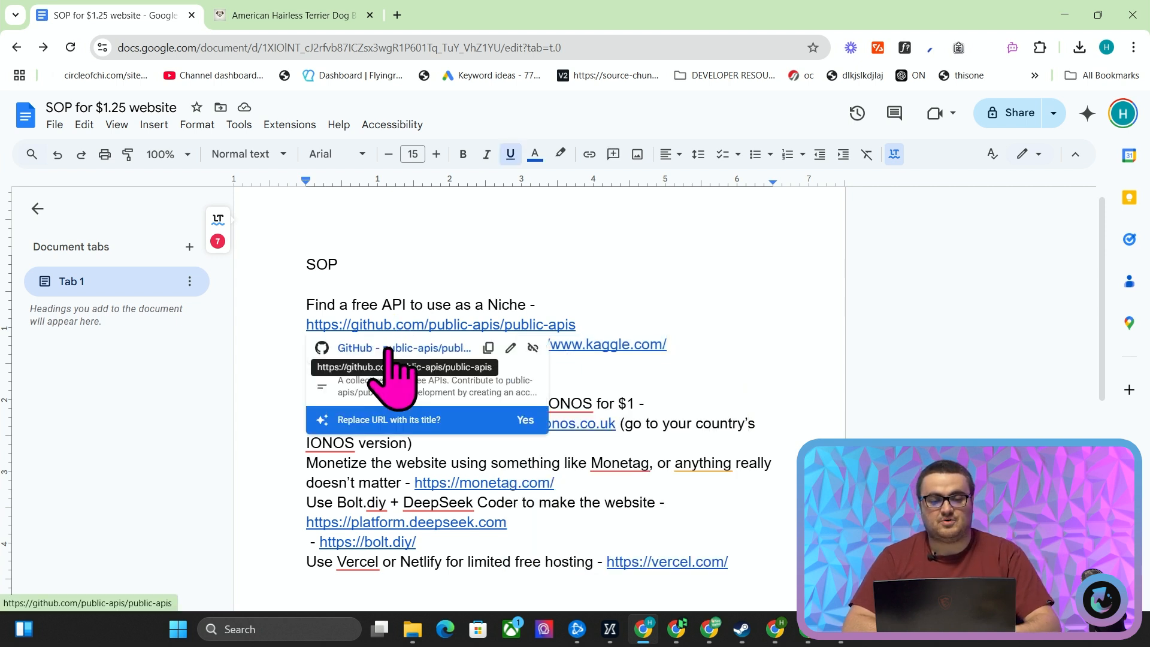
Follow the SOP's public-apis link and skim the GitHub README of free APIs.
left_click(440, 325)
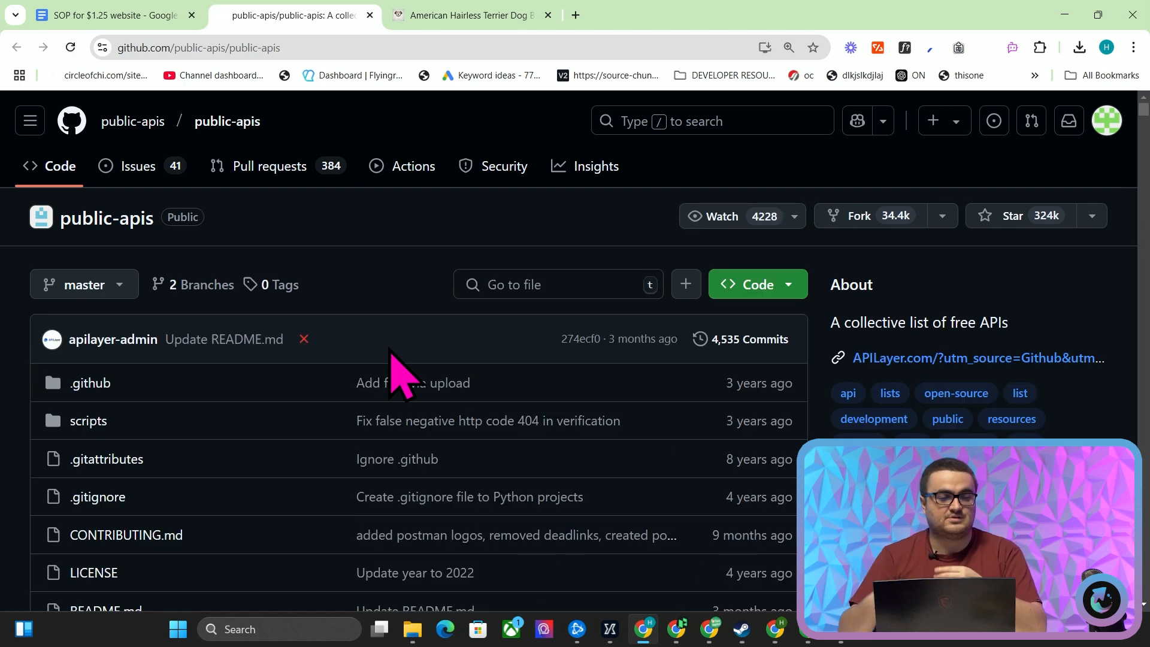
scroll("down", 3)
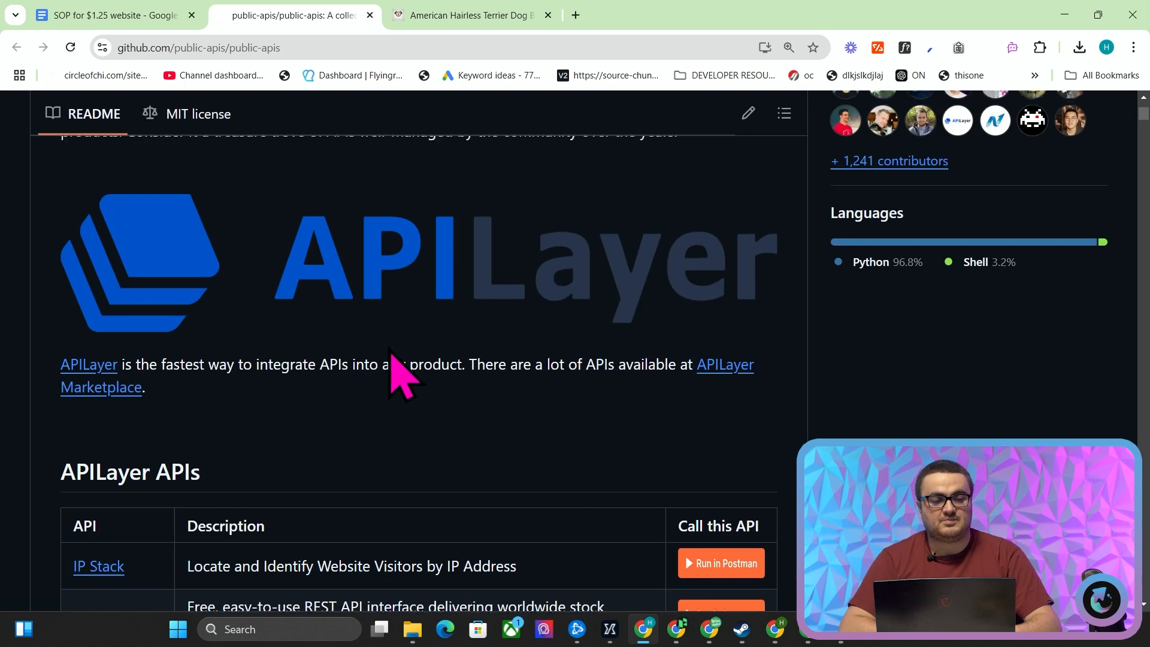
scroll("up", 3)
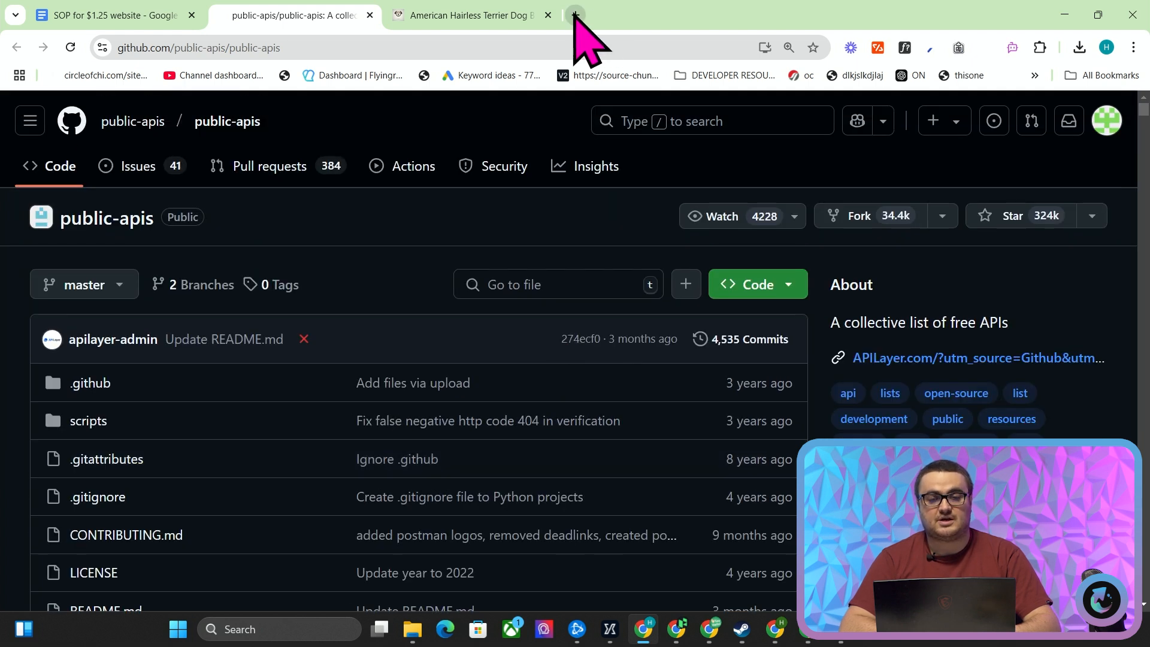
Visit crypto-pricing-index.com in a new tab and dismiss its fake virus-warning pop-up.
left_click(574, 14)
type("crypto-pricing-index.com")
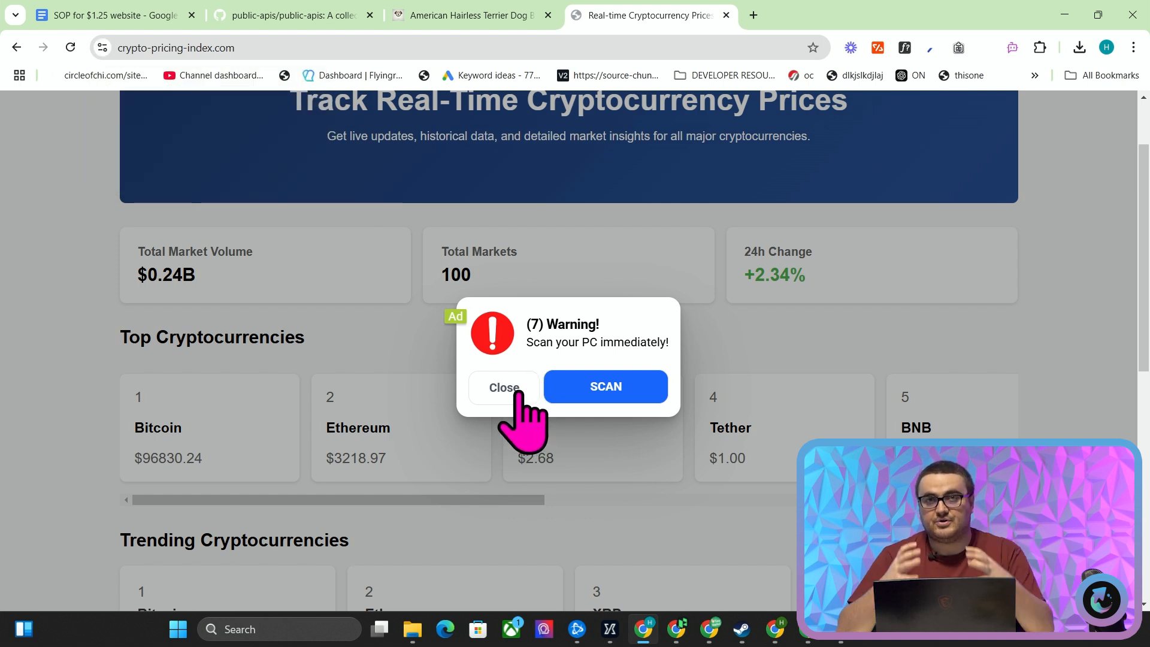
left_click(504, 387)
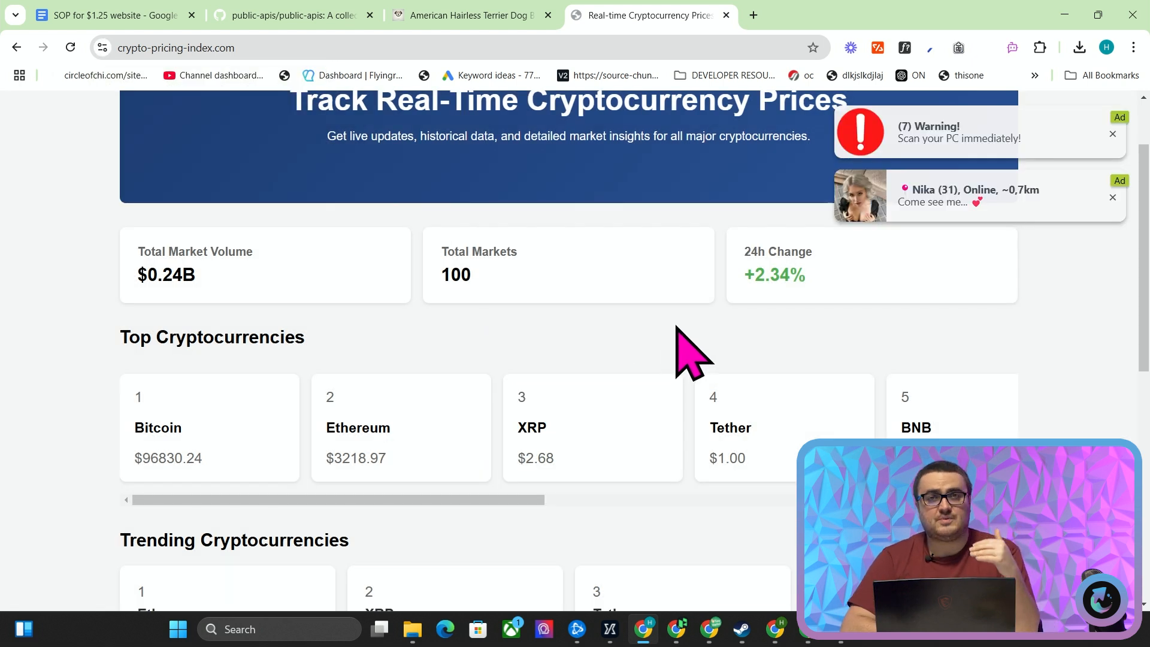
scroll("up", 3)
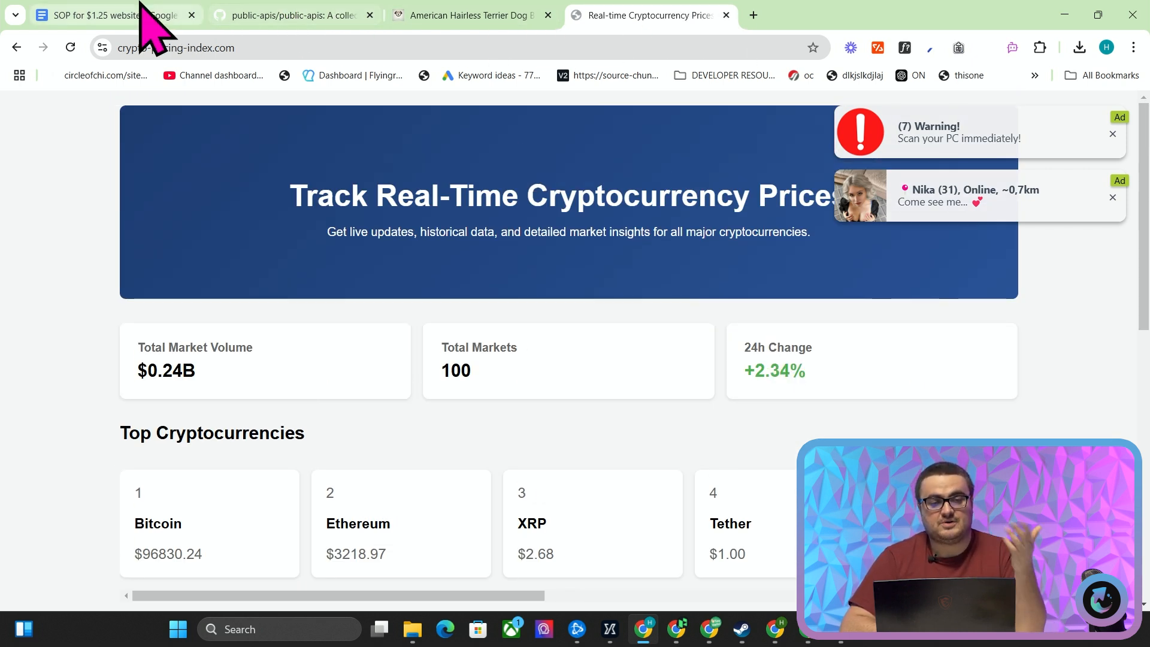
Return to the SOP document to discuss the Kaggle dataset and IONOS domain steps.
left_click(110, 14)
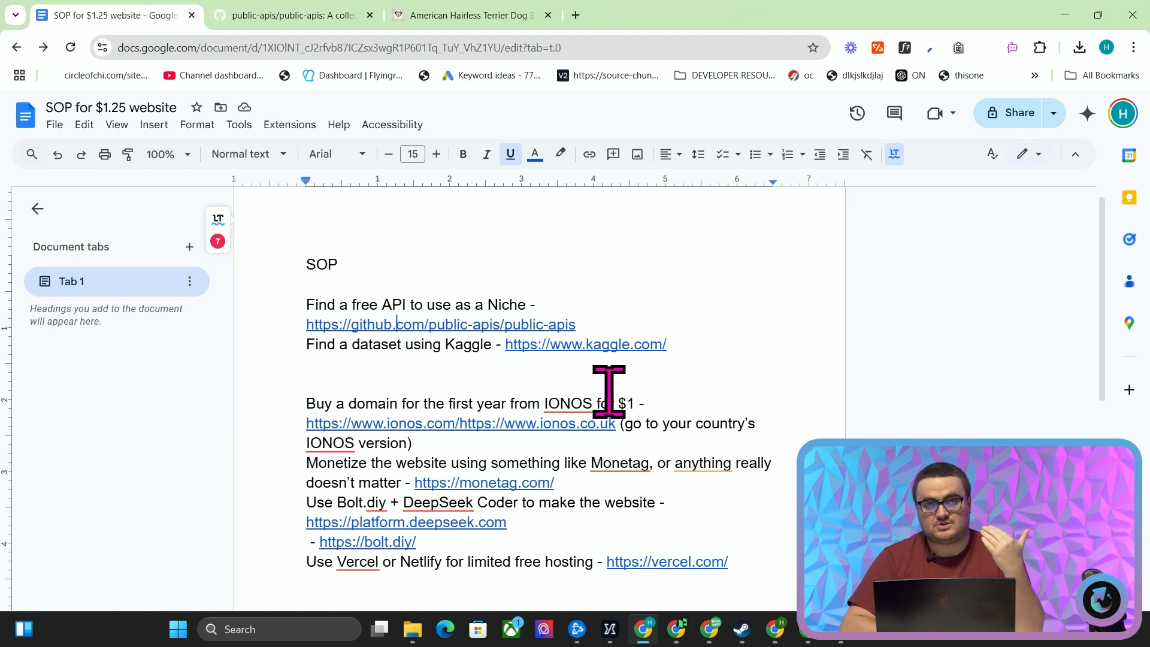
mouse_move(598, 397)
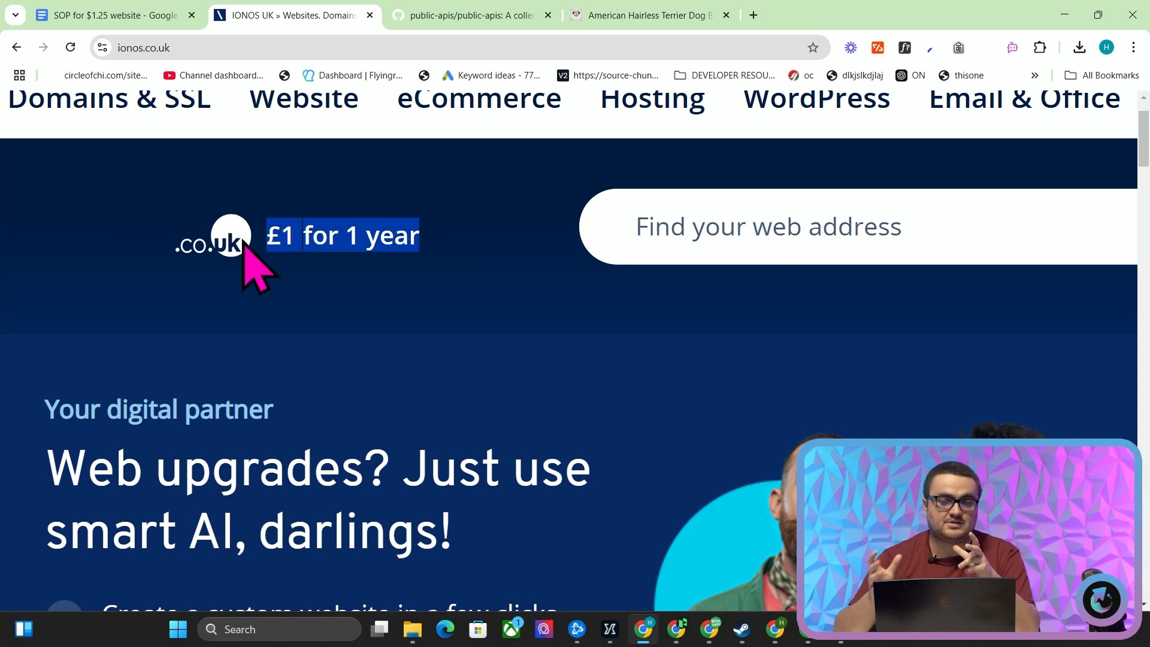
Check availability of dogbreedhelper.com on IONOS.
scroll("down", 3)
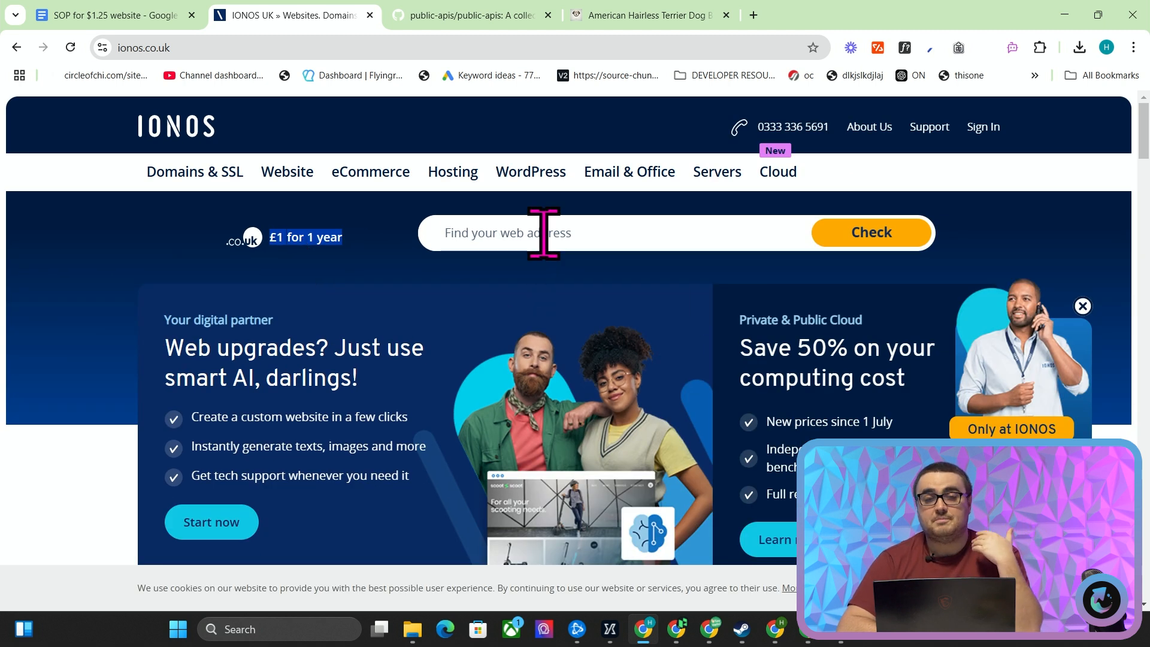
left_click(871, 233)
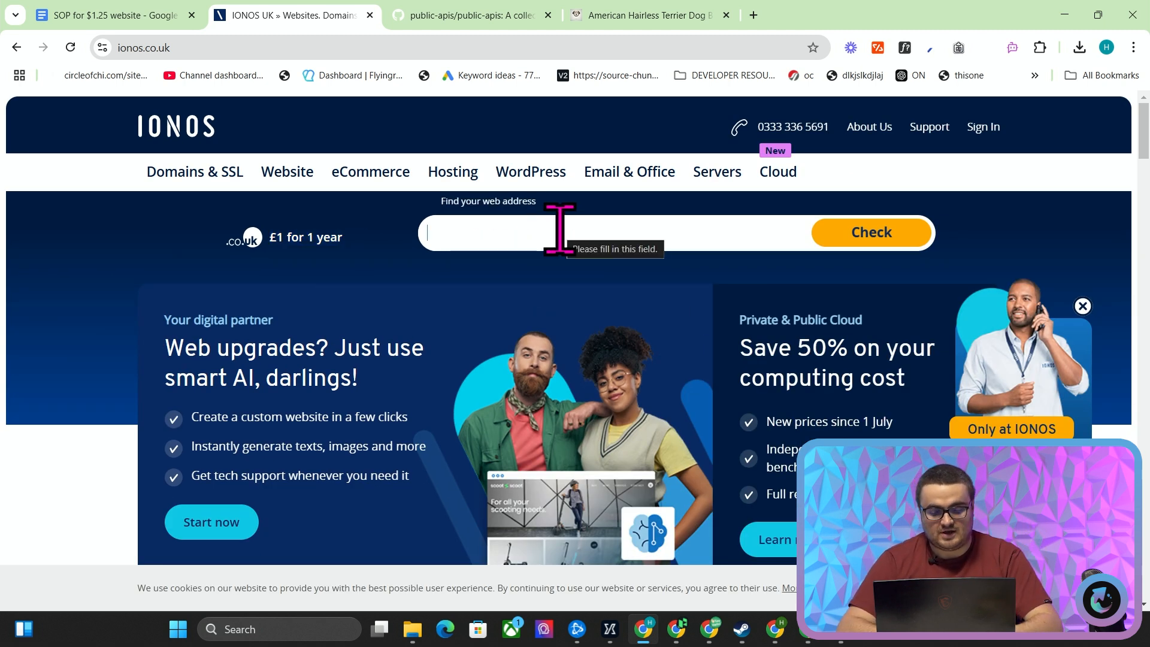
type("dogbreedhelper.com")
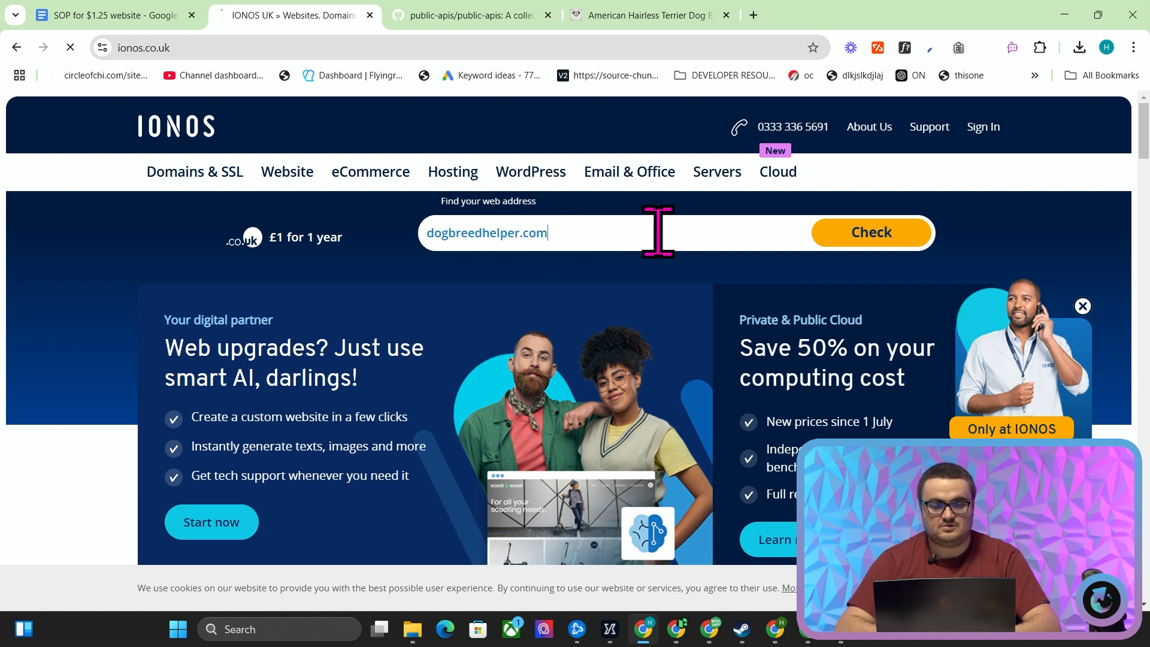
left_click(869, 232)
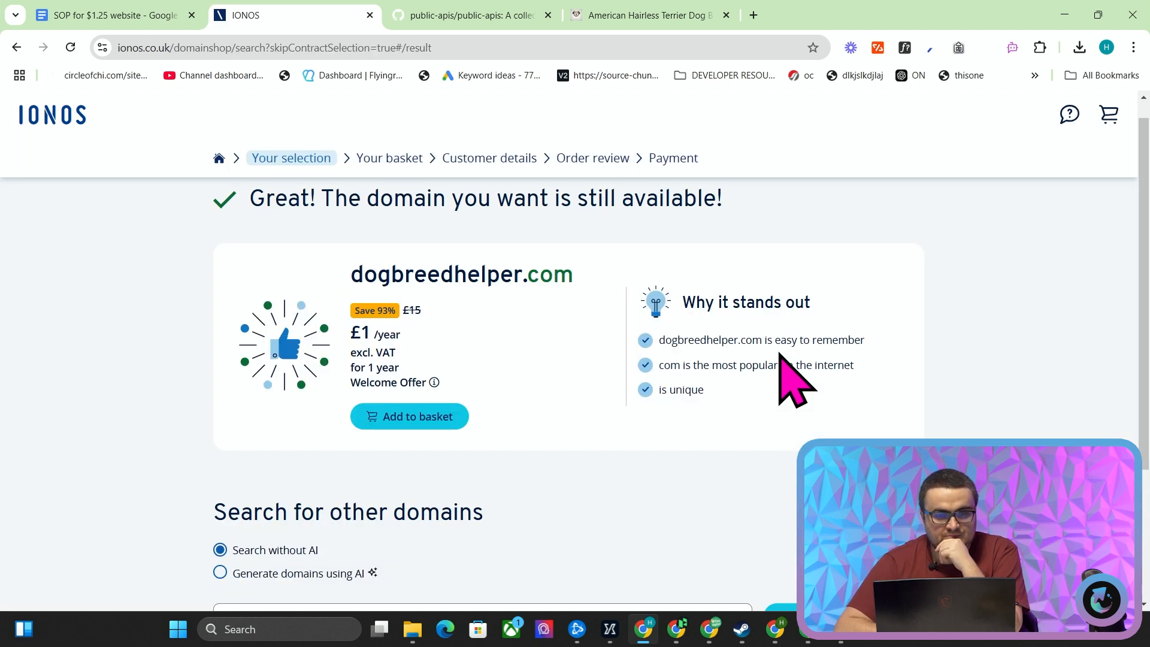
Review the £1 first-year result and the other recommended domains below.
scroll("down", 3)
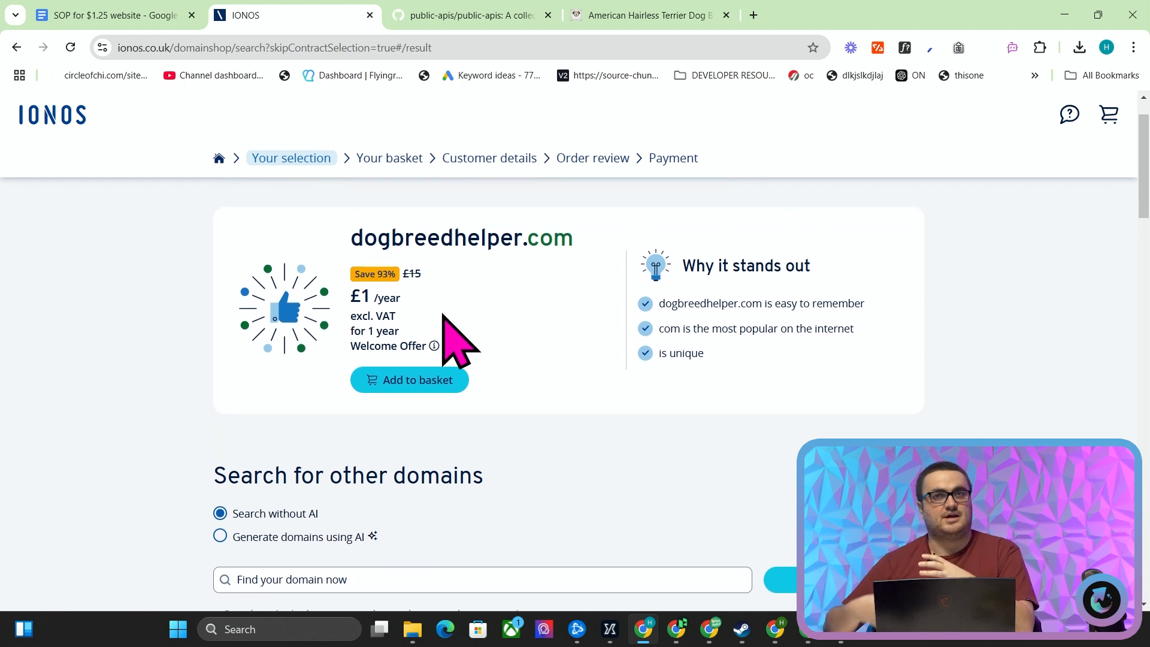
mouse_move(534, 331)
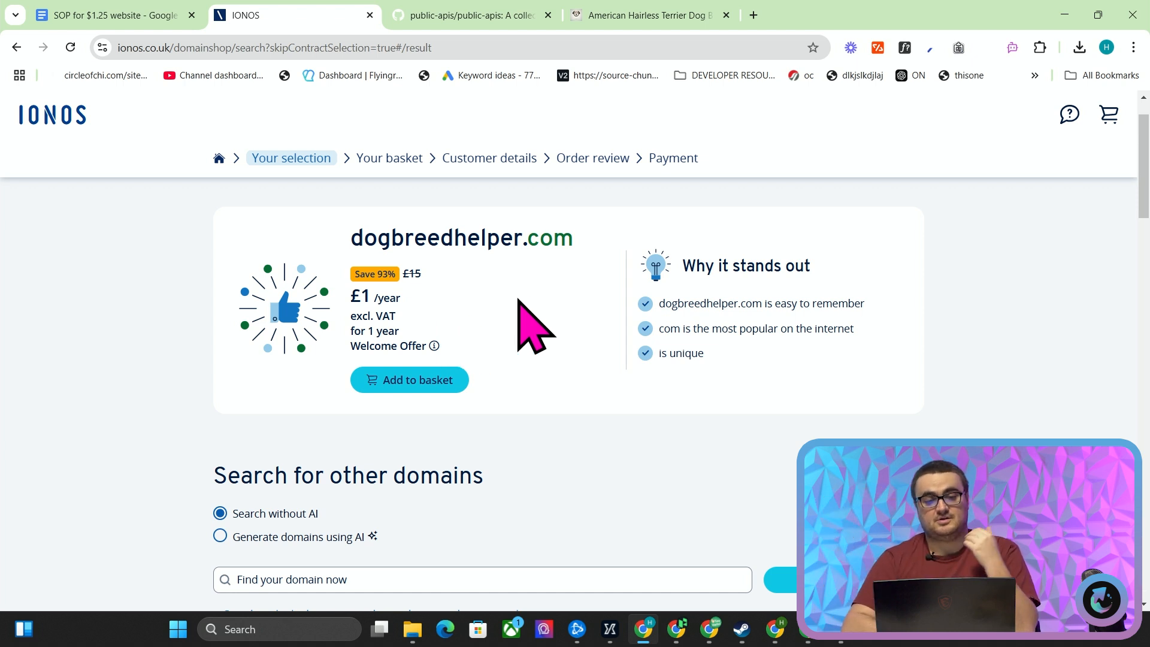
scroll("down", 3)
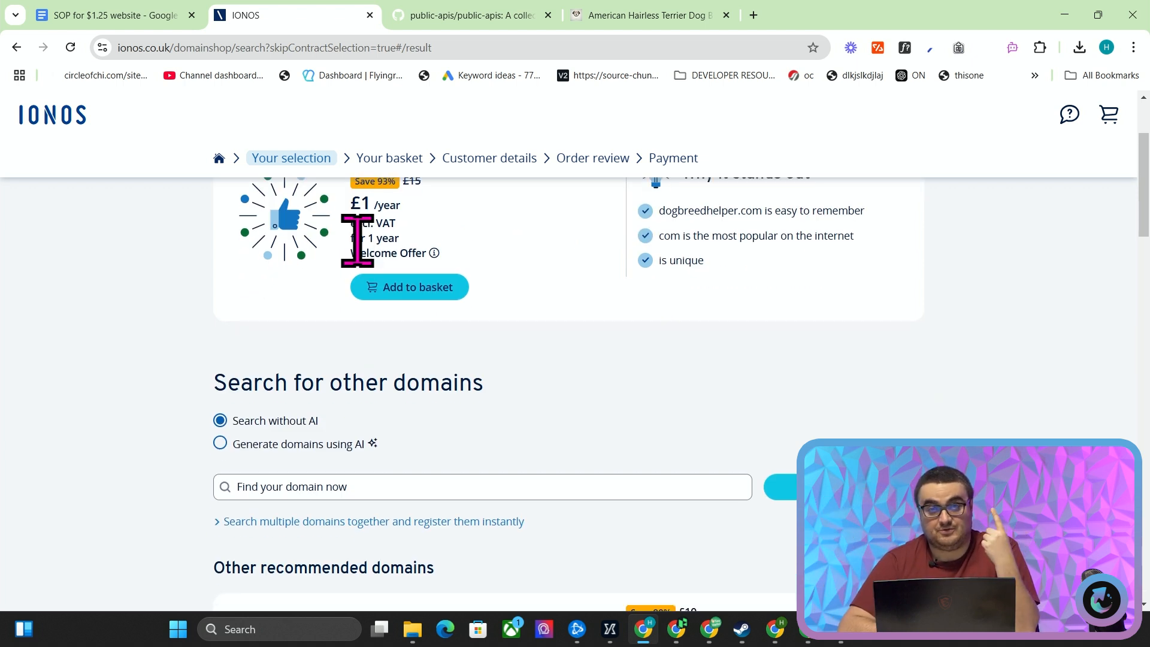
scroll("down", 3)
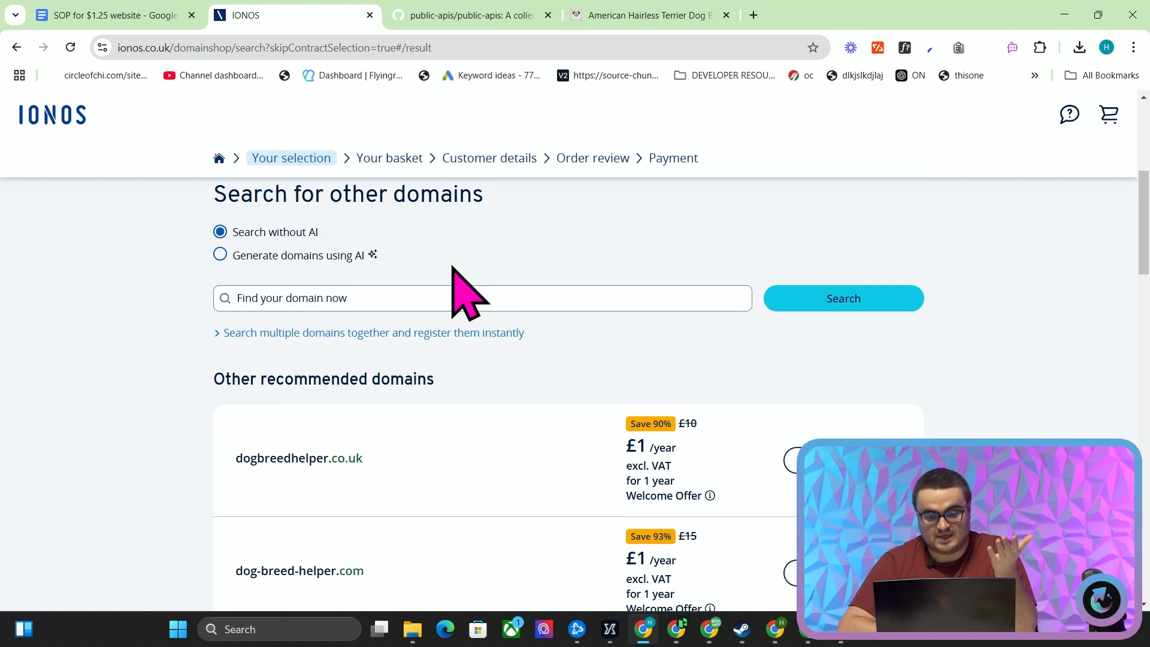
scroll("down", 3)
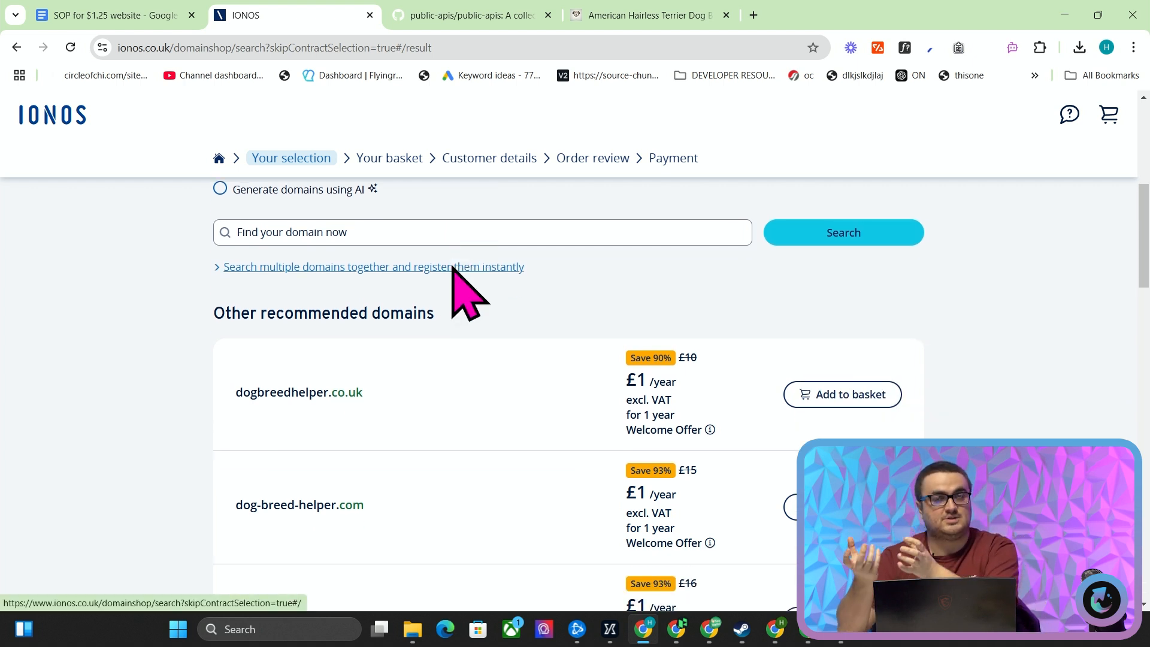
mouse_move(455, 293)
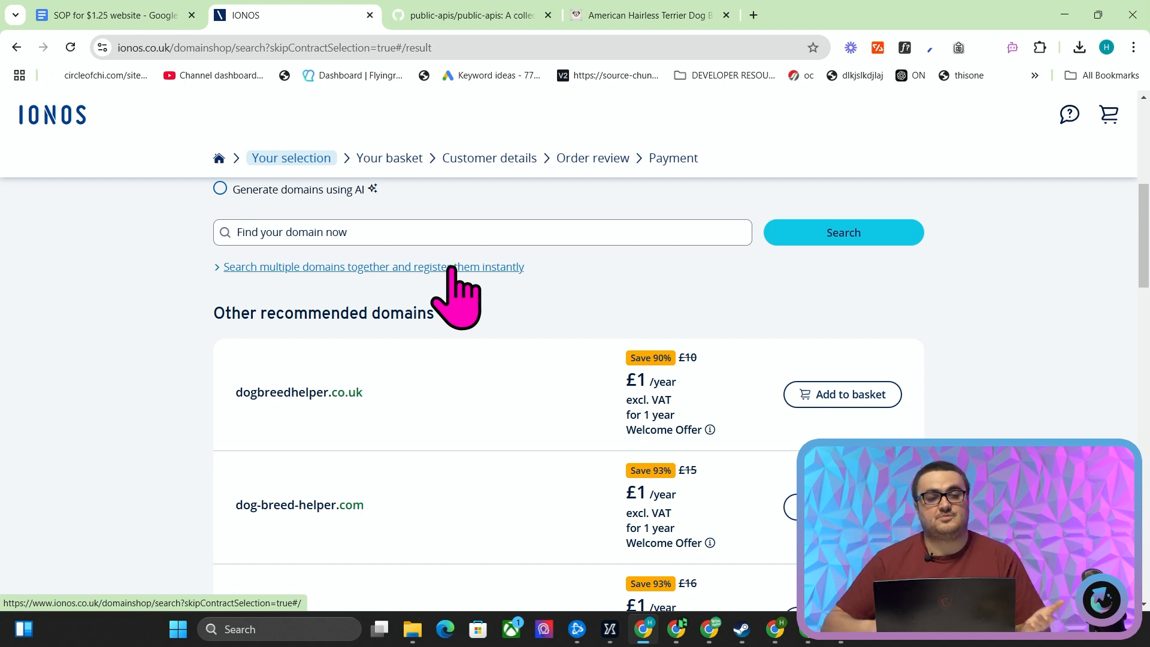
scroll("down", 3)
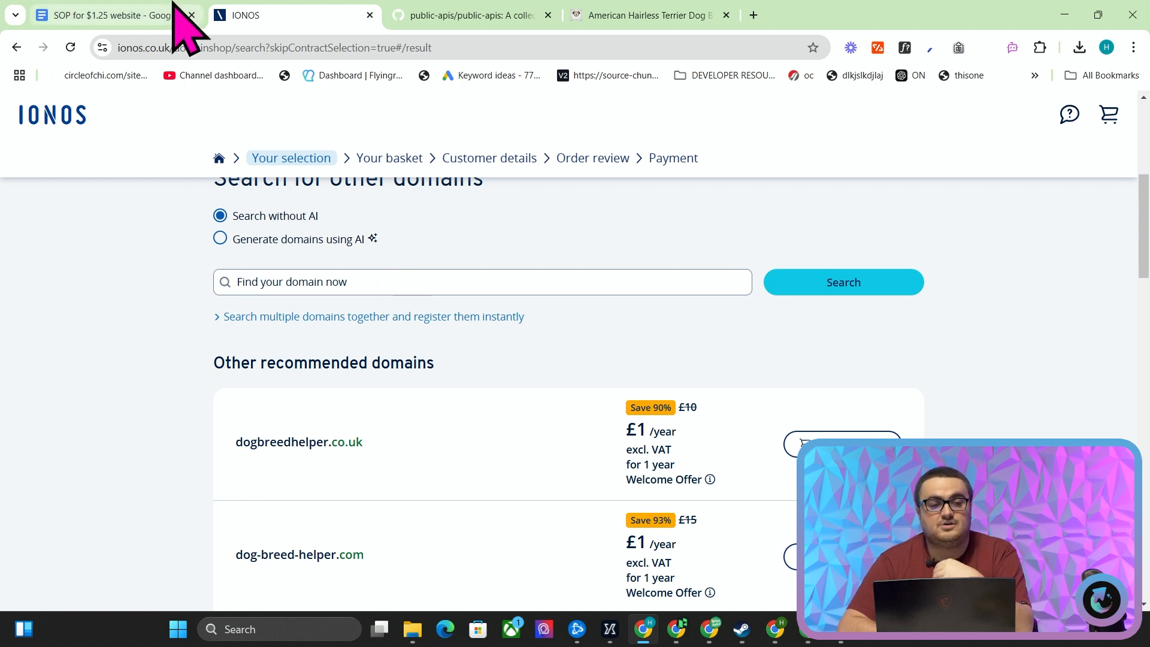
left_click(103, 14)
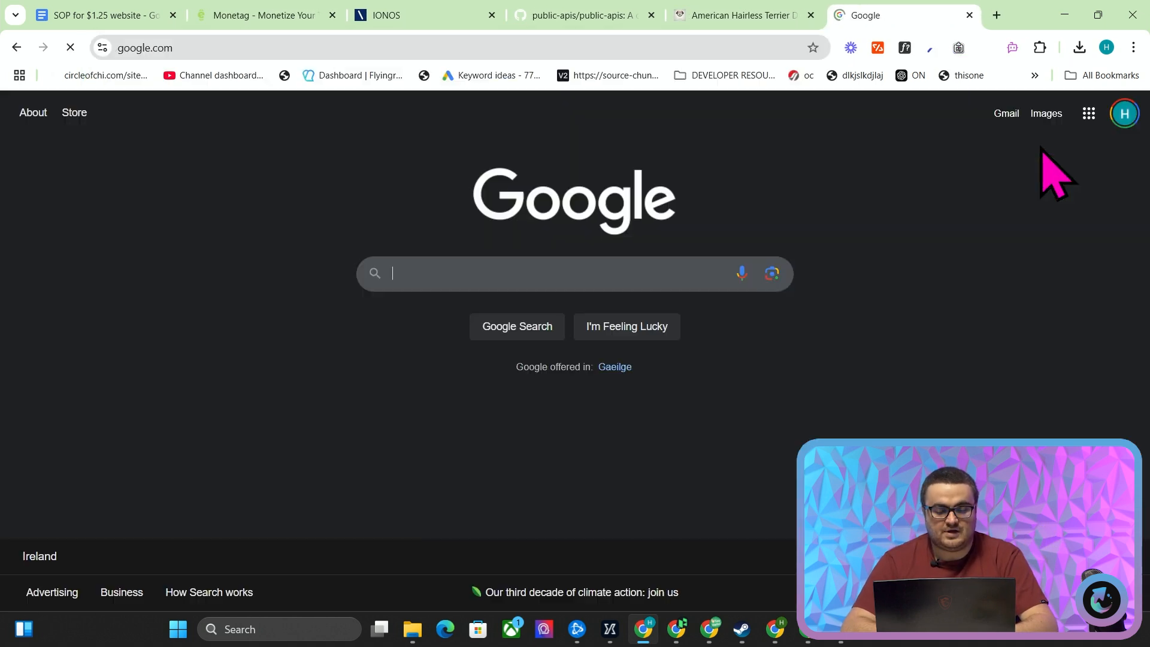
Search for AdSense alternatives and open the r/Blogging Reddit thread.
type("alternativefs to adsense")
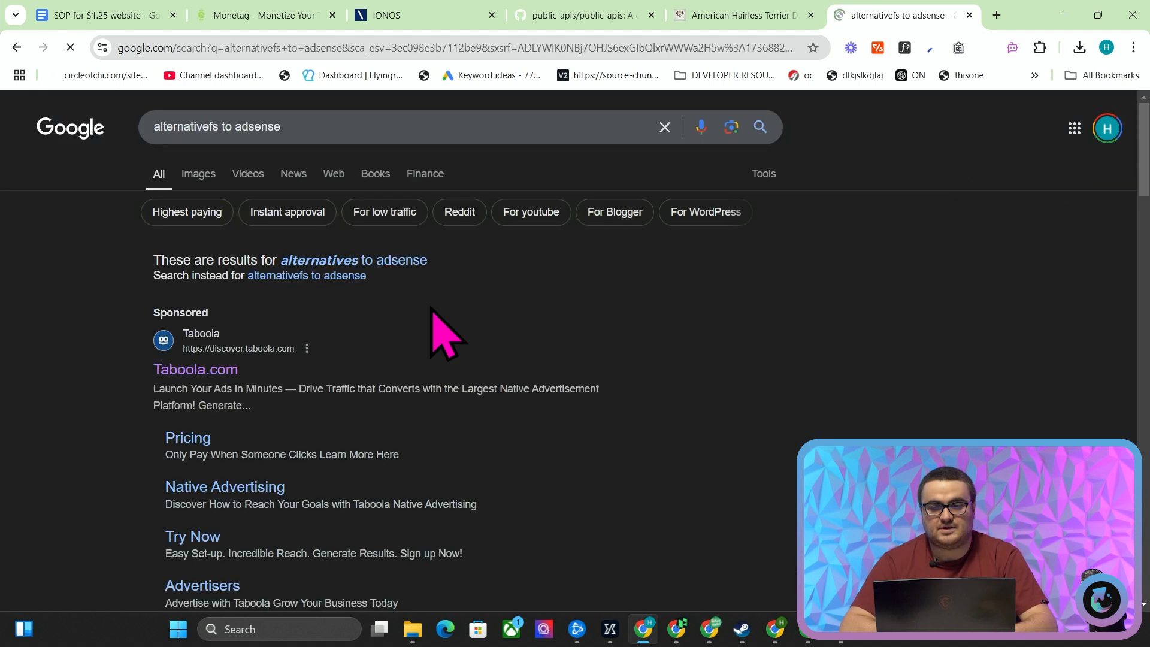
scroll("down", 3)
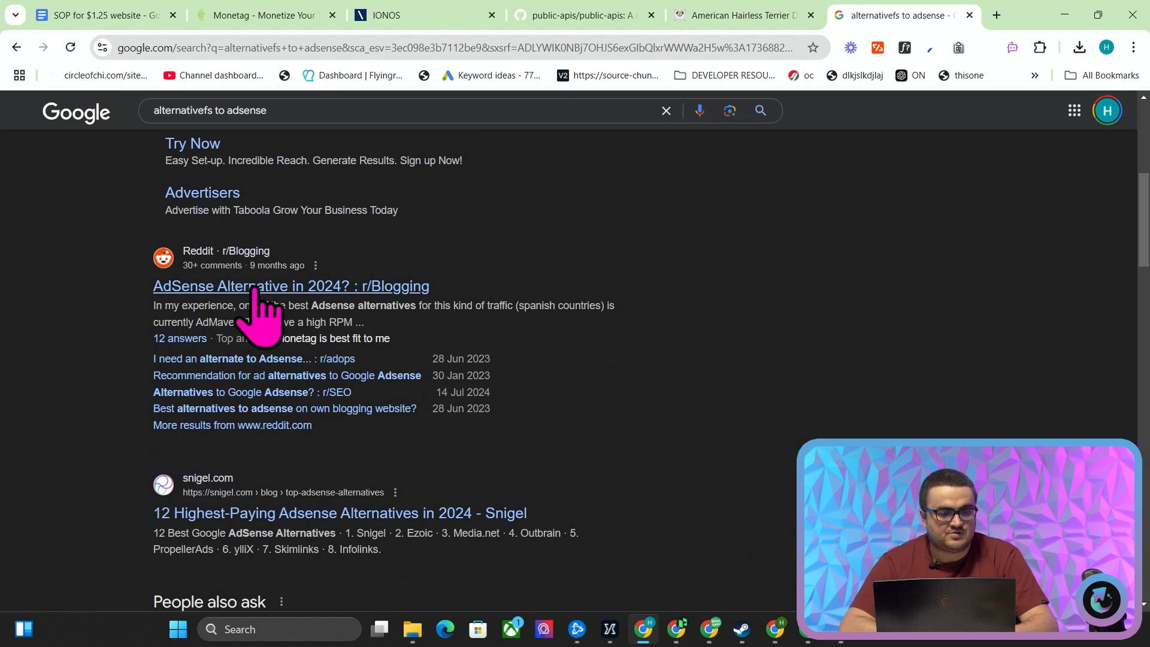
left_click(290, 287)
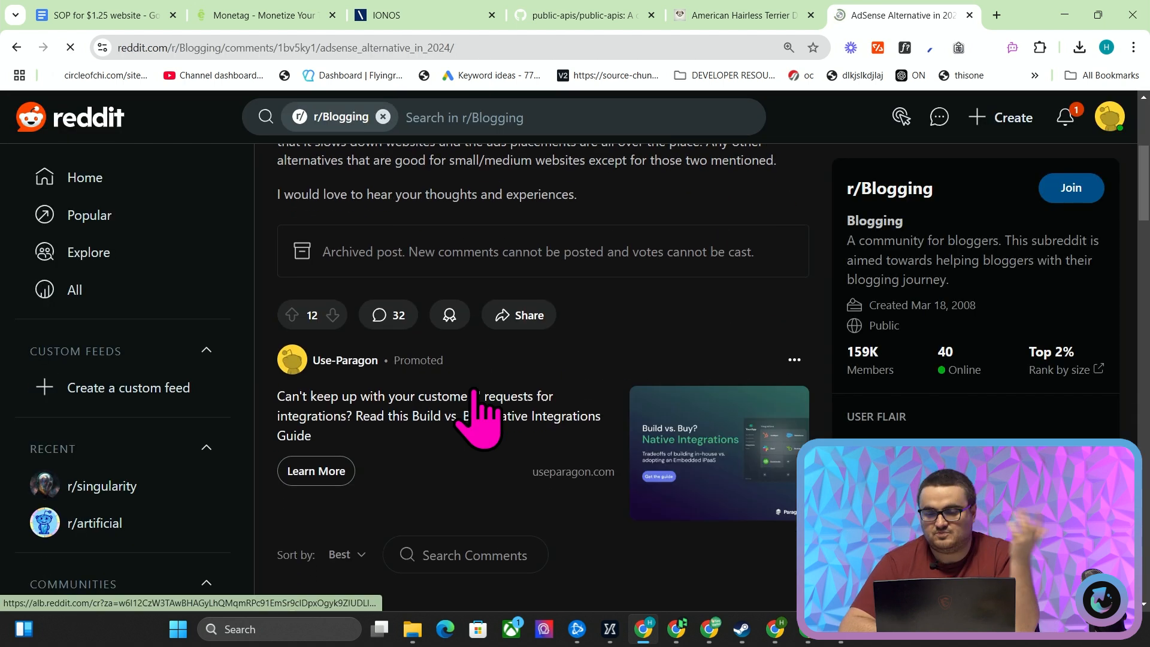
Highlight the Monetag recommendation in the comments and read the replies about affiliate networks.
scroll("down", 3)
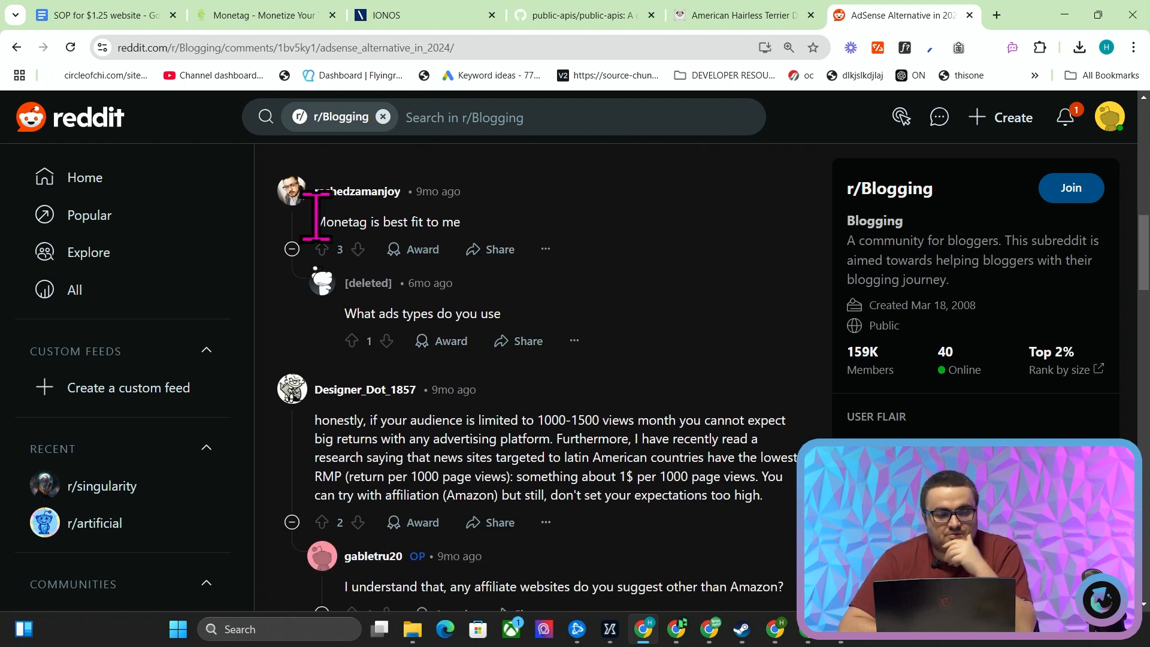
double_click(341, 222)
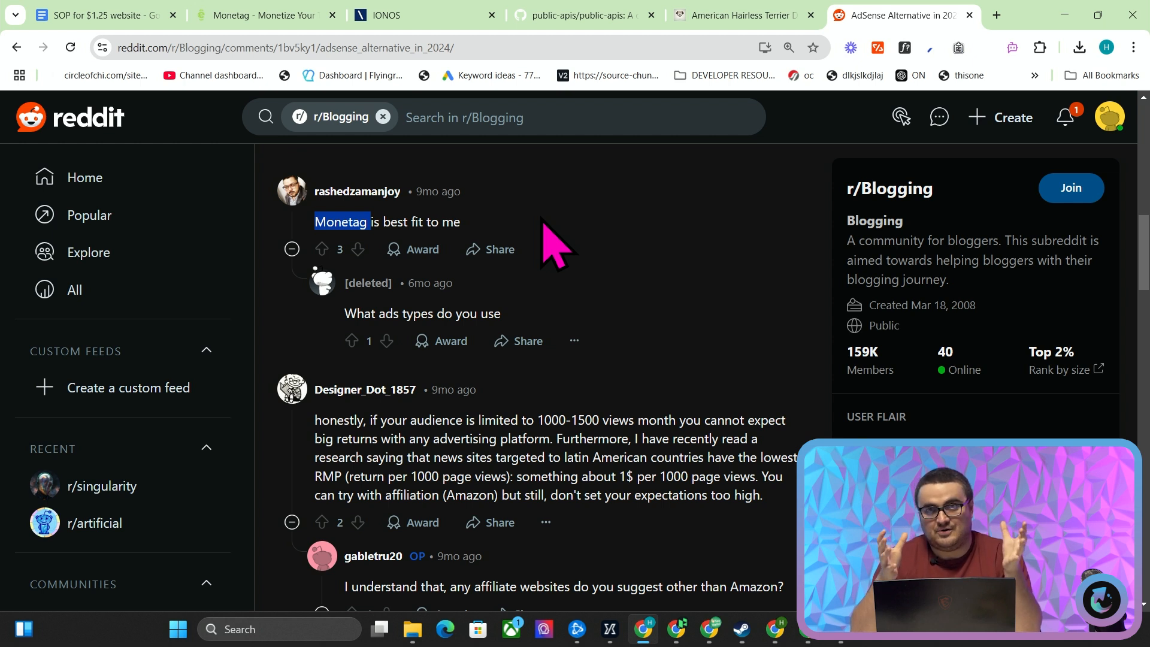
scroll("down", 3)
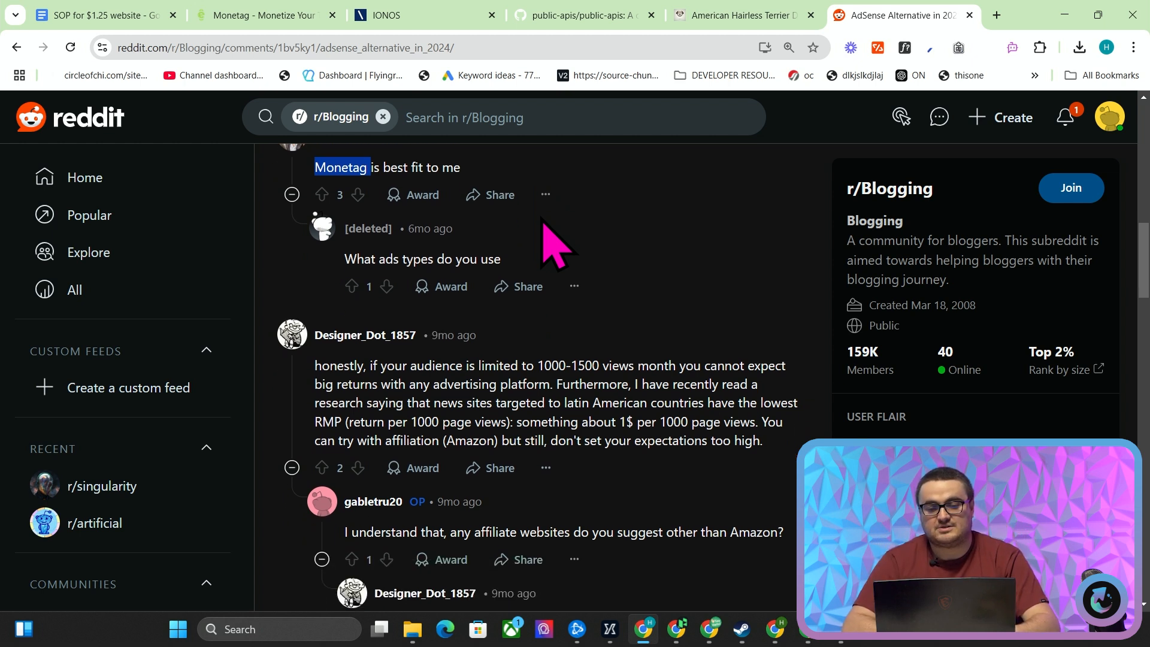
scroll("down", 3)
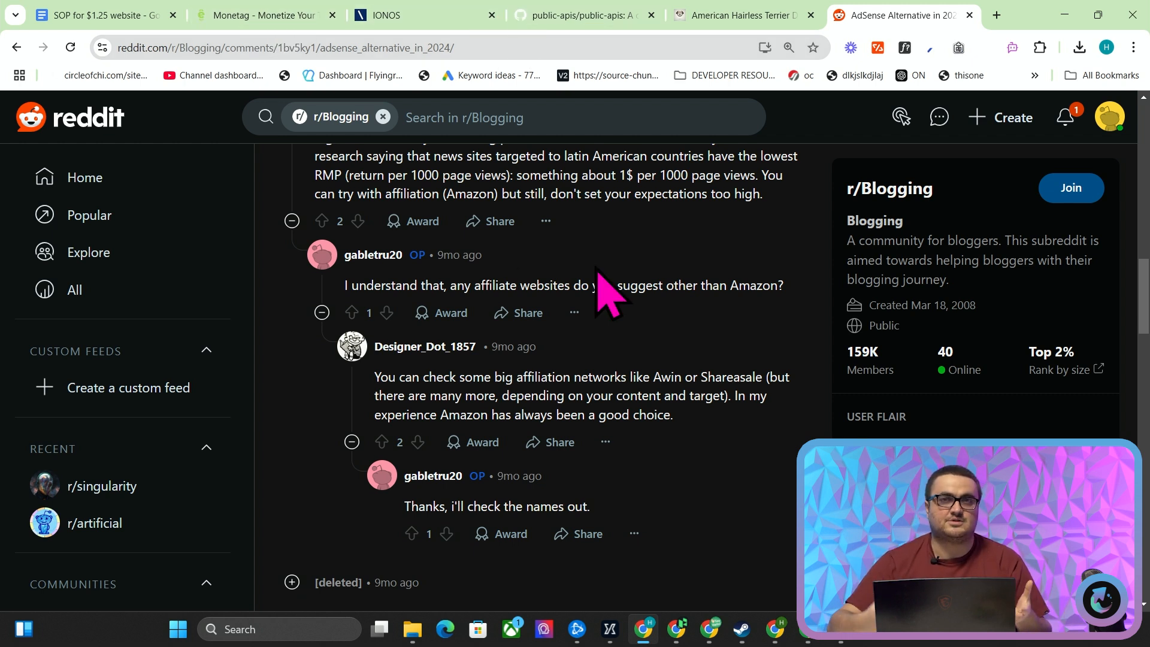
Browse the Monetag homepage down to its MultiTag section, then return to the SOP.
left_click(260, 14)
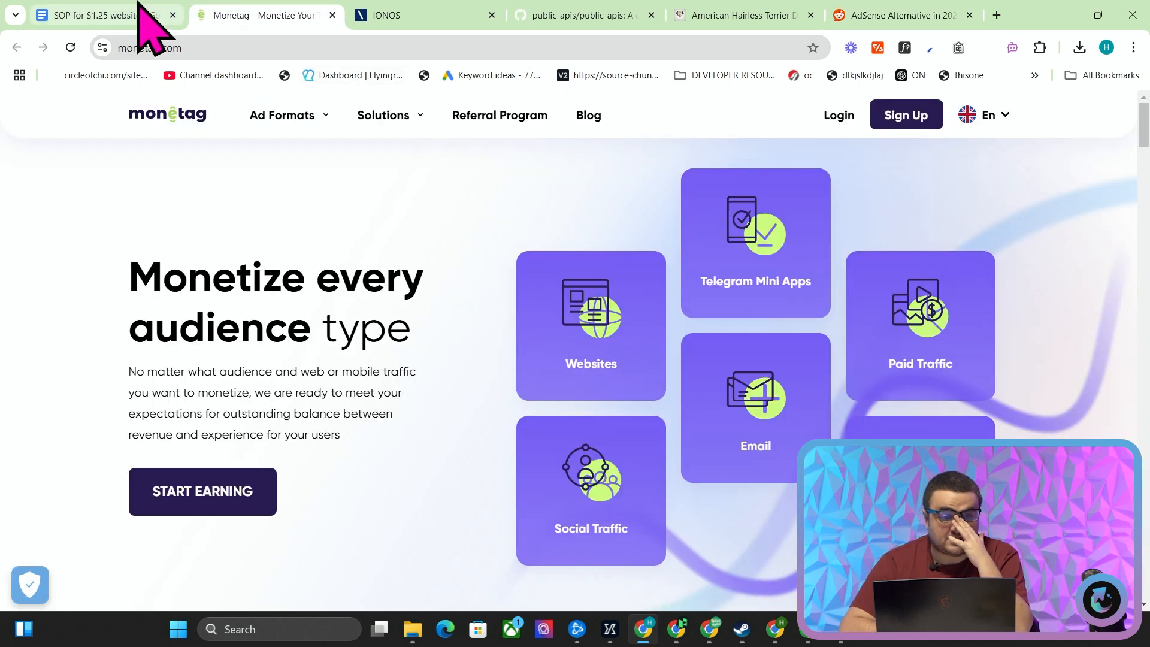
mouse_move(356, 276)
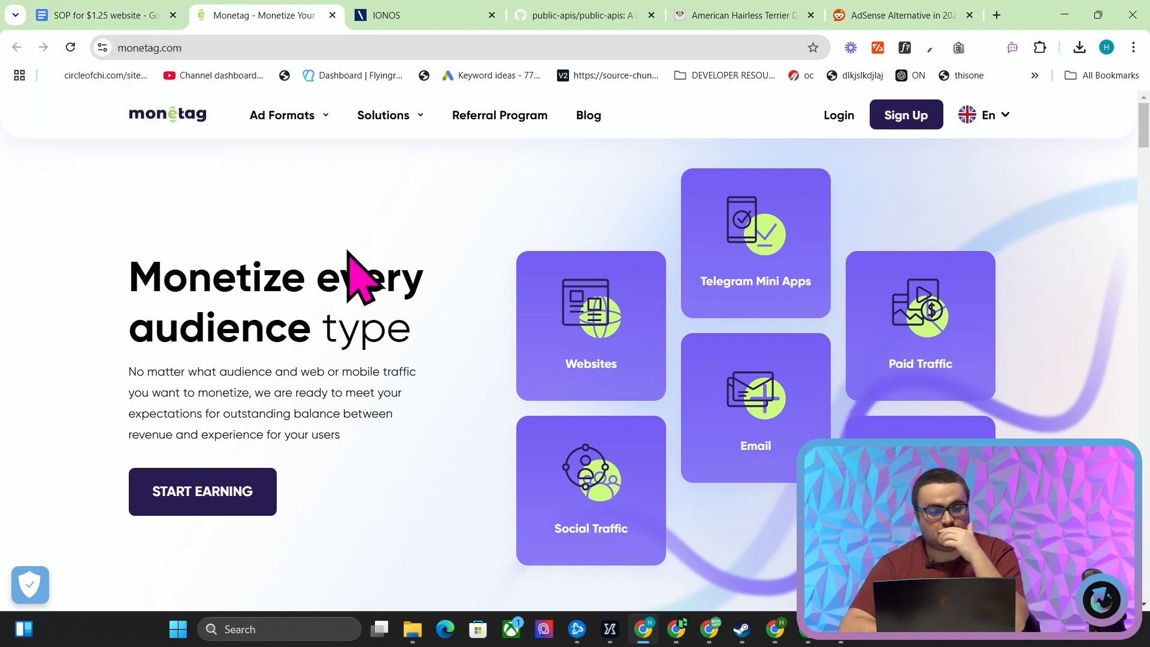
mouse_move(329, 201)
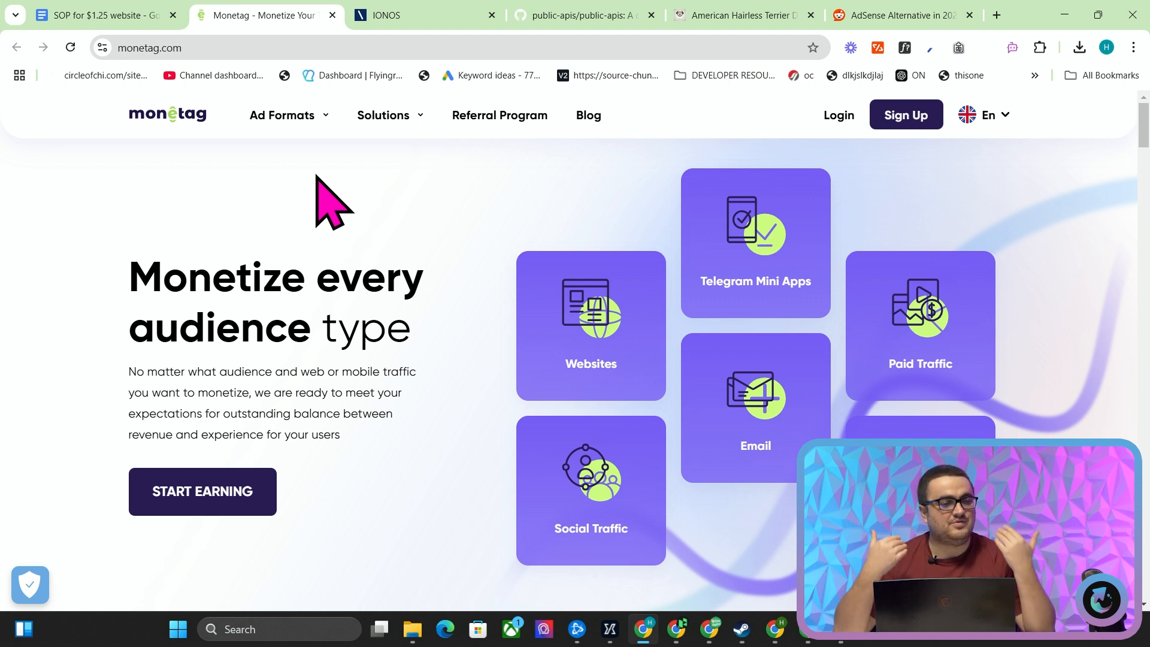
mouse_move(274, 198)
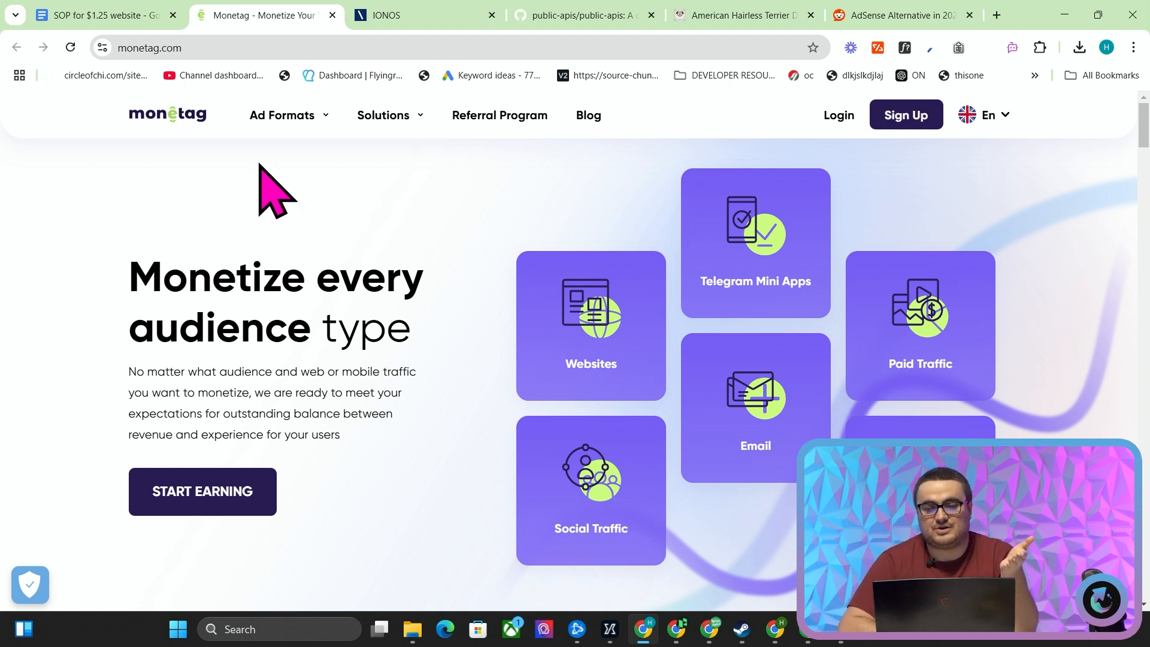
scroll("down", 3)
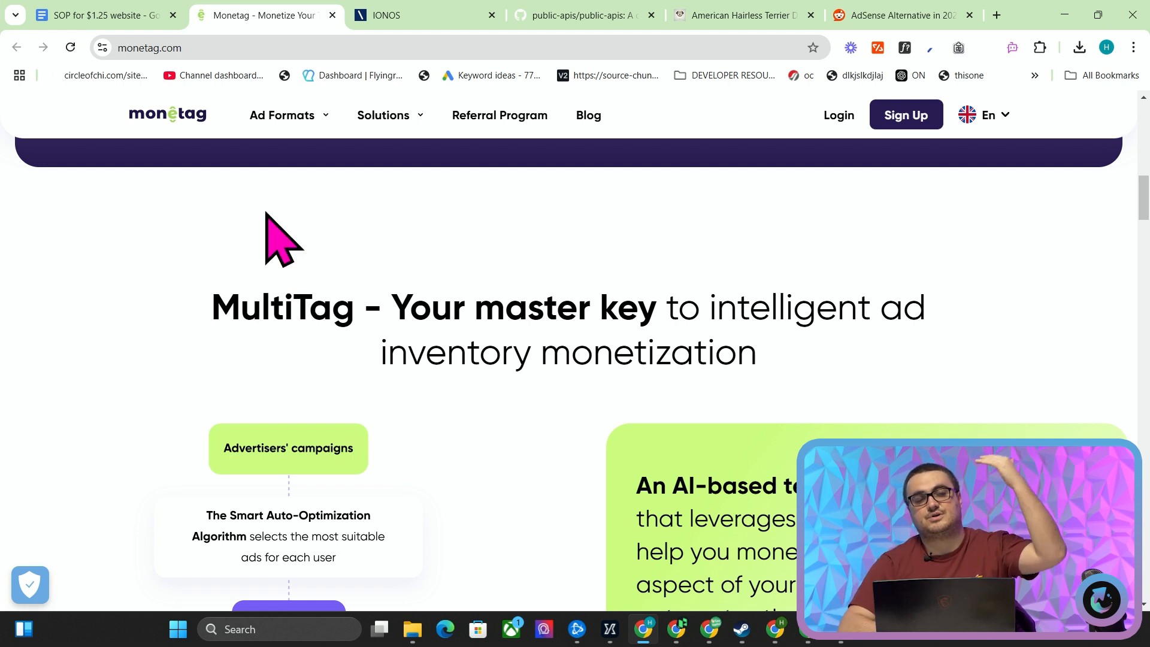
left_click(103, 14)
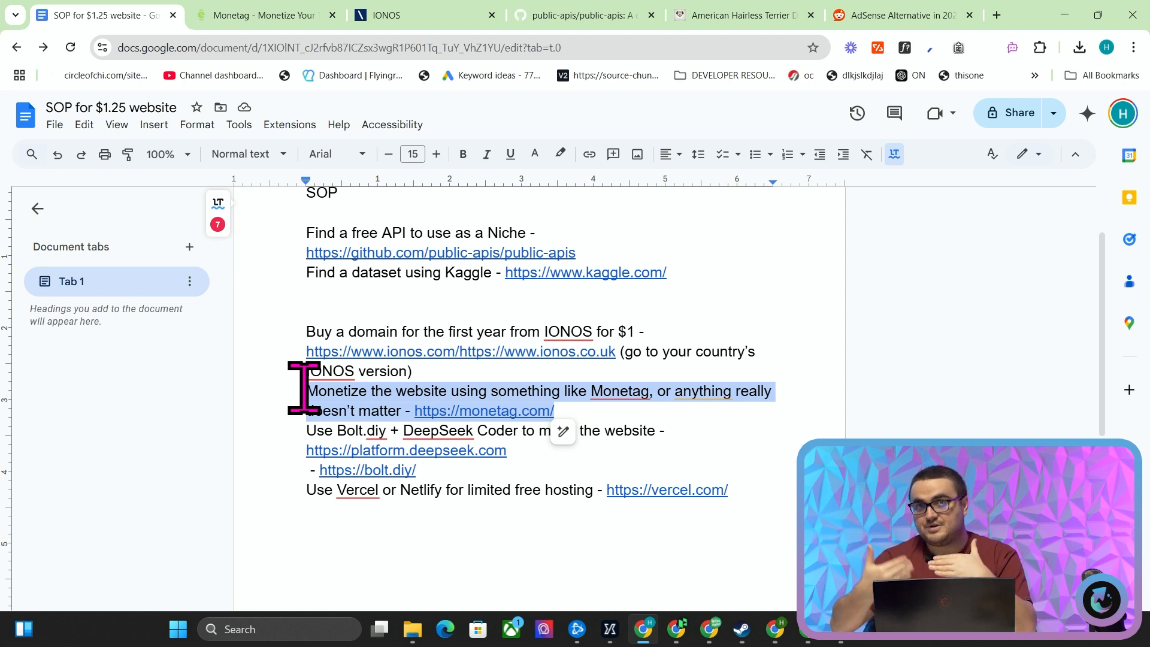
mouse_move(529, 429)
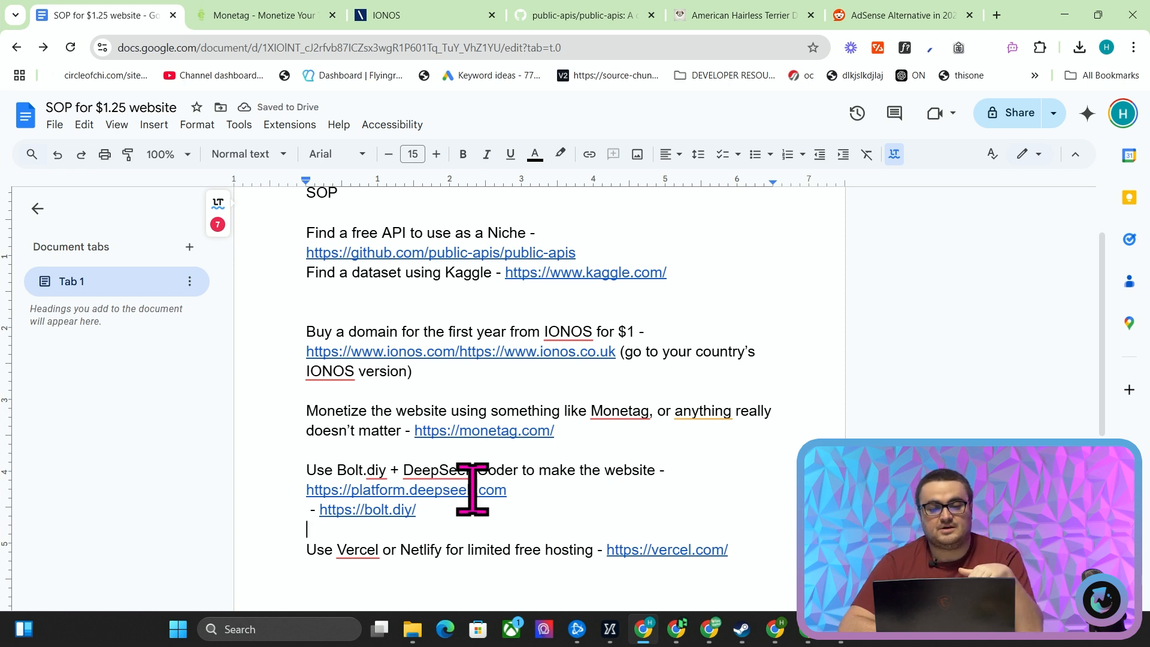
Open the SOP's bolt.diy GitHub and DeepSeek platform links in new tabs.
left_click(366, 510)
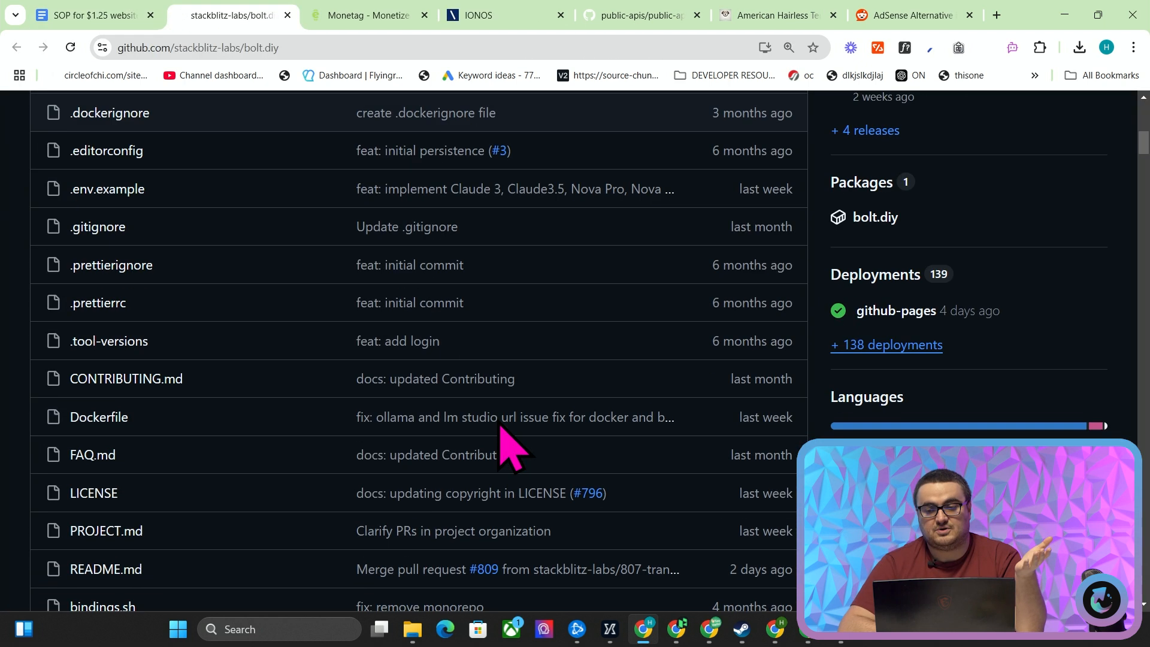
left_click(87, 15)
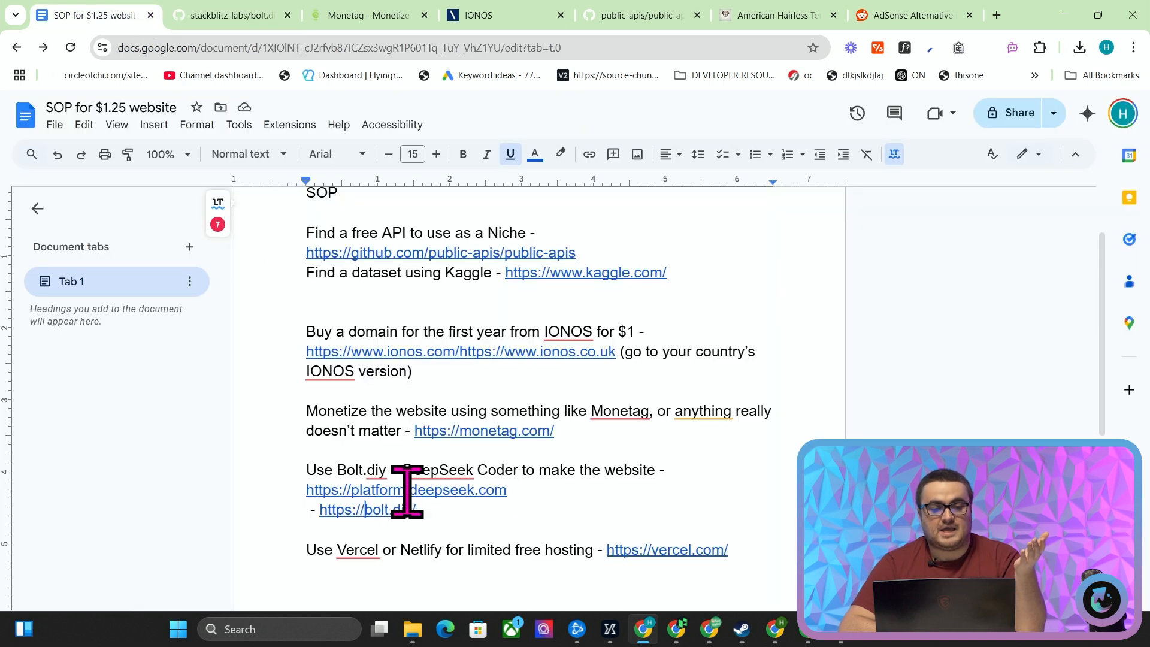
left_click(406, 490)
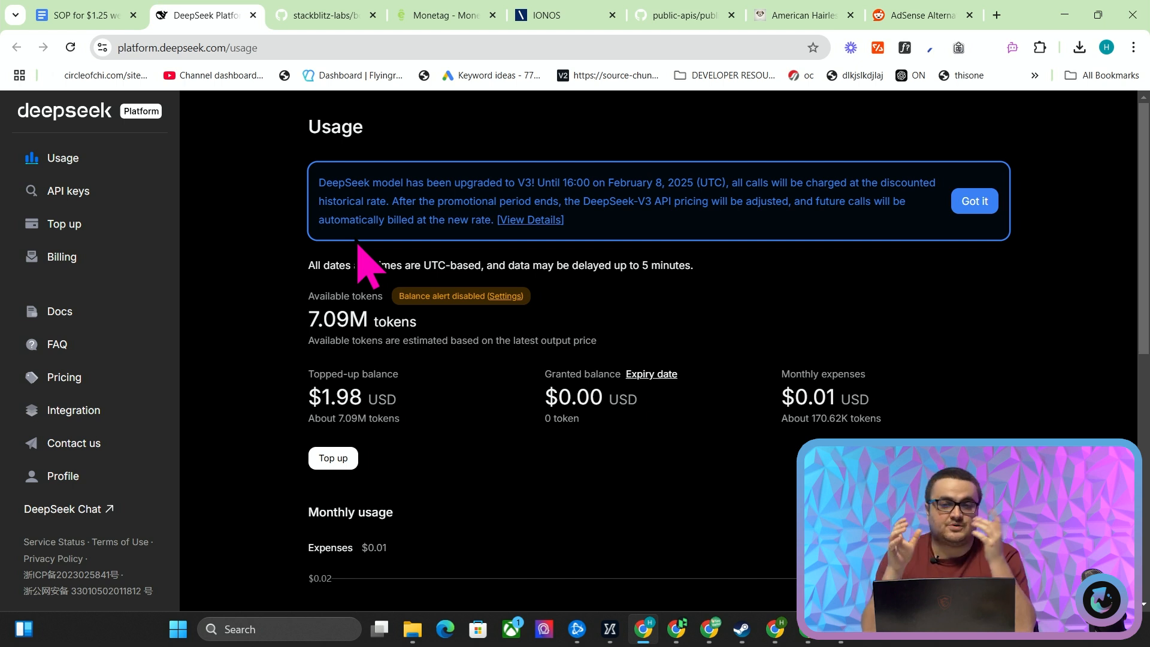
Search 'lovable pricing' in a new tab and open Lovable's pricing page.
left_click(995, 14)
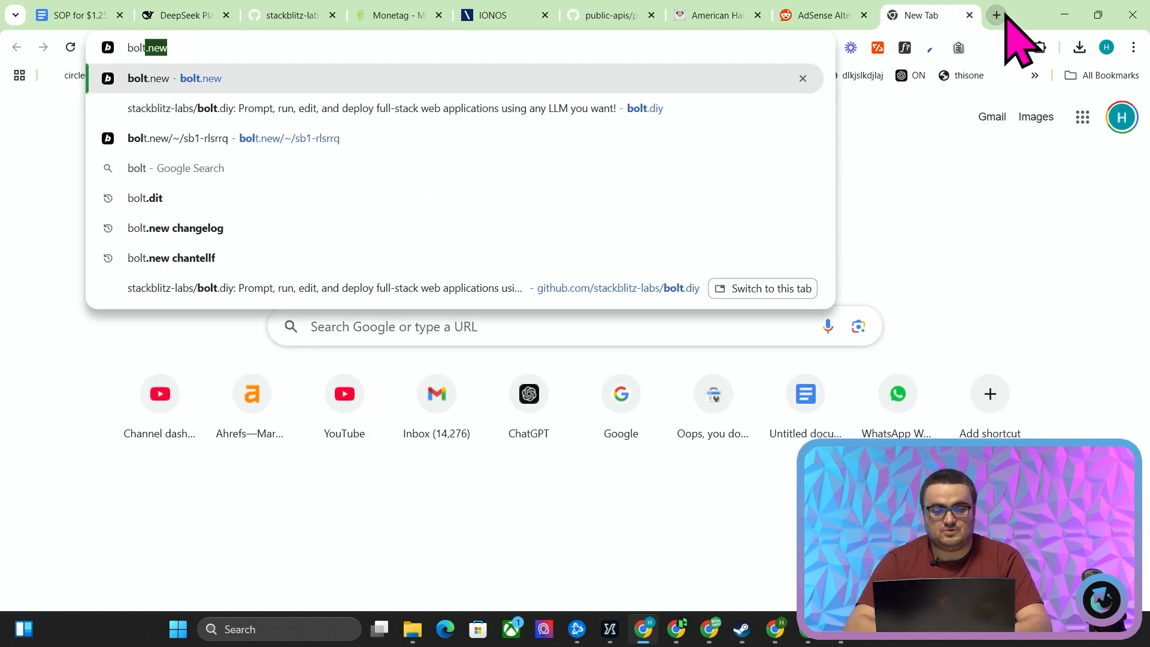
type("lovable ne")
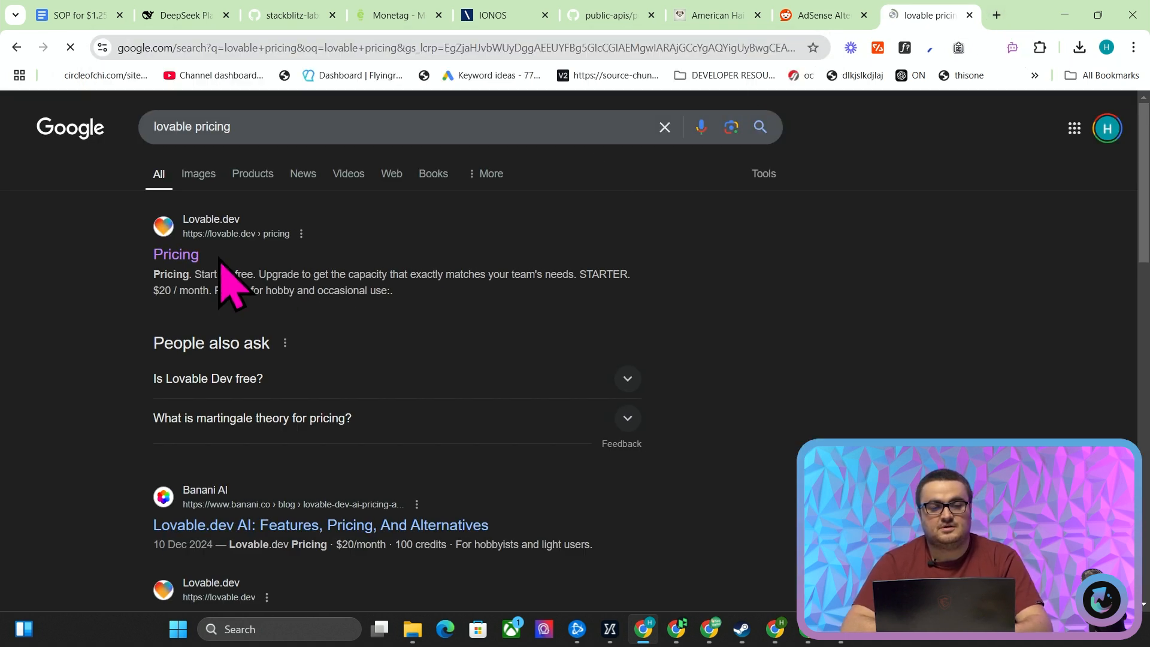
left_click(175, 254)
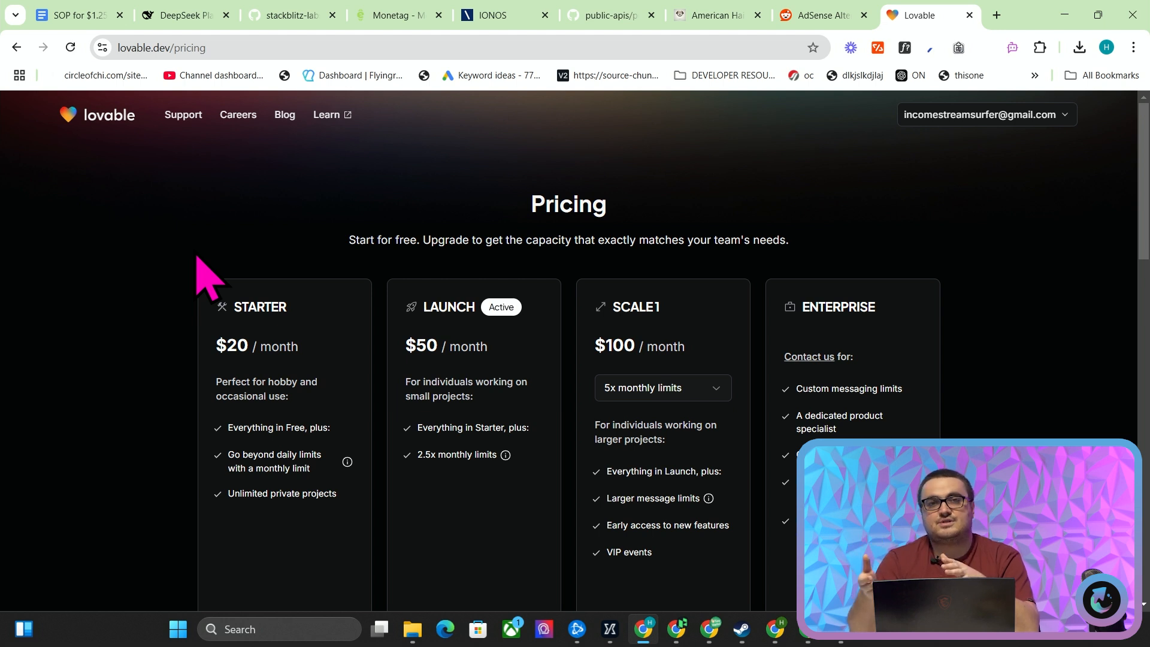
mouse_move(796, 334)
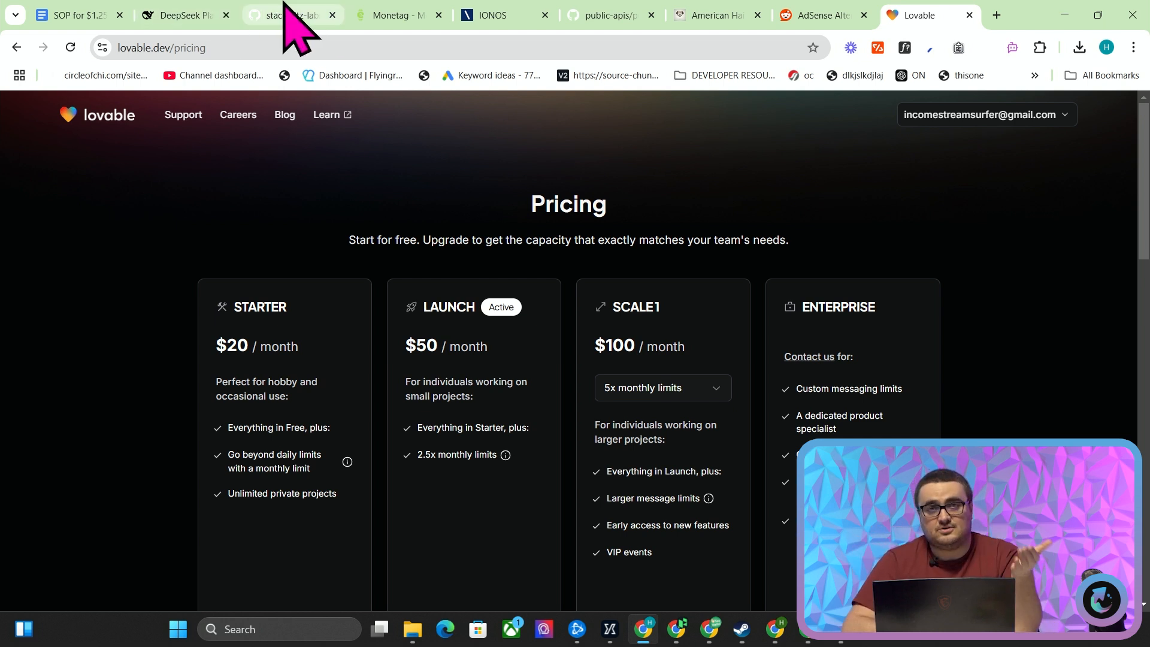
Return to the DeepSeek usage page and highlight the $0.01 monthly expenses figure.
left_click(287, 14)
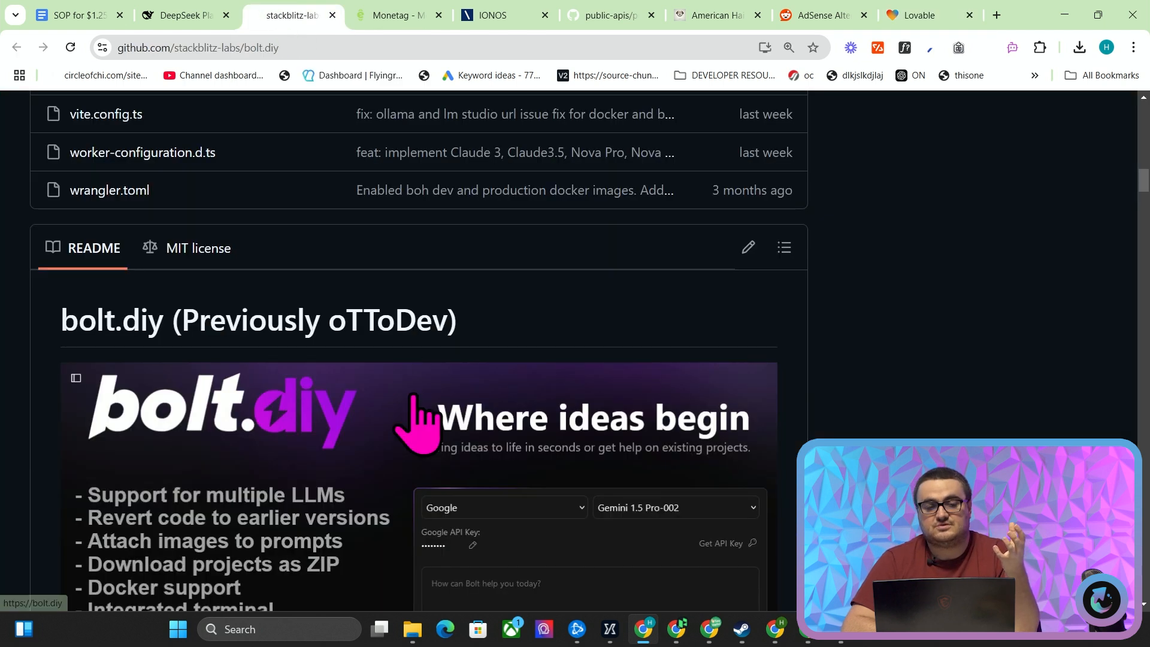
left_click(183, 15)
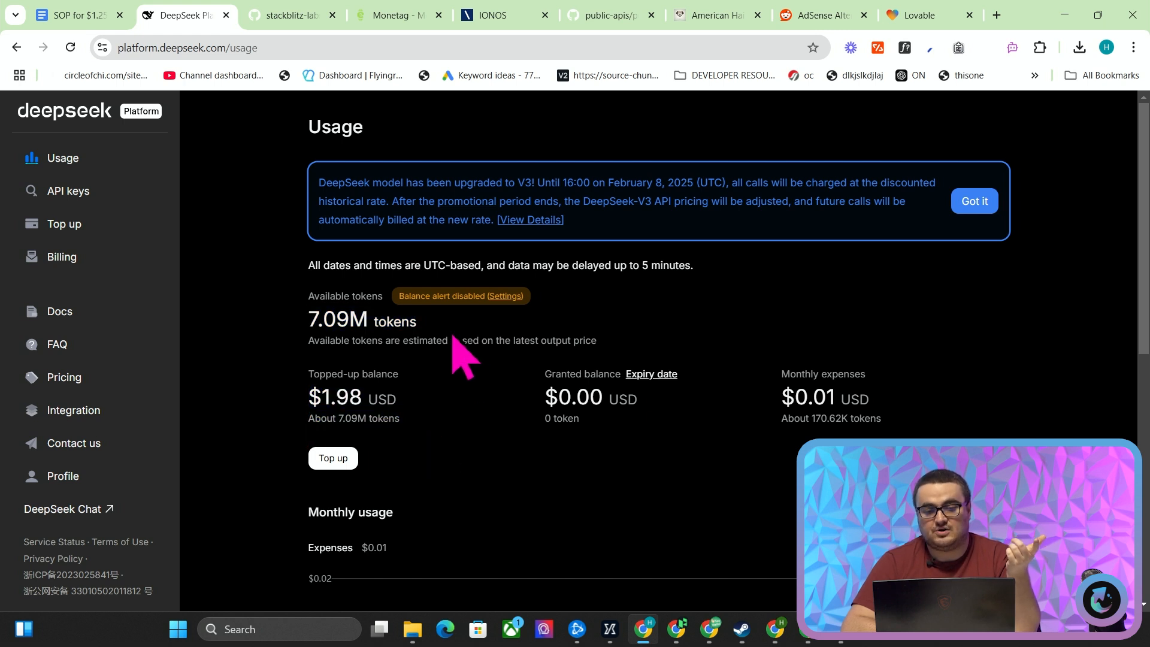
left_click_drag(309, 321, 417, 321)
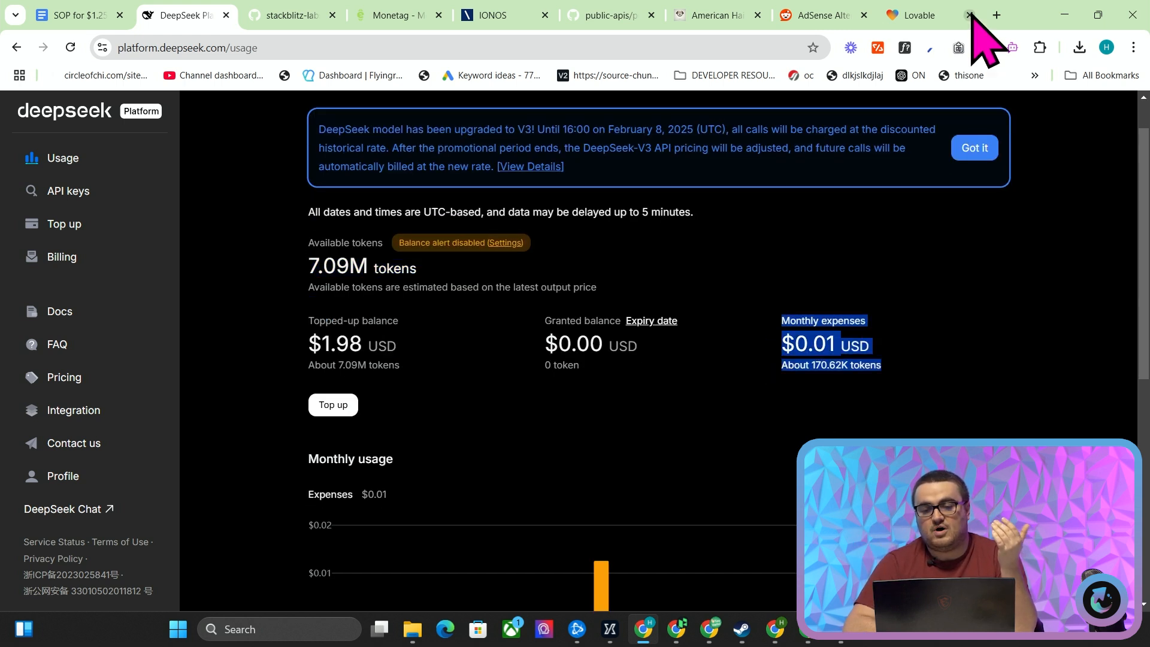
Return to the crypto-pricing-index.com tab showing its price listings under the Monetag warning ad.
left_click(996, 15)
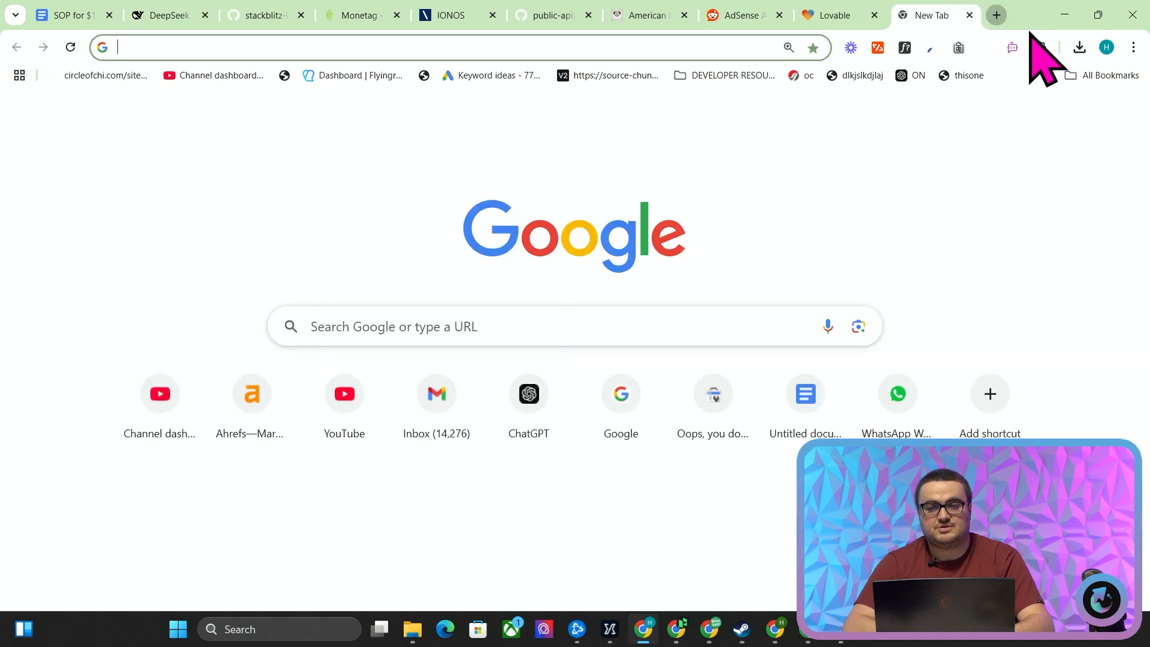
type("crp")
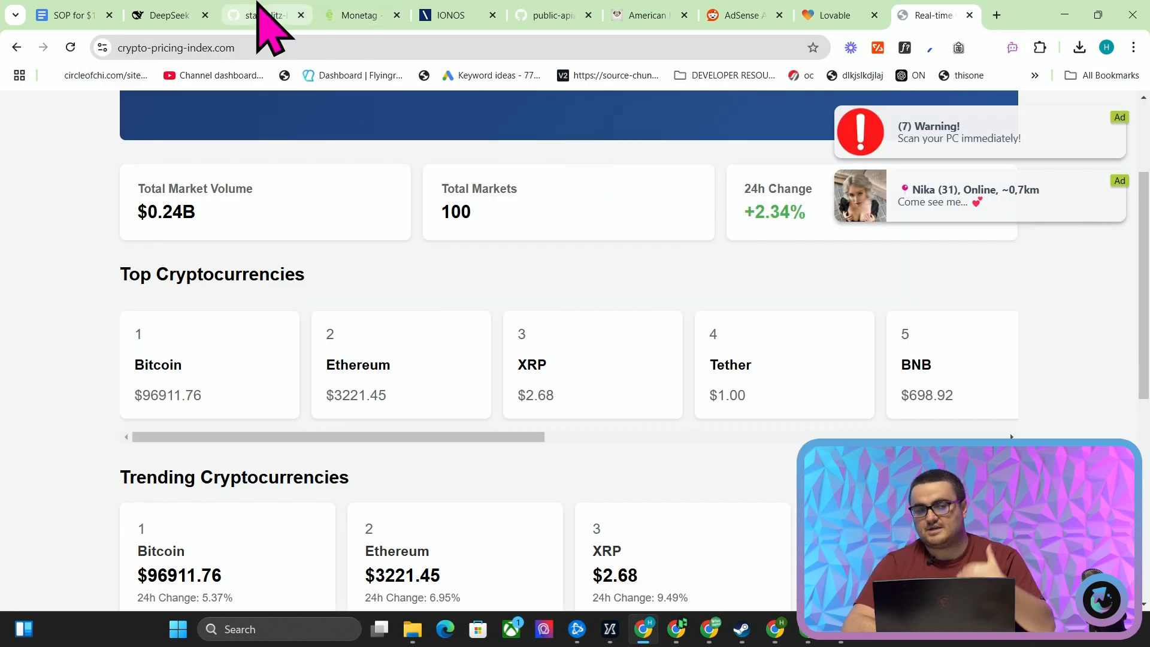
mouse_move(252, 15)
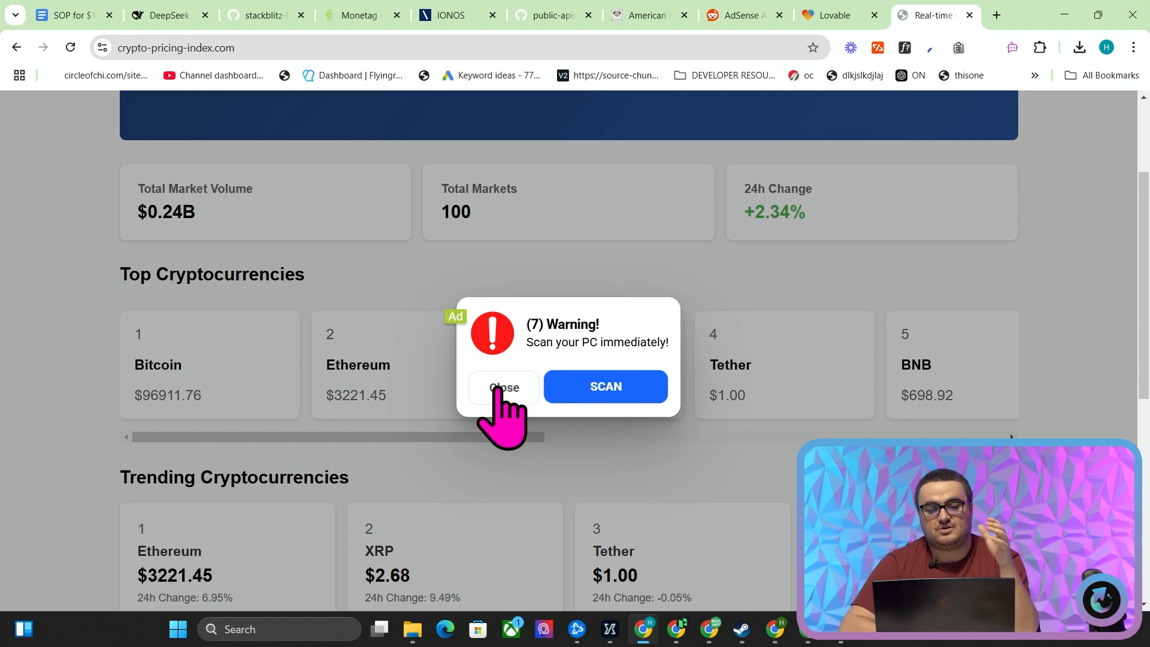
mouse_move(213, 29)
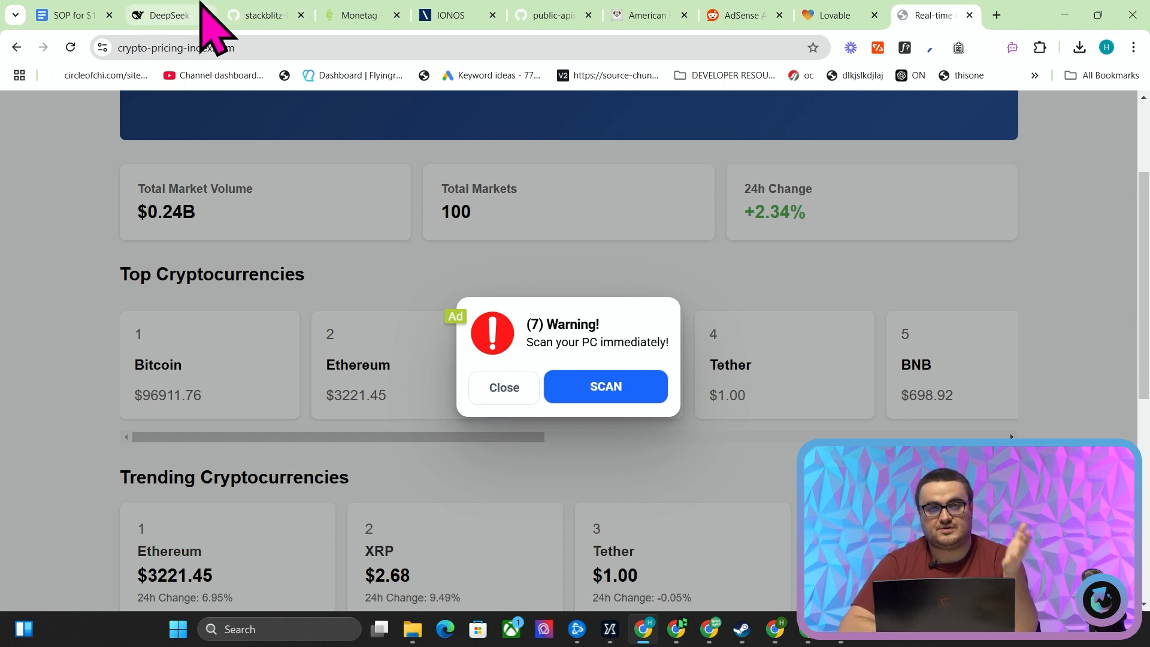
mouse_move(162, 14)
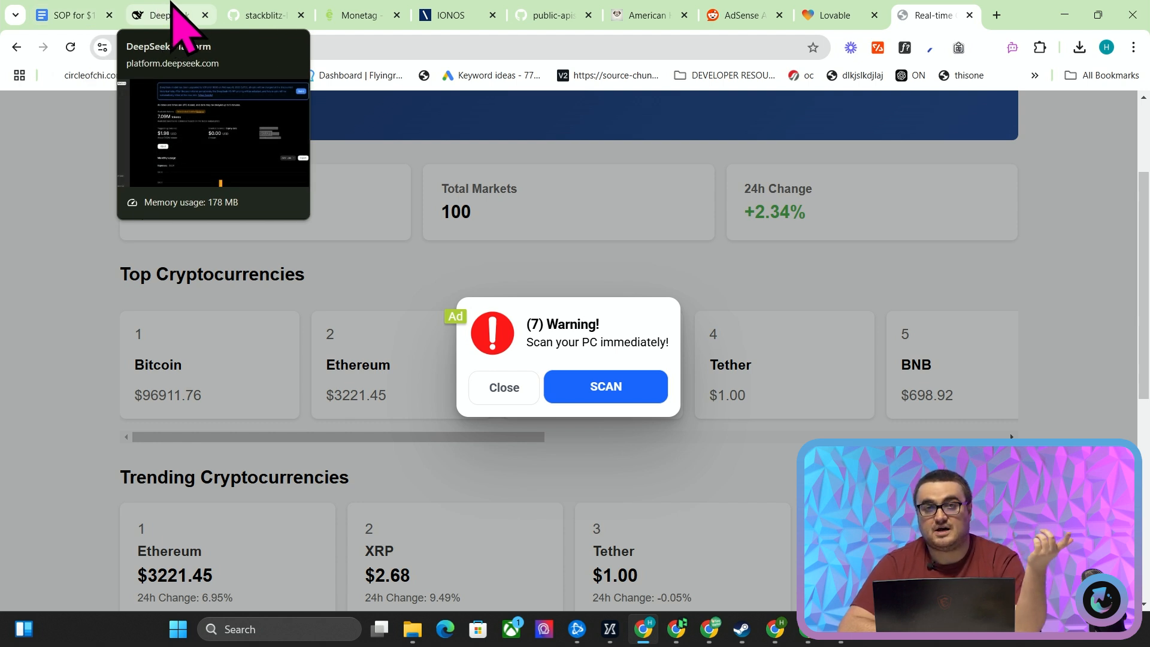
left_click(163, 14)
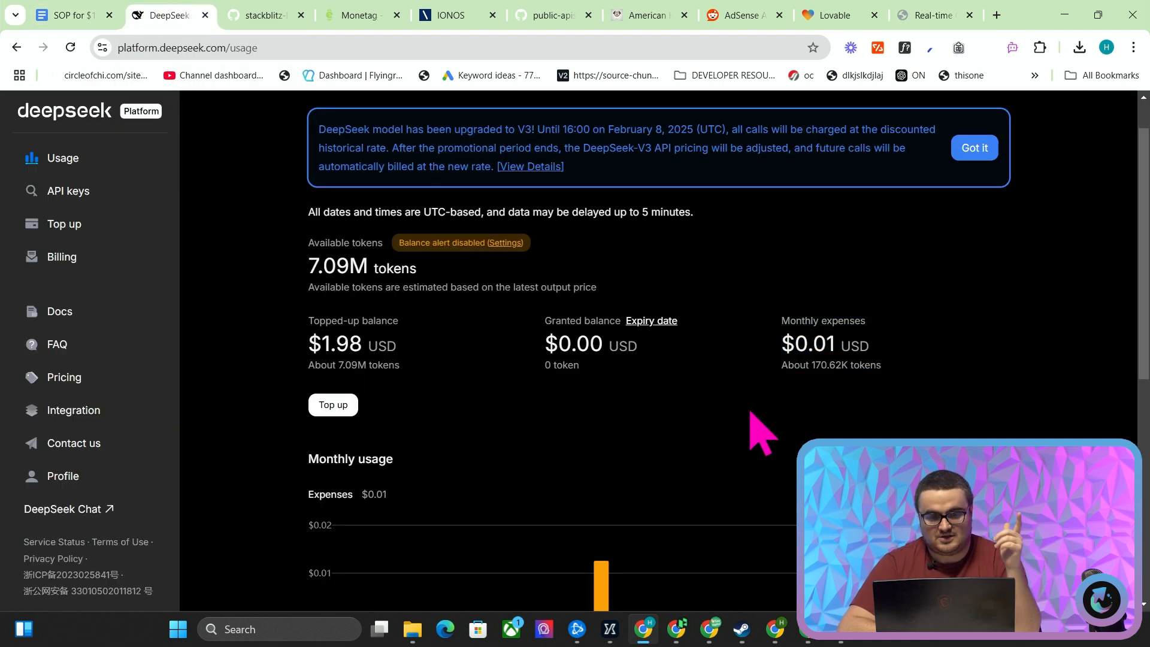
scroll("down", 3)
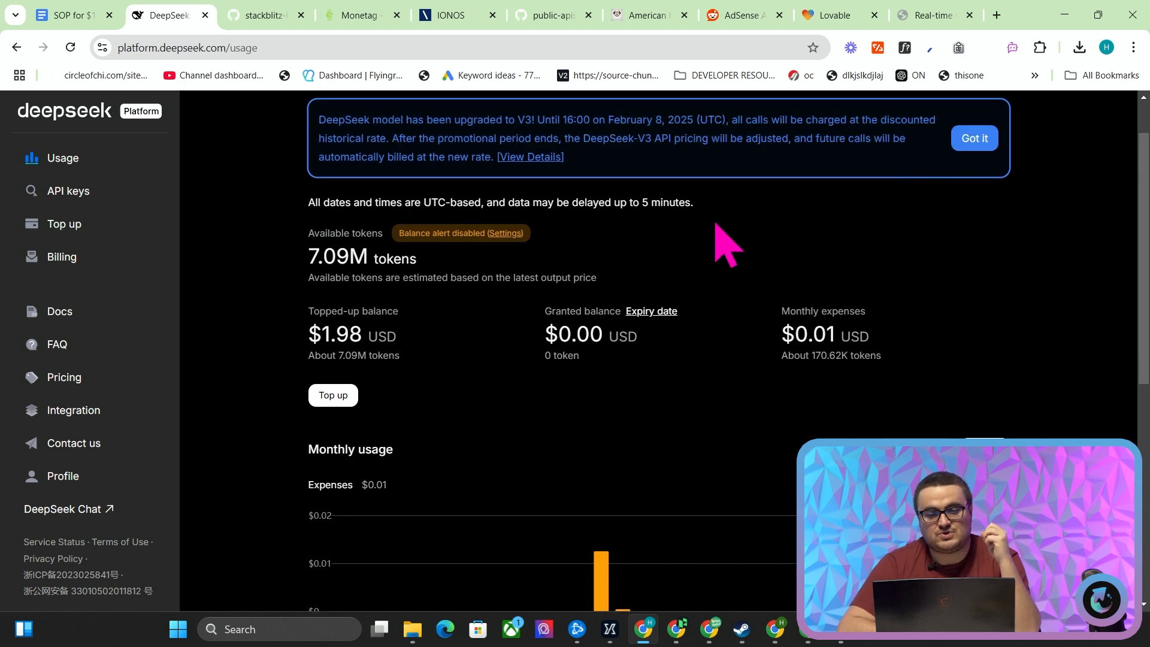
mouse_move(62, 14)
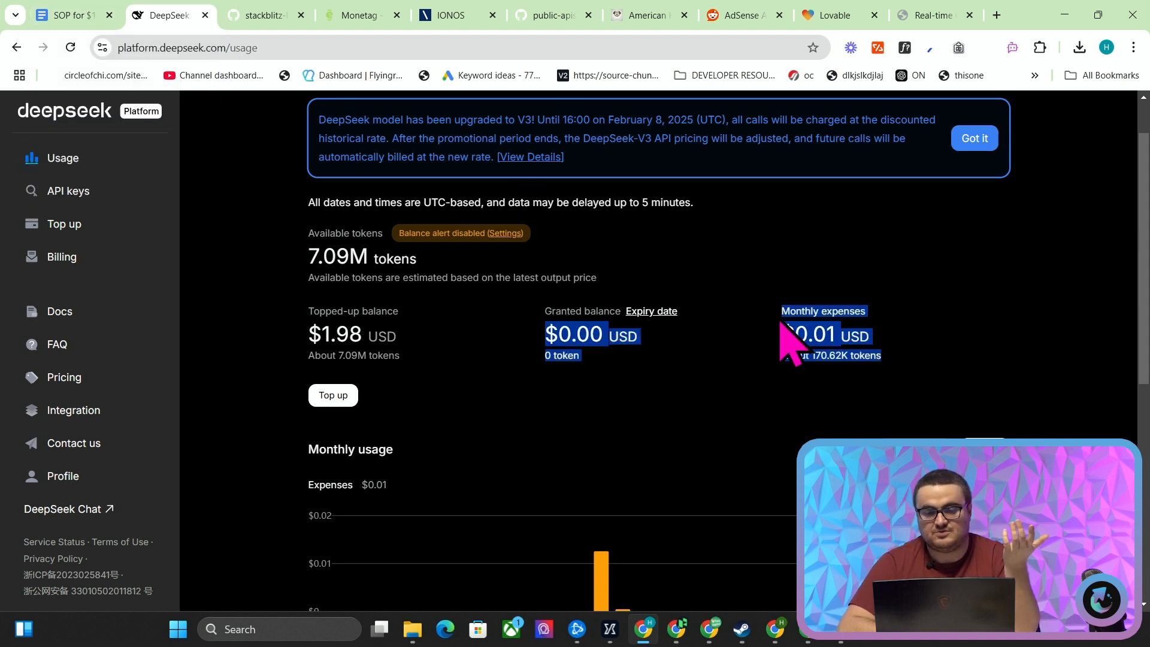
left_click(932, 14)
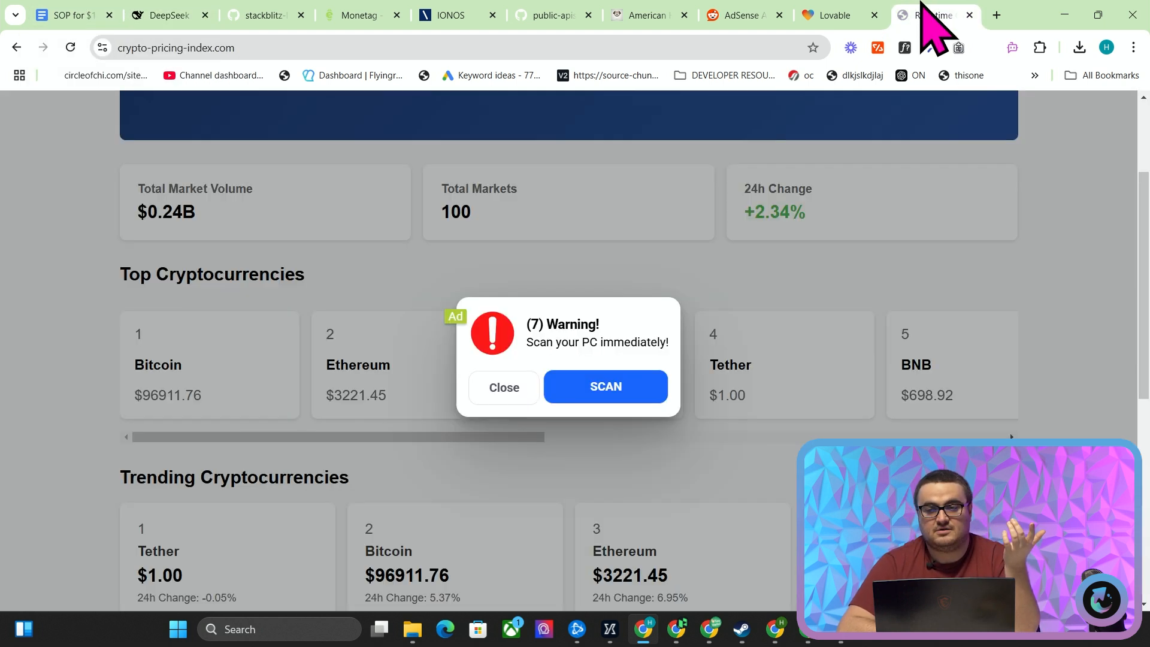
mouse_move(909, 28)
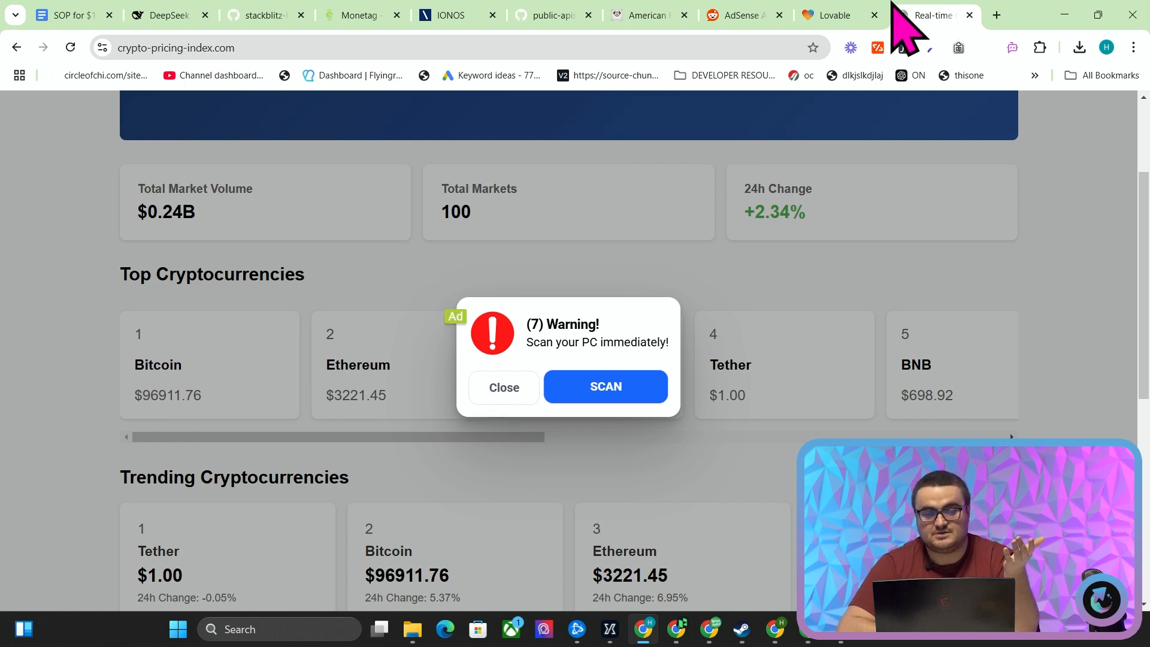
mouse_move(932, 15)
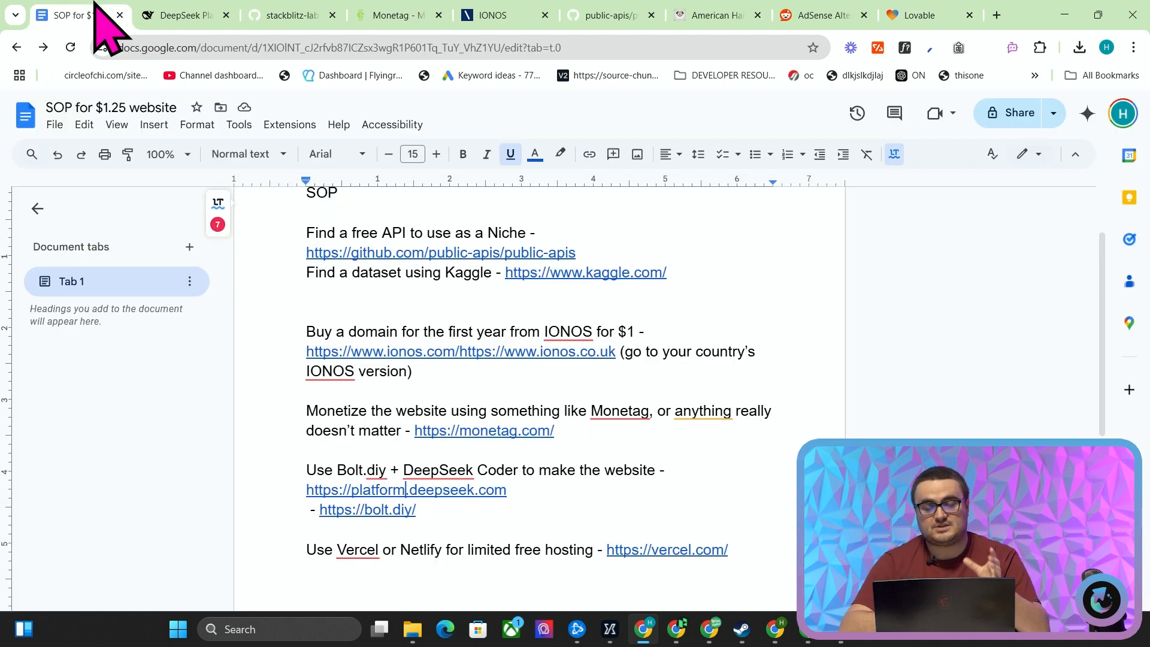
From the Vercel dashboard tab, run a Google search for 'vercel pricing'.
left_click_drag(307, 470, 415, 511)
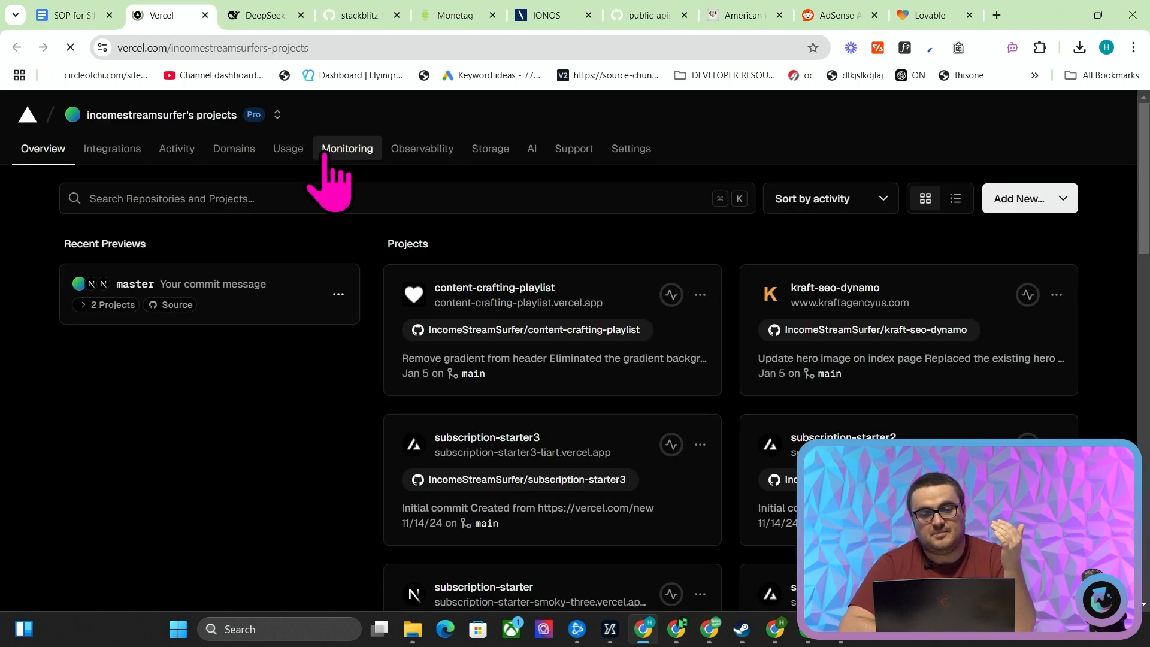
left_click(1104, 115)
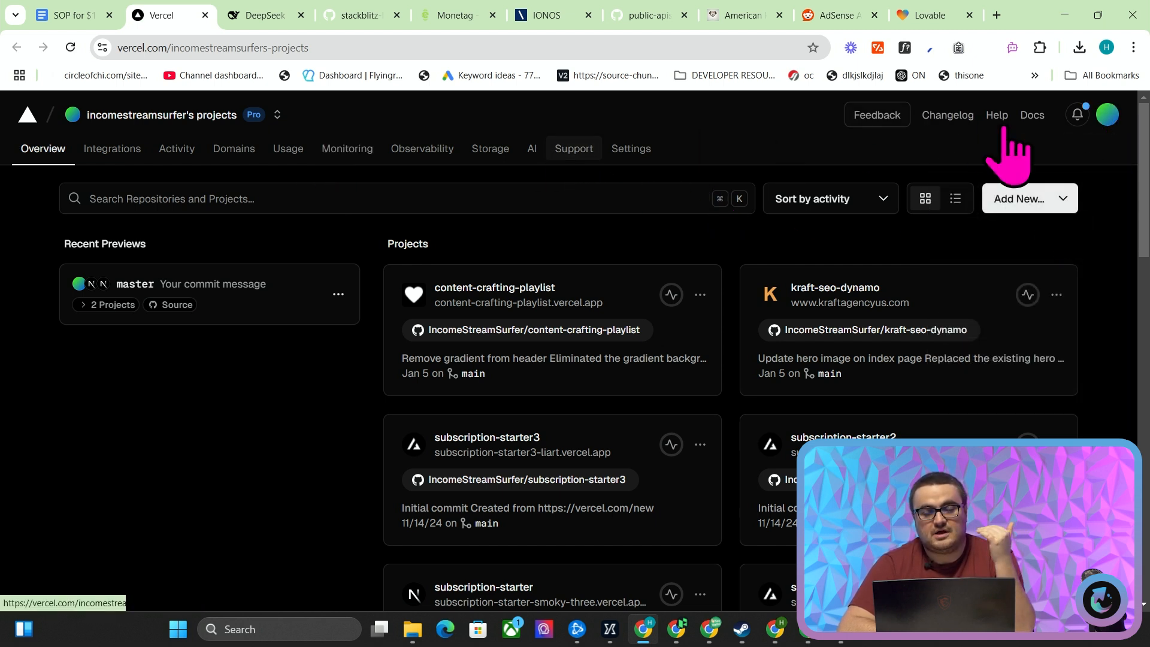
left_click(294, 48)
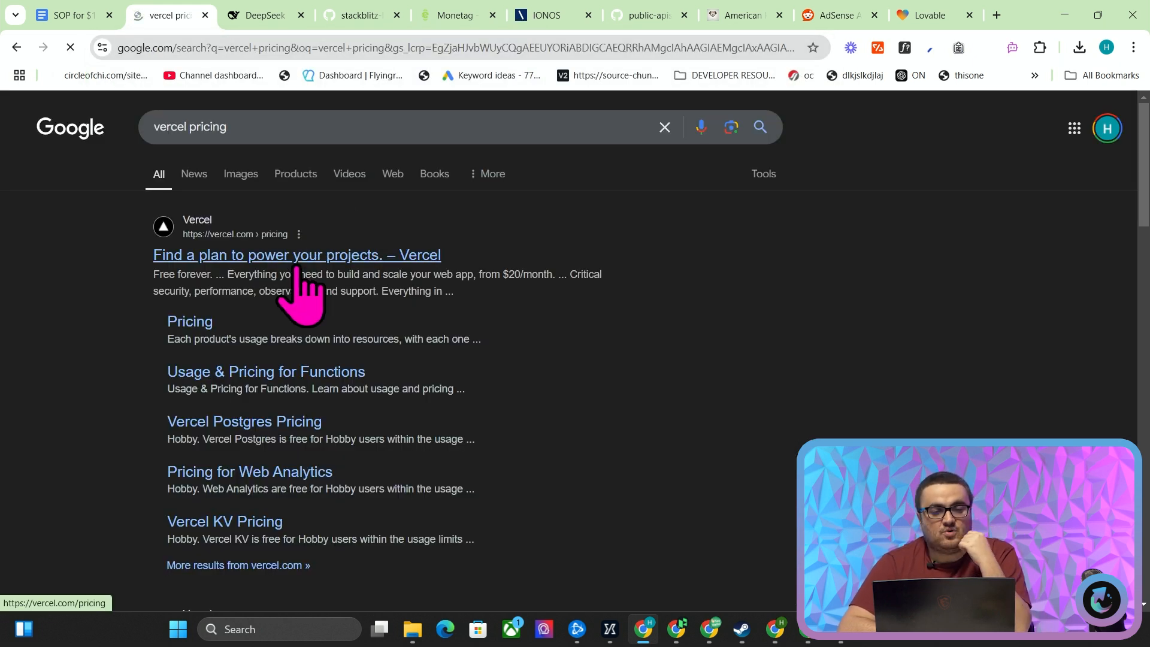
Load vercel.com/pricing and highlight the free-forever Hobby plan's features.
left_click(296, 254)
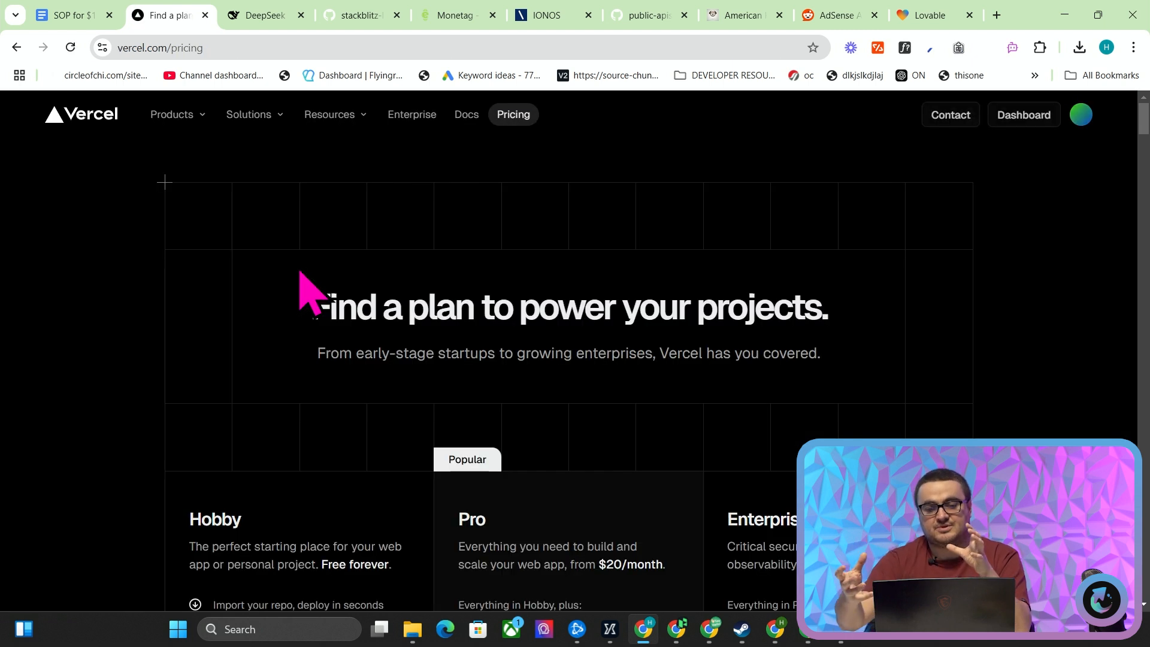
scroll("down", 3)
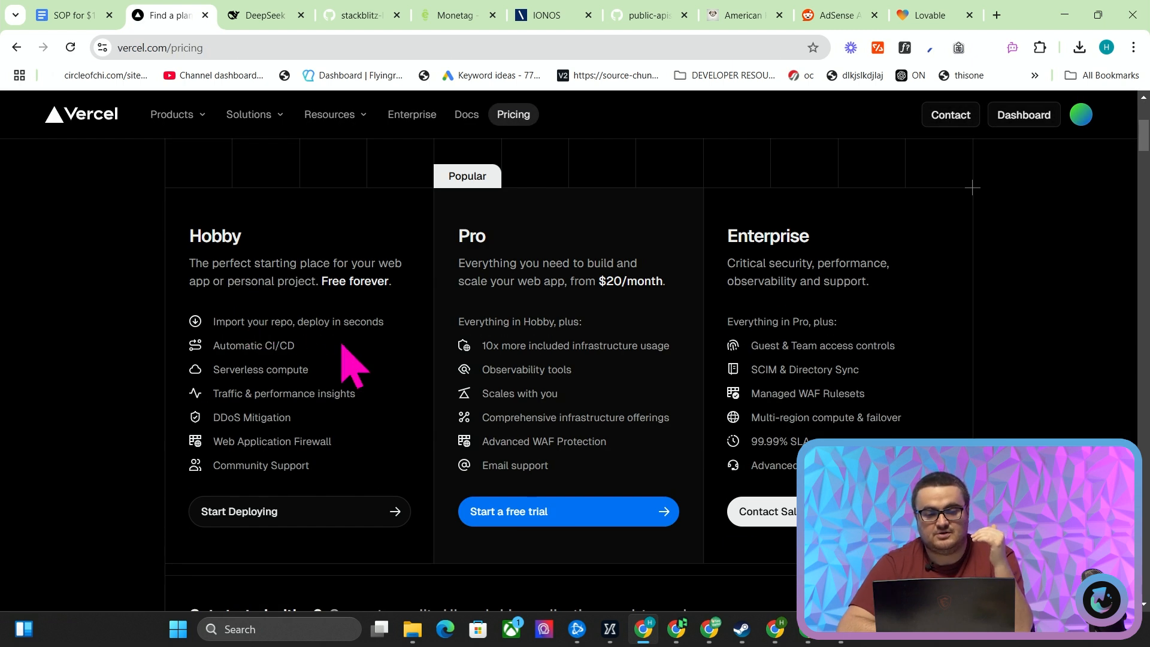
mouse_move(356, 484)
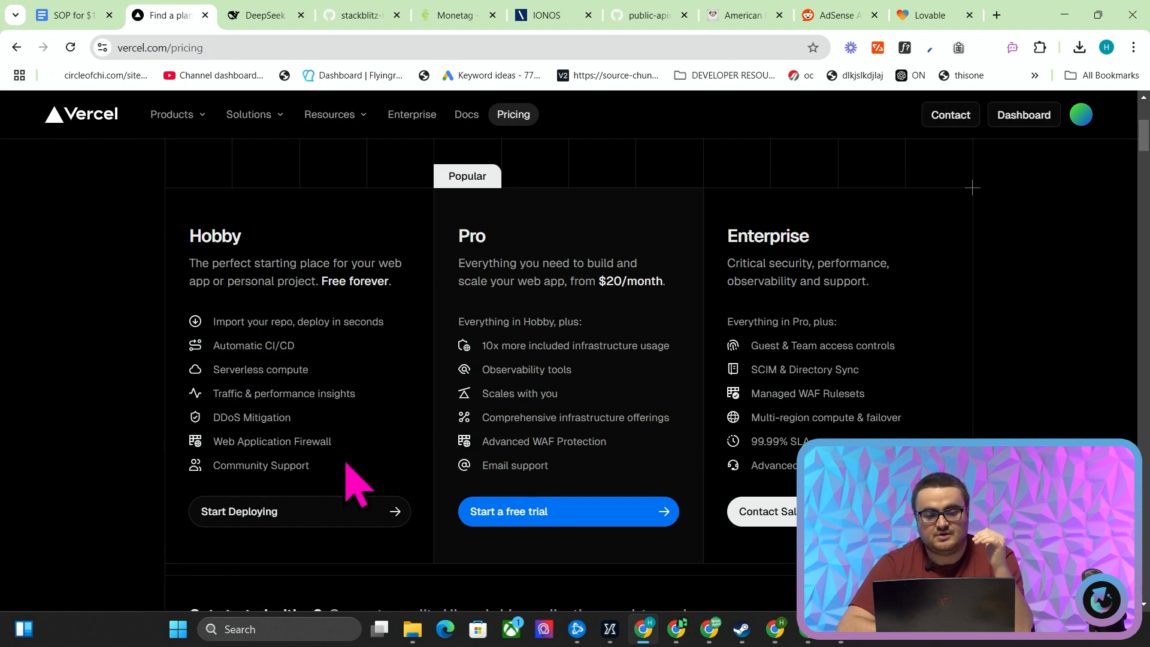
left_click_drag(204, 280, 308, 465)
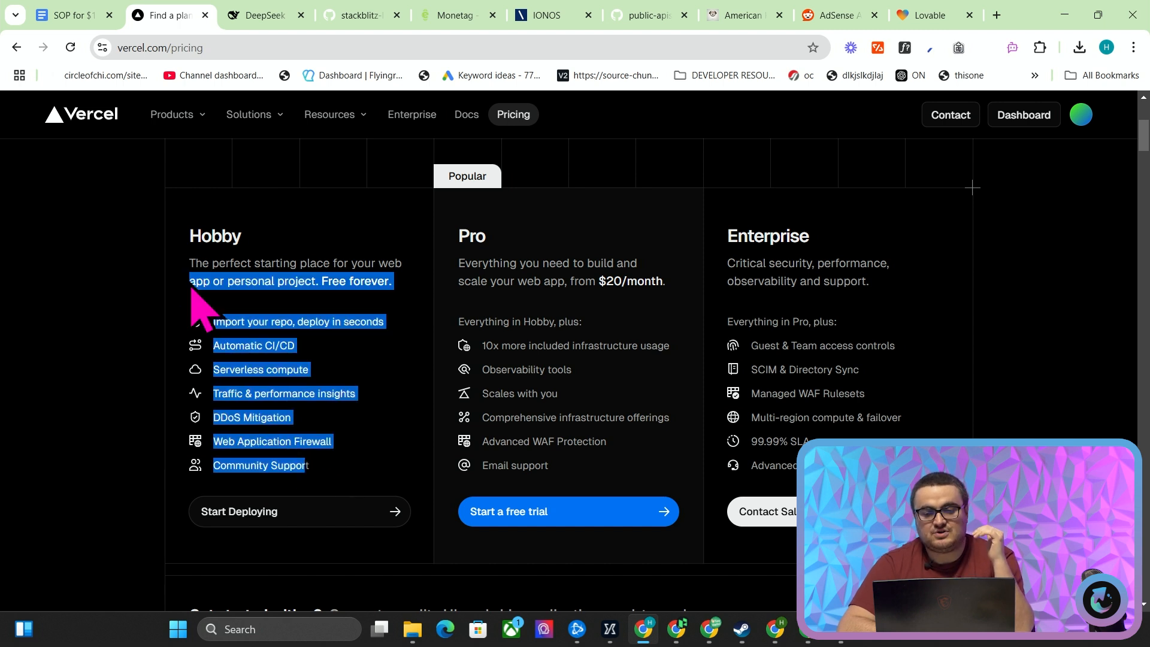
left_click(742, 14)
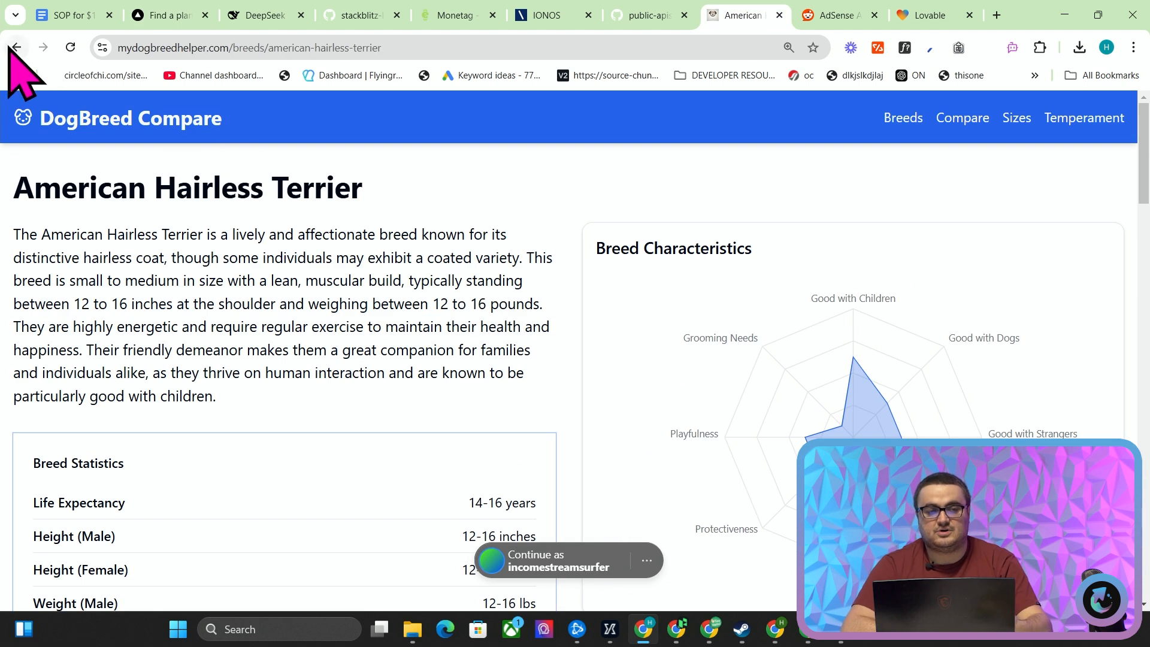
left_click(159, 15)
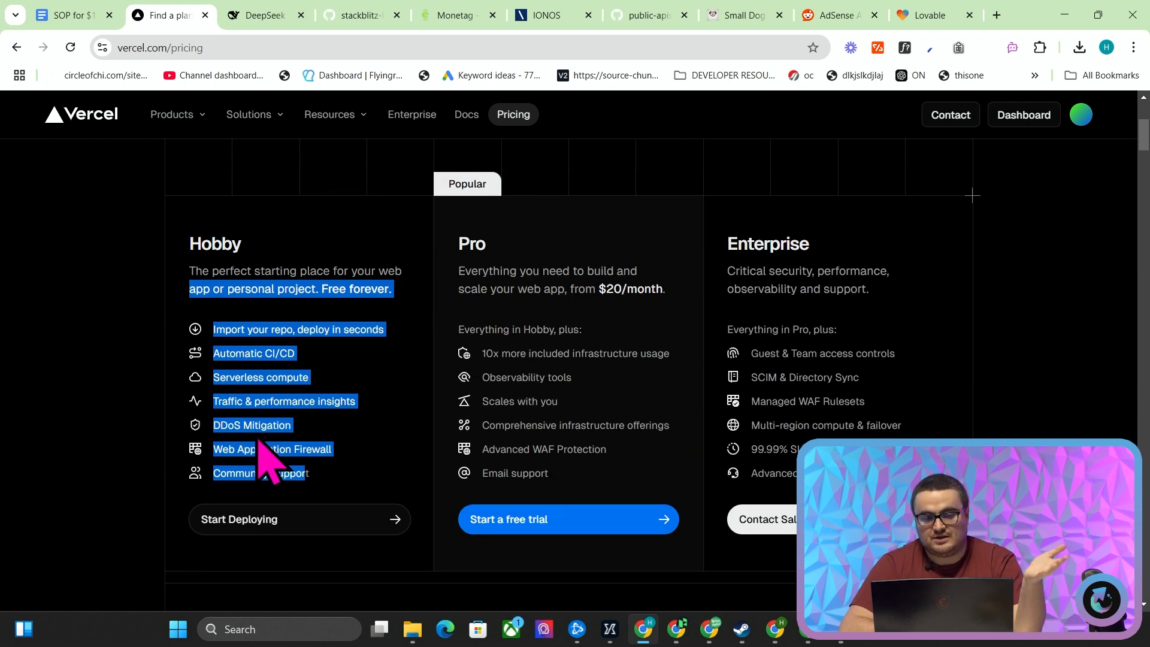
Browse down through the Hobby, Pro and Enterprise feature comparison table.
scroll("down", 3)
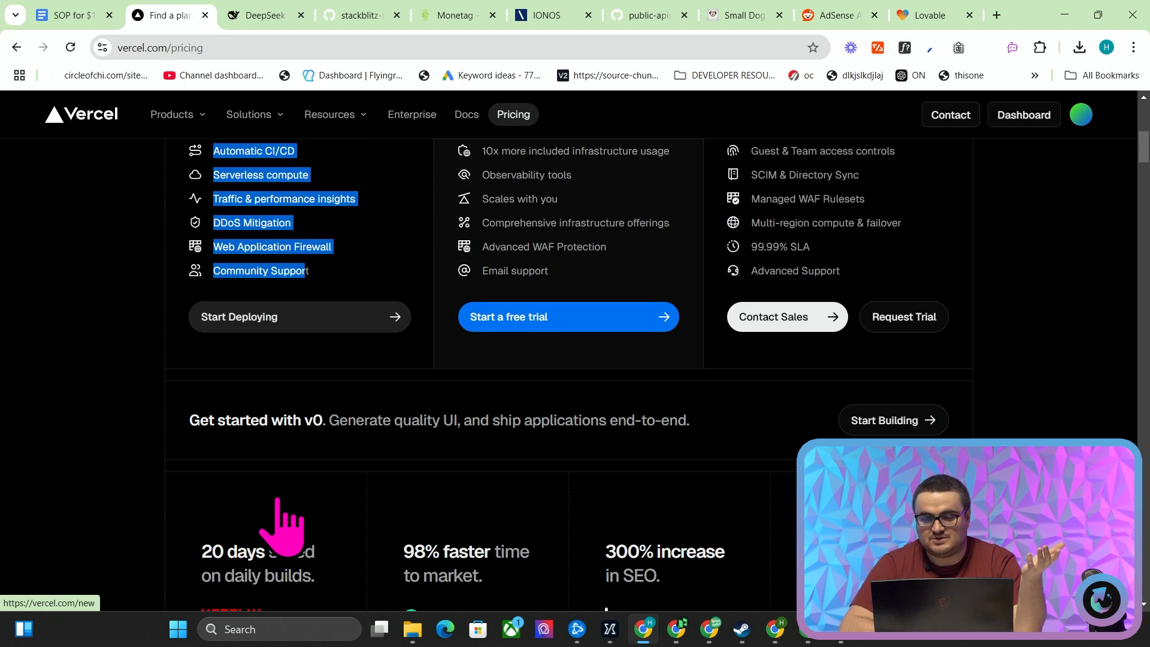
scroll("down", 3)
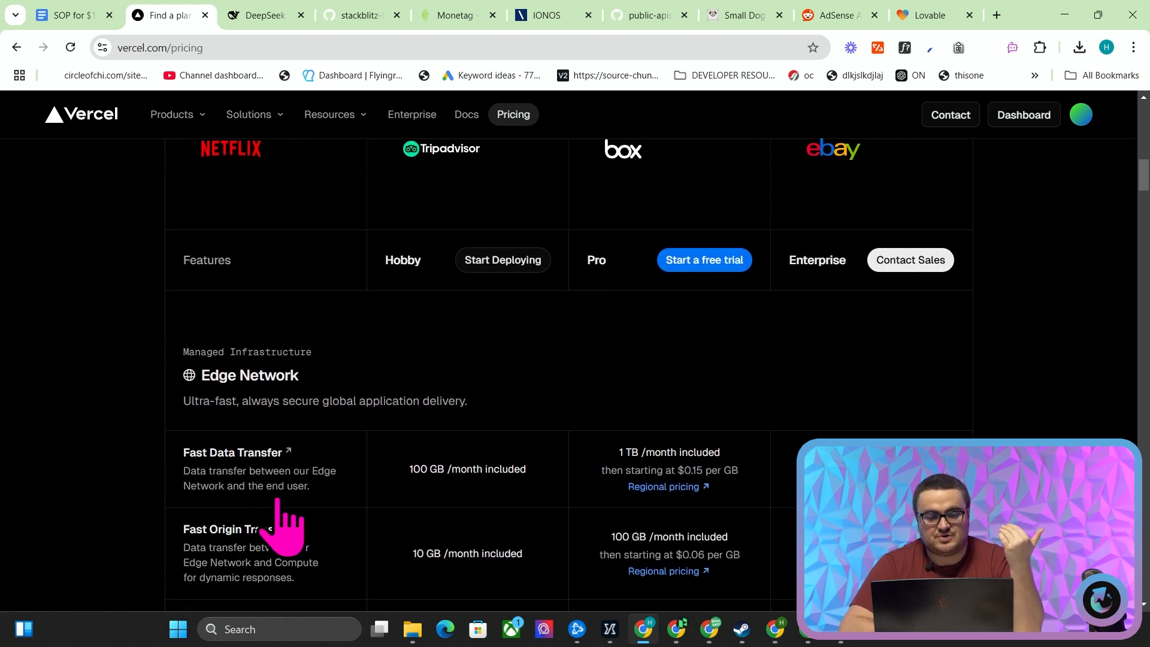
scroll("down", 3)
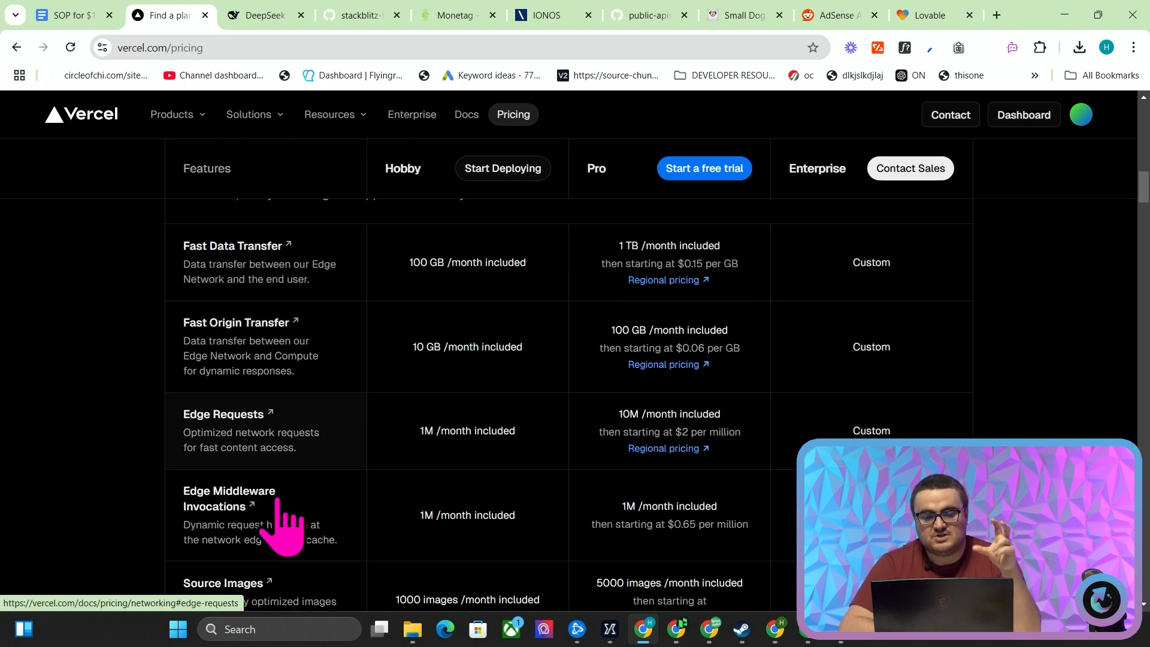
scroll("down", 3)
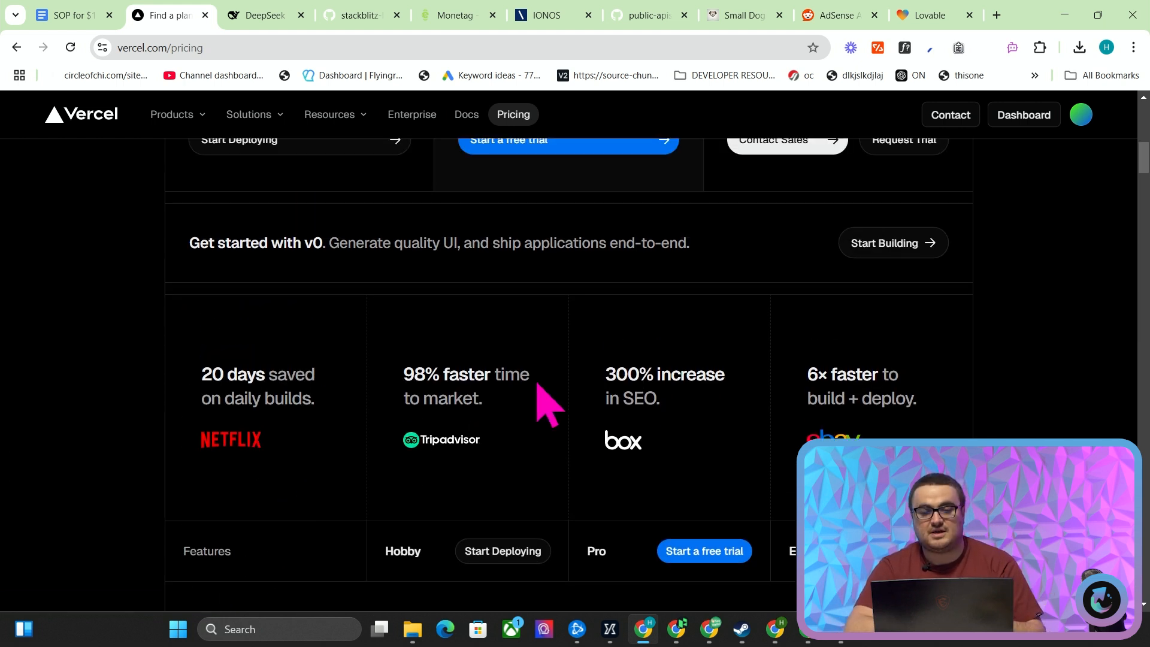
mouse_move(466, 499)
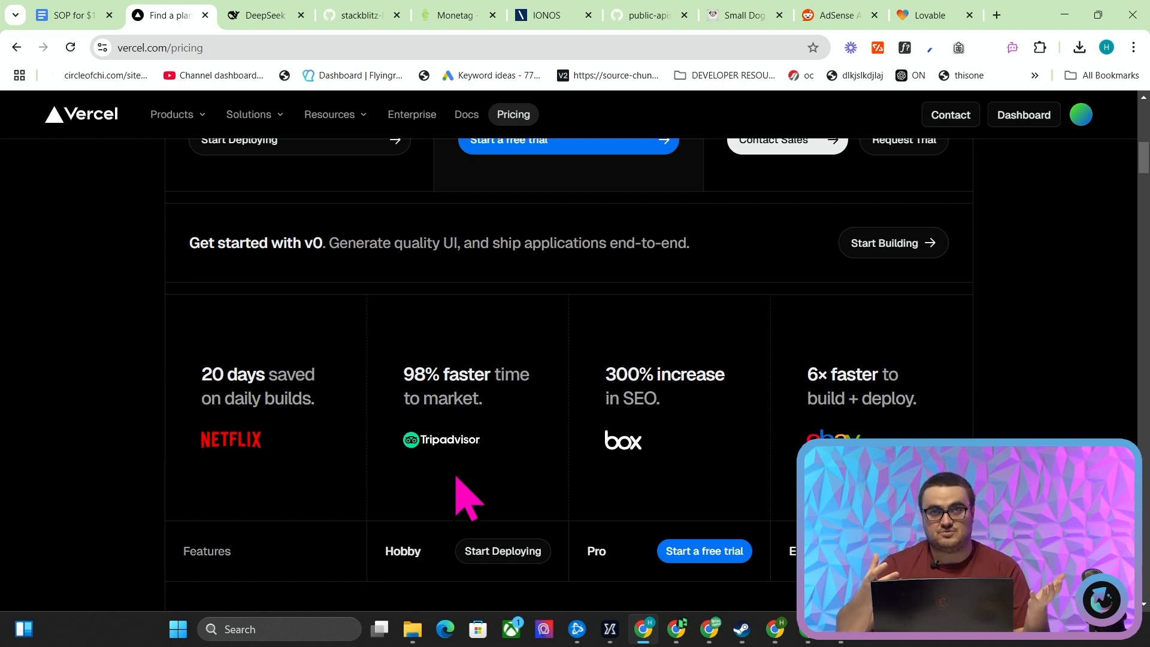
scroll("down", 3)
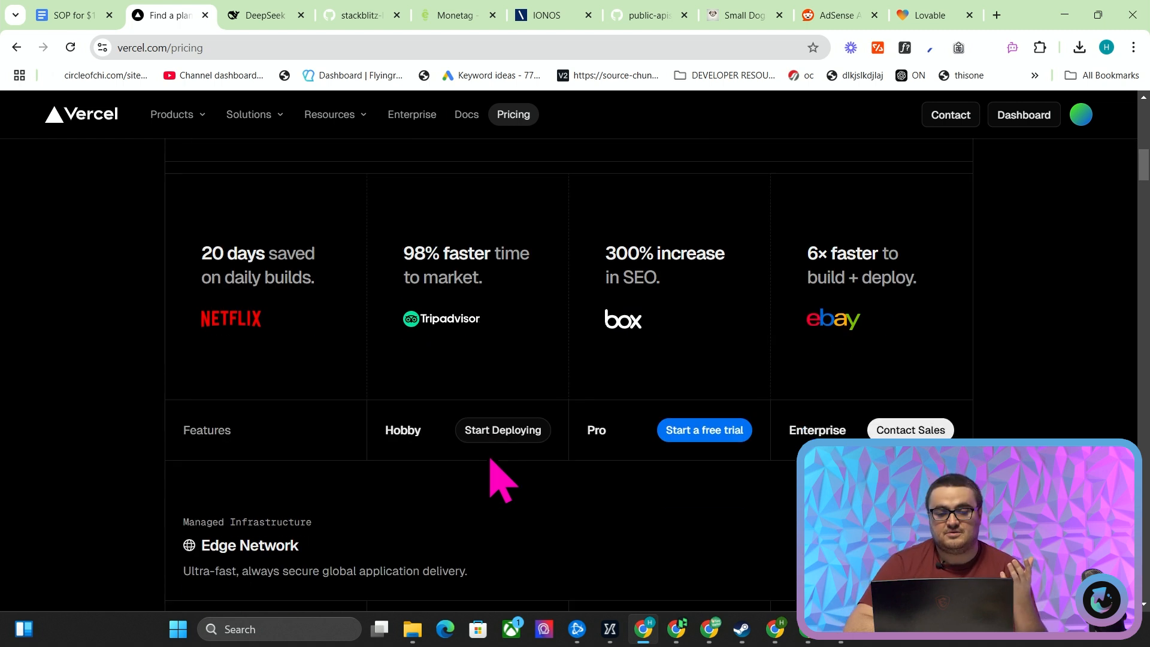
scroll("down", 3)
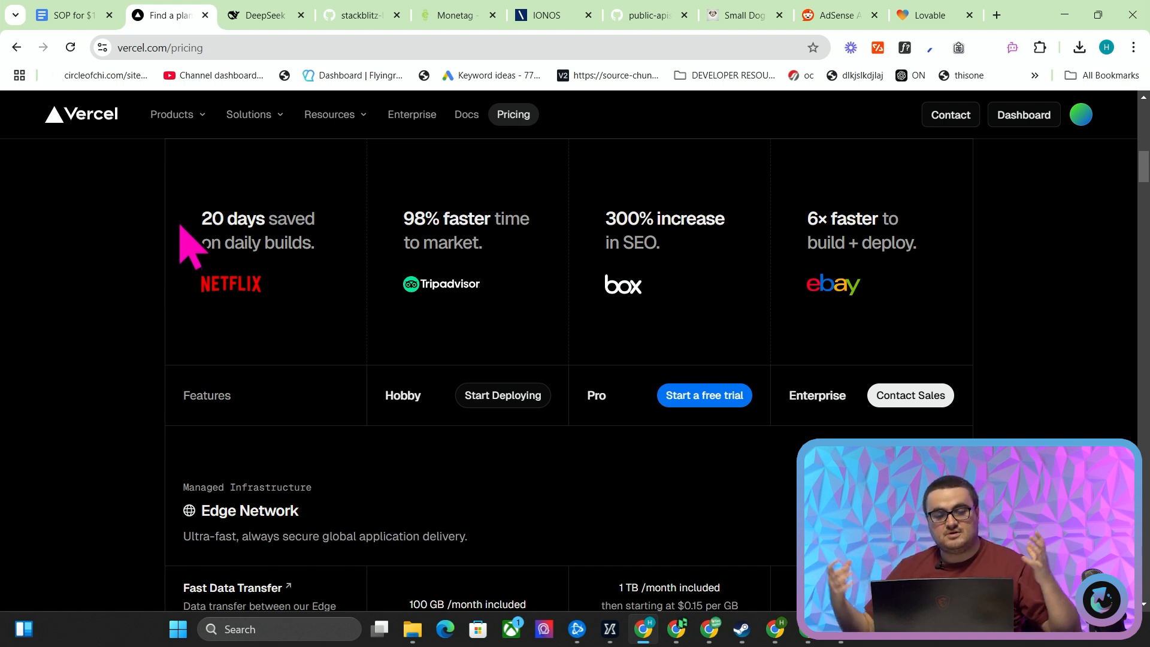
scroll("down", 3)
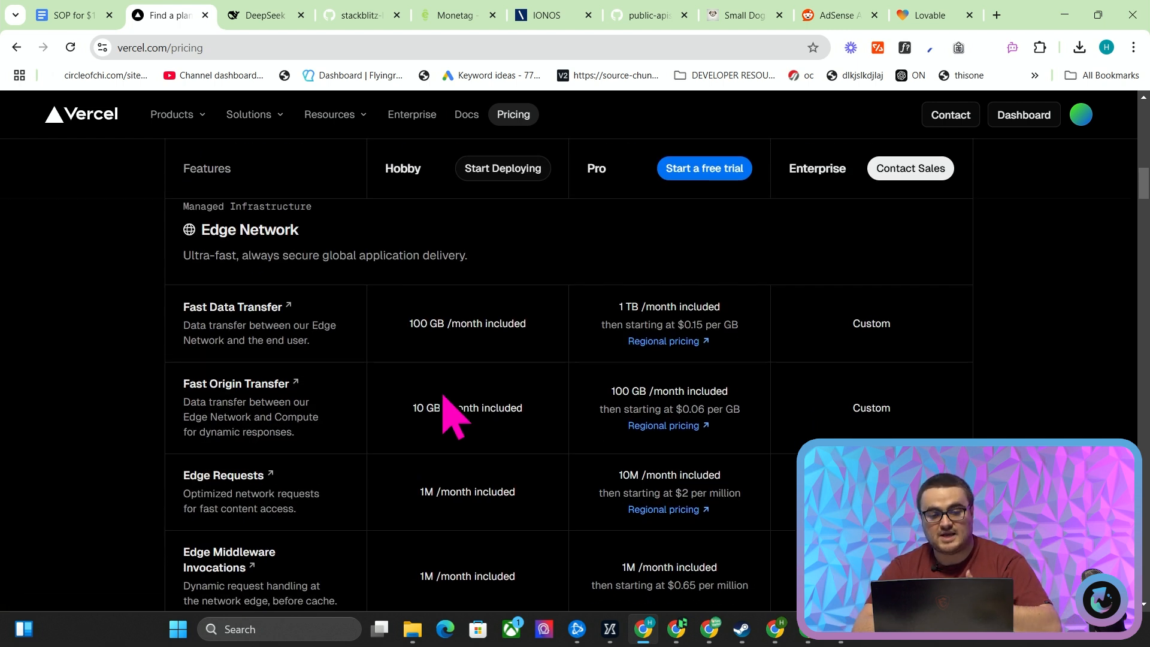
scroll("down", 3)
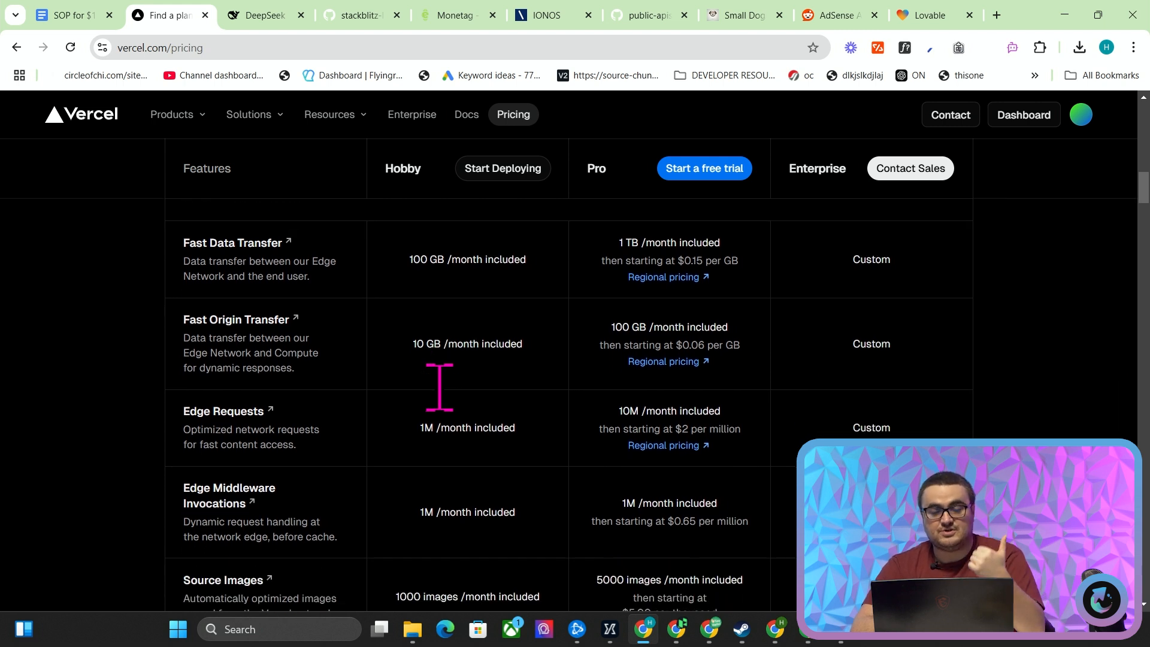
scroll("down", 3)
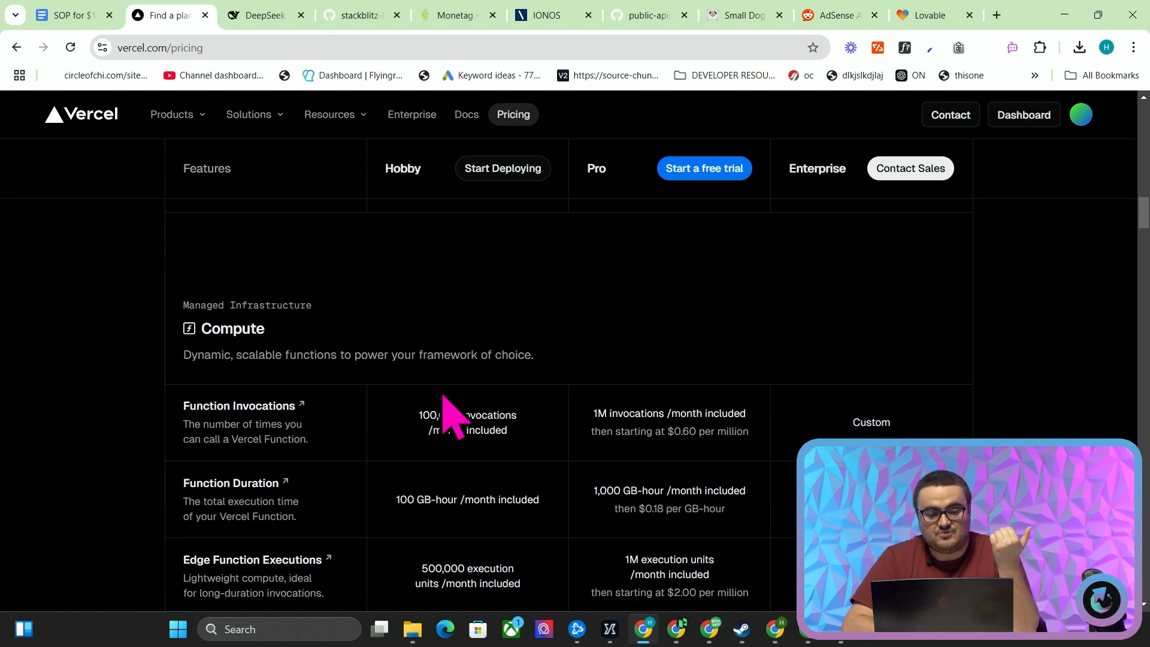
scroll("down", 3)
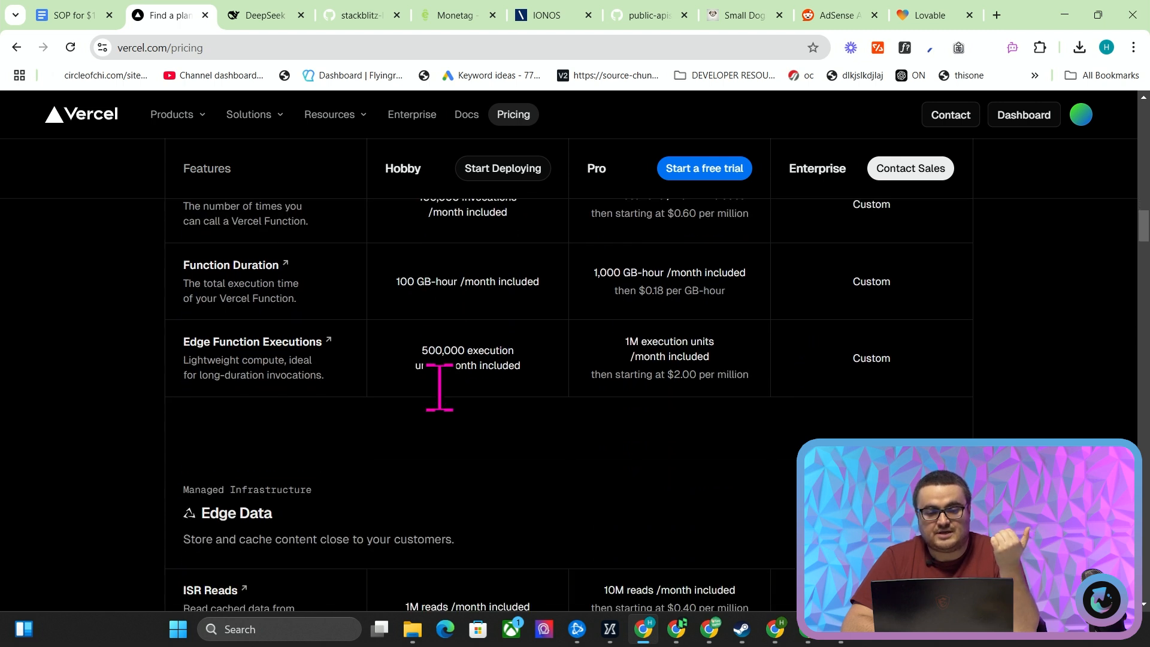
scroll("down", 3)
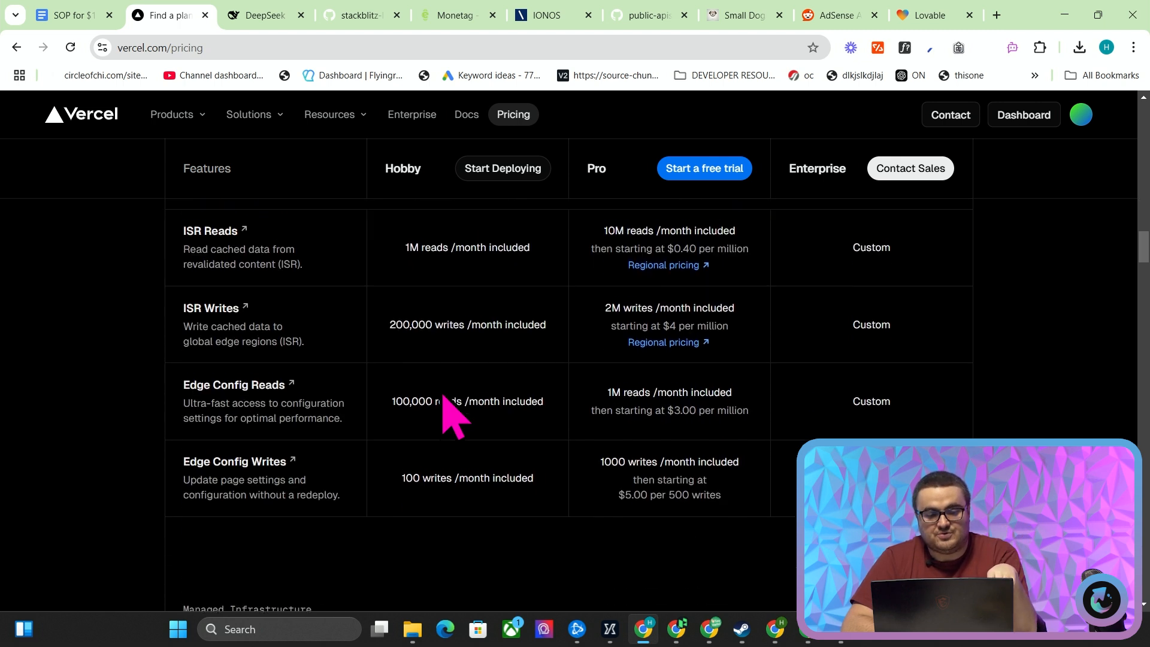
scroll("down", 3)
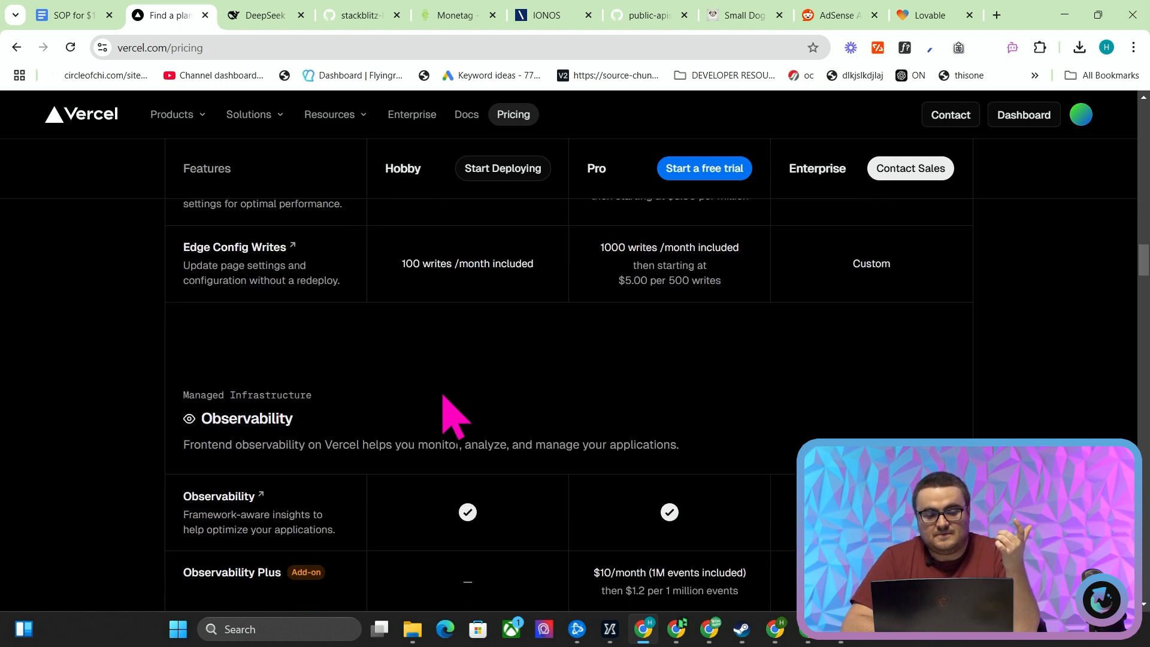
Continue through the rest of the comparison table to the end of the pricing page.
scroll("down", 3)
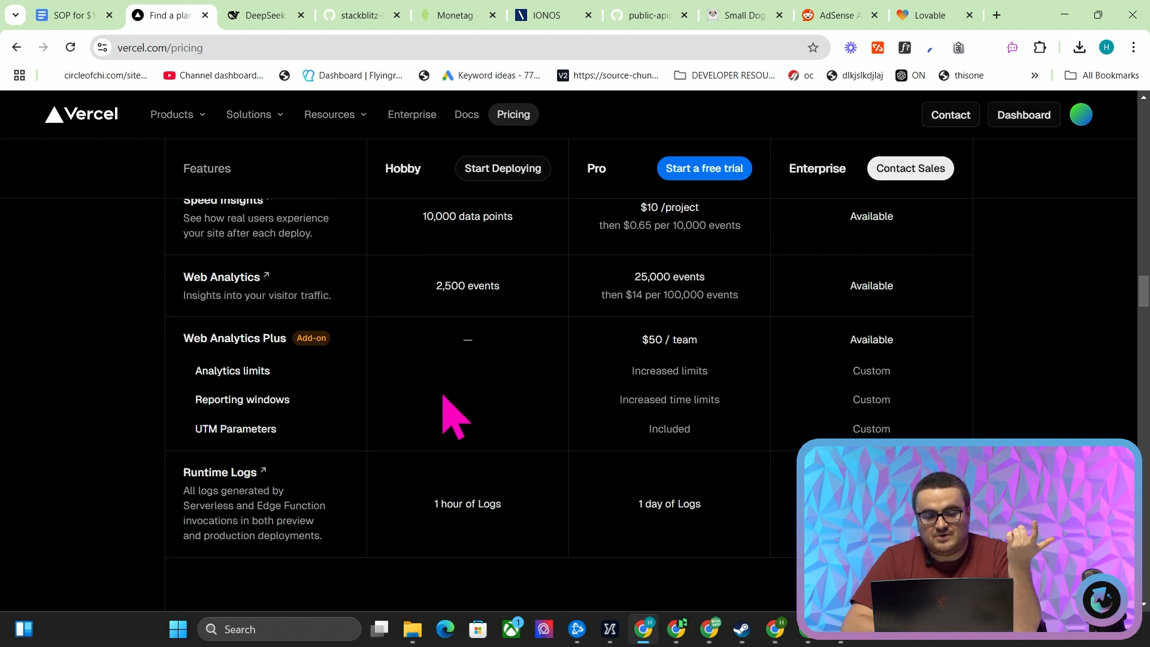
scroll("down", 3)
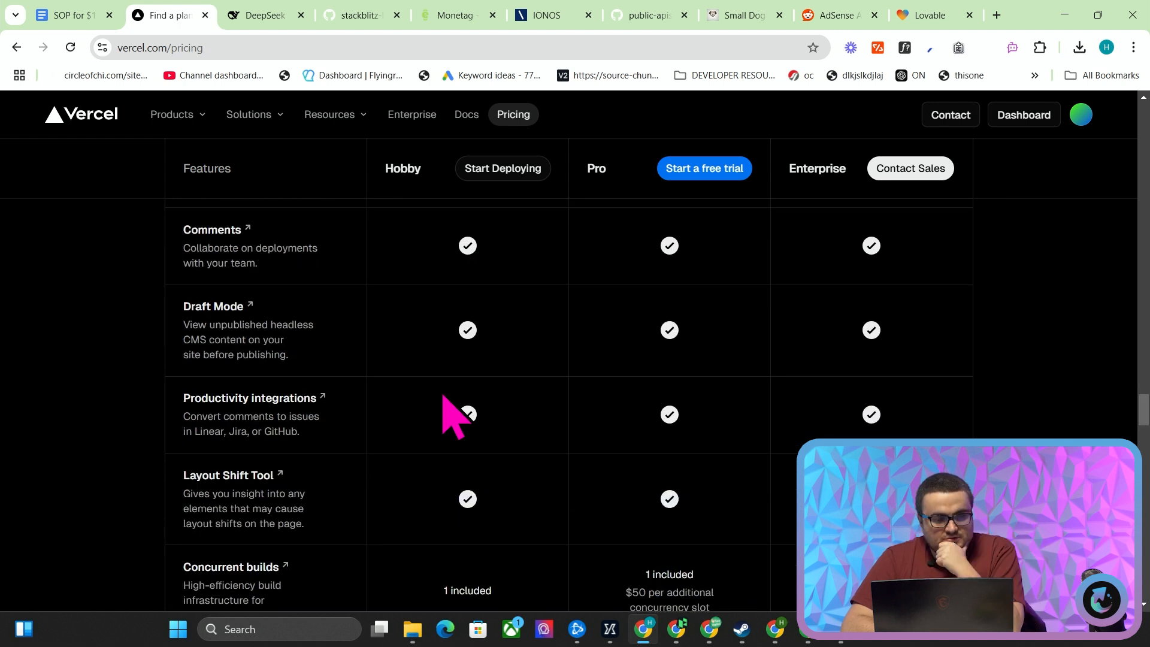
scroll("down", 3)
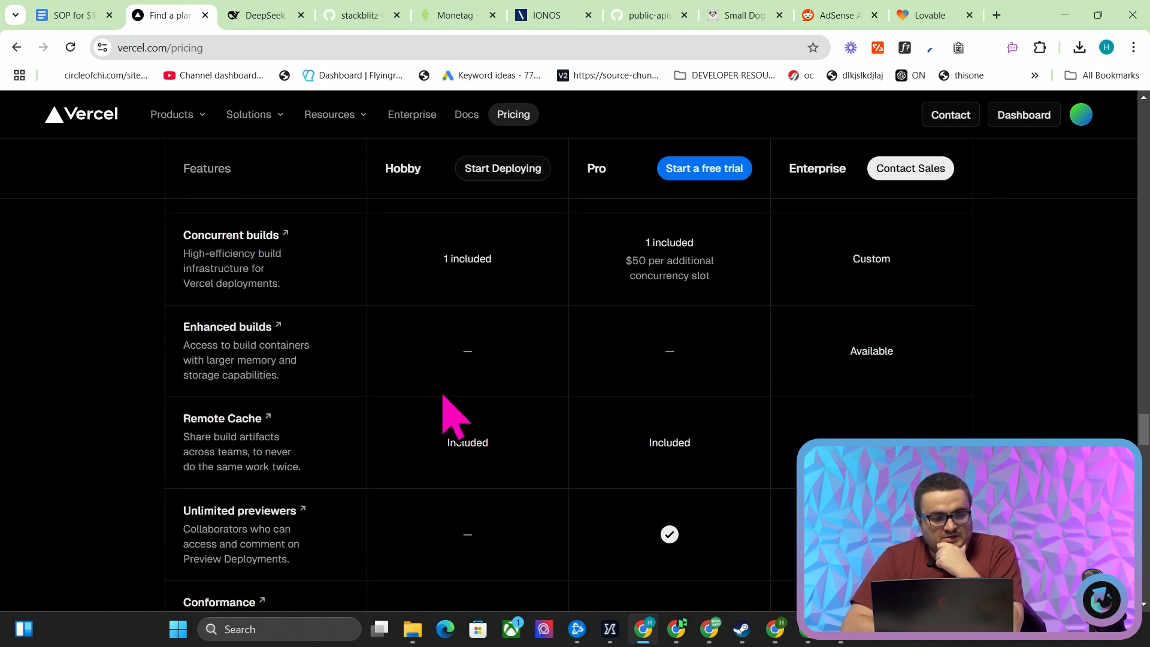
scroll("down", 3)
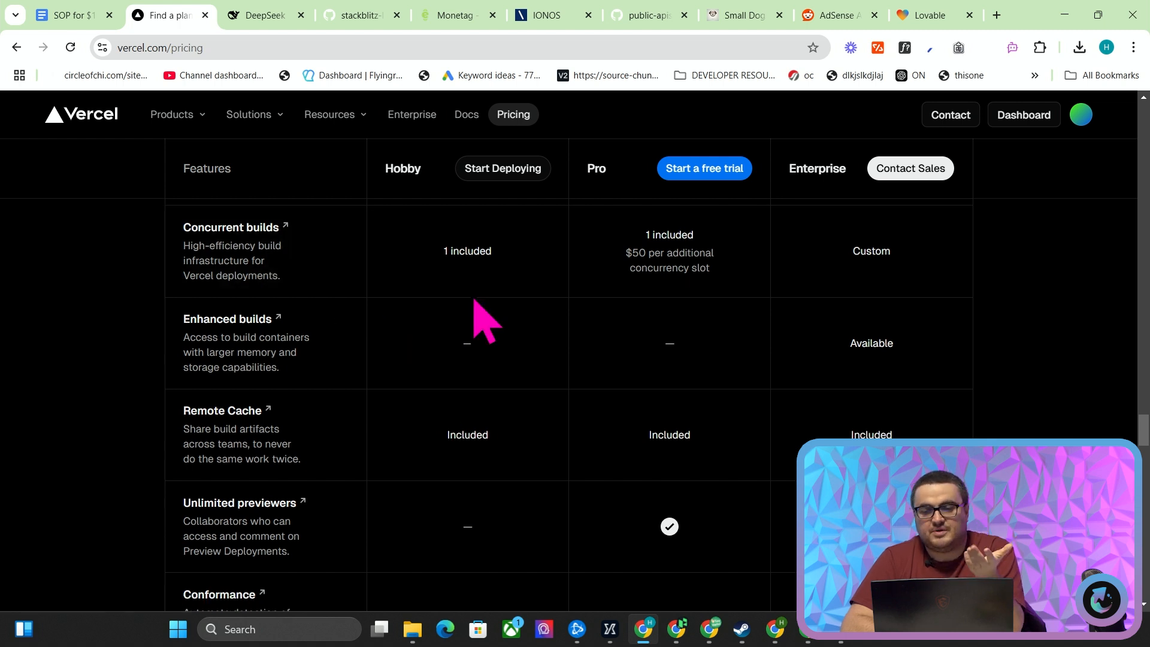
scroll("down", 3)
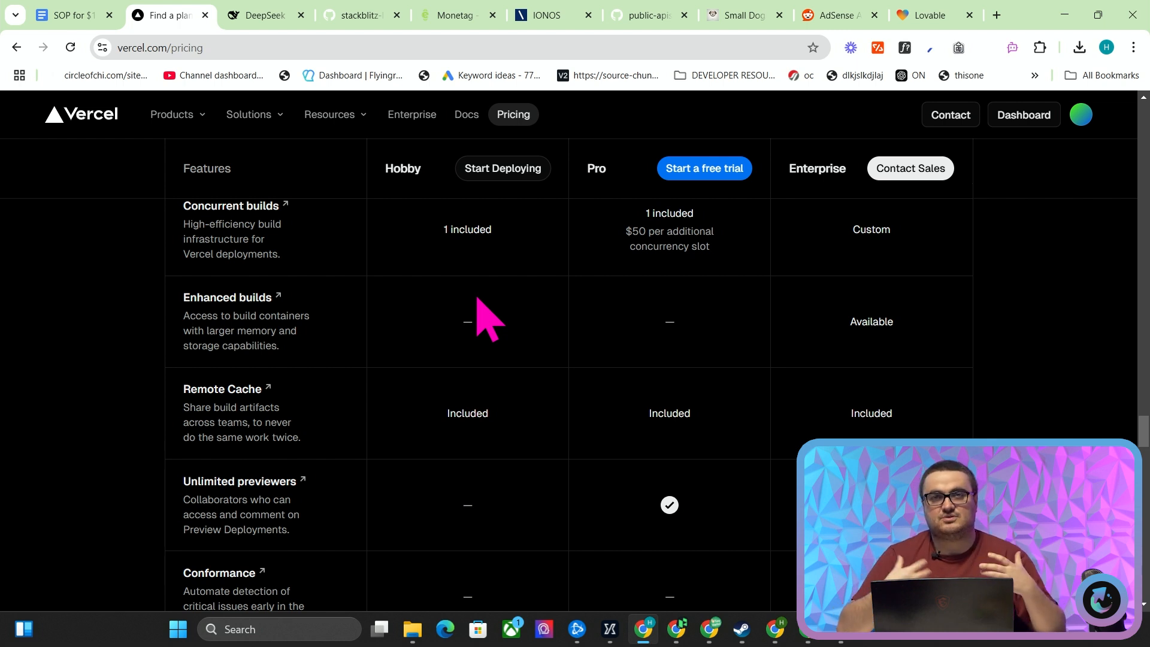
scroll("down", 3)
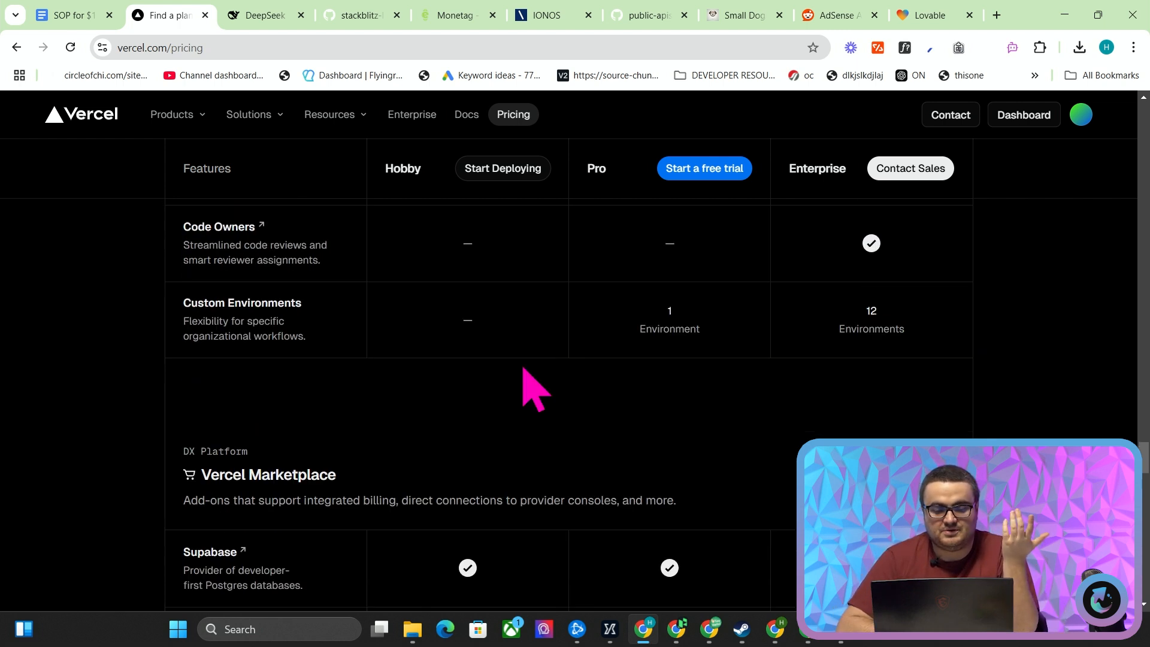
scroll("down", 3)
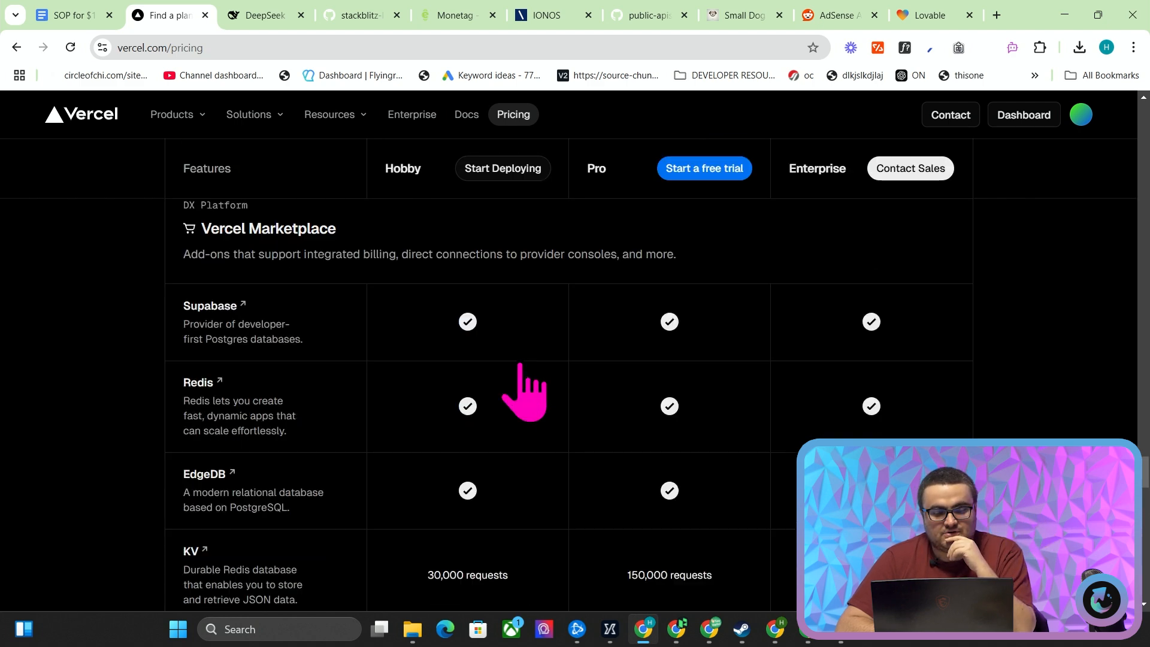
scroll("up", 3)
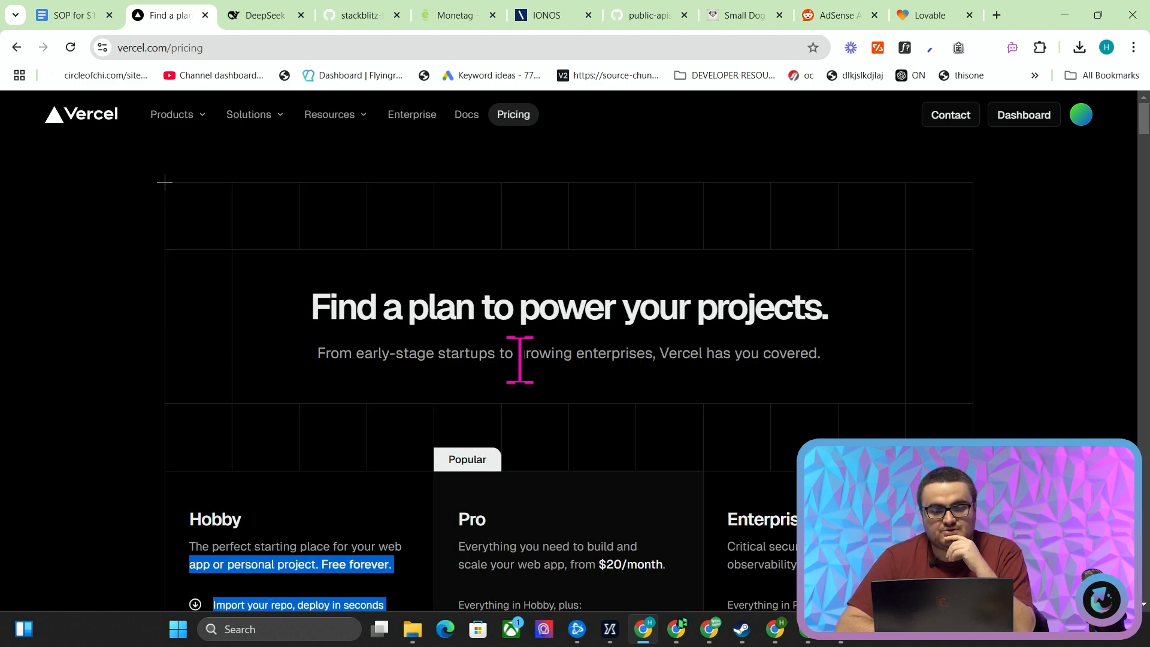
scroll("down", 3)
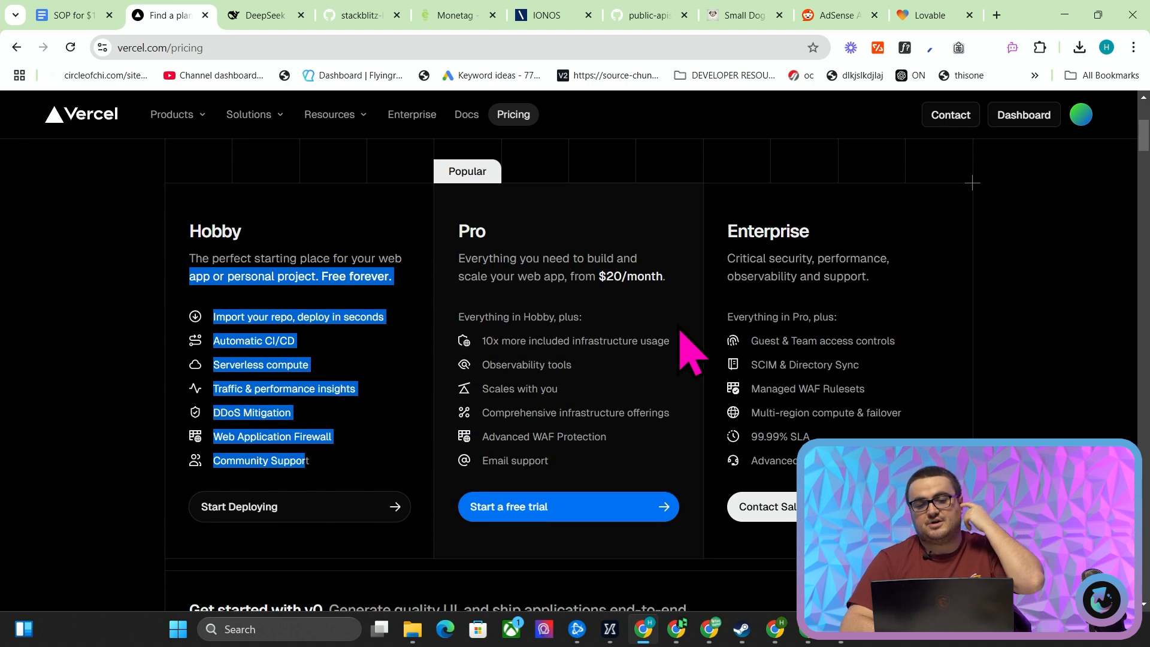
mouse_move(470, 315)
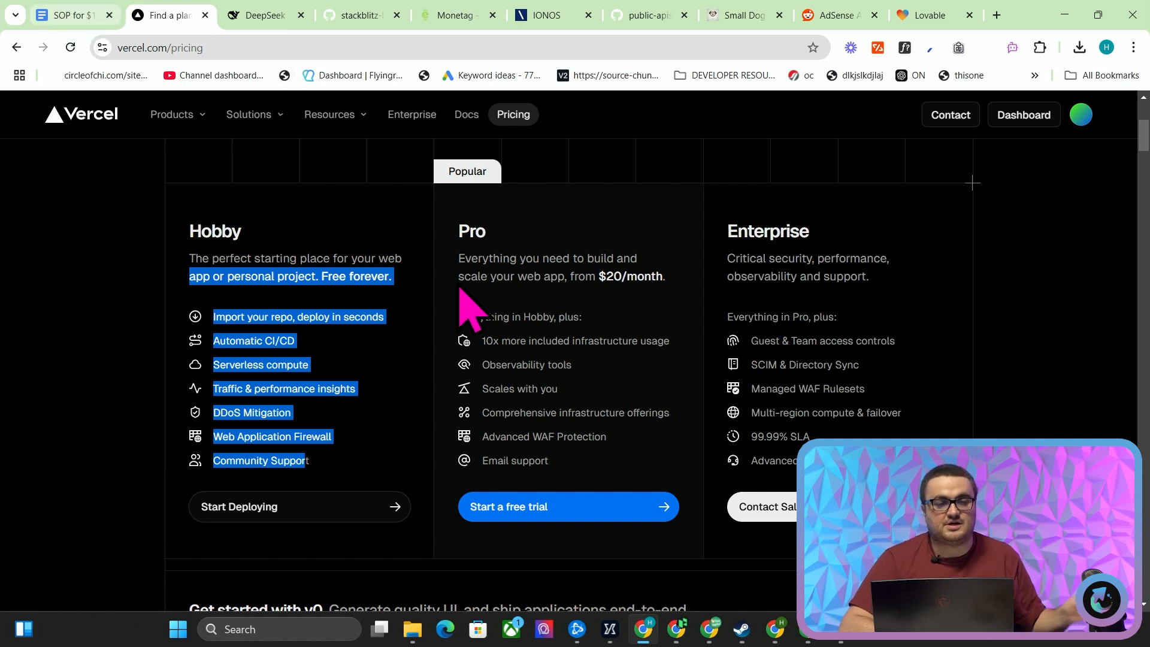
scroll("down", 3)
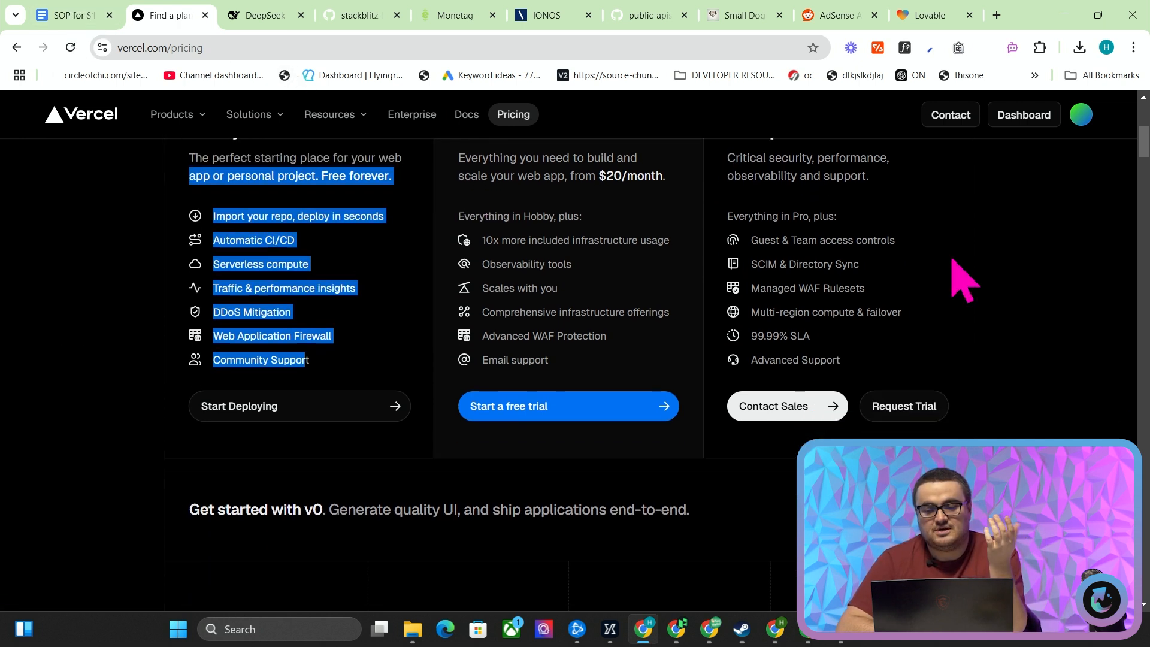
Return to the SOP doc's step on free hosting with Vercel or Netlify.
left_click(62, 15)
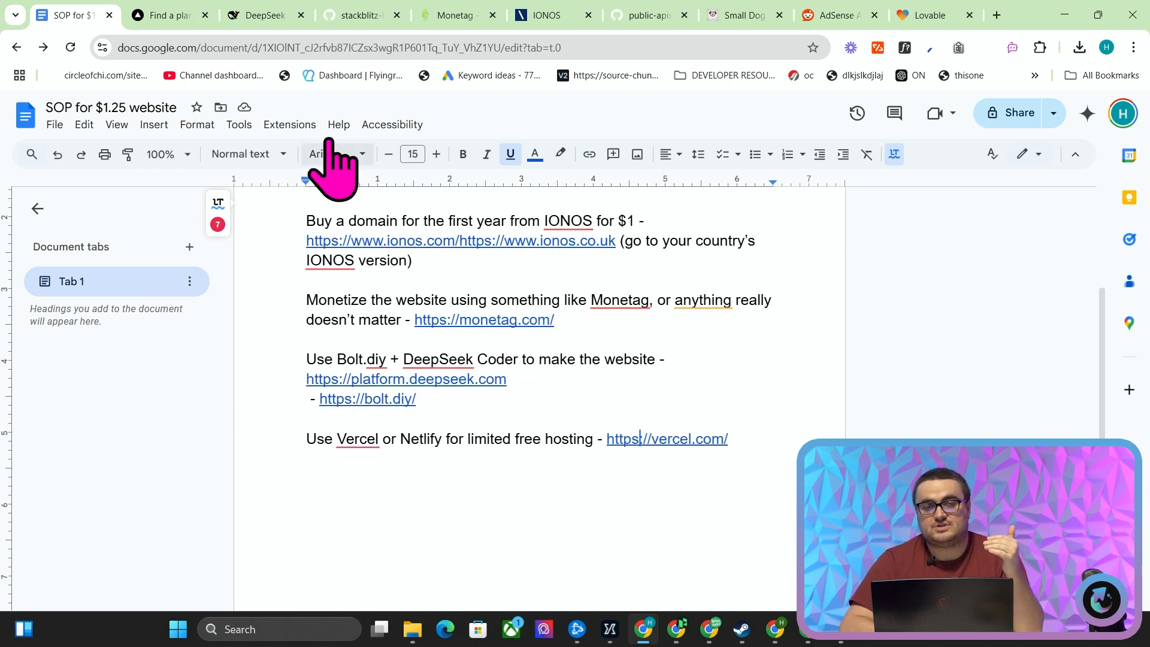
mouse_move(443, 194)
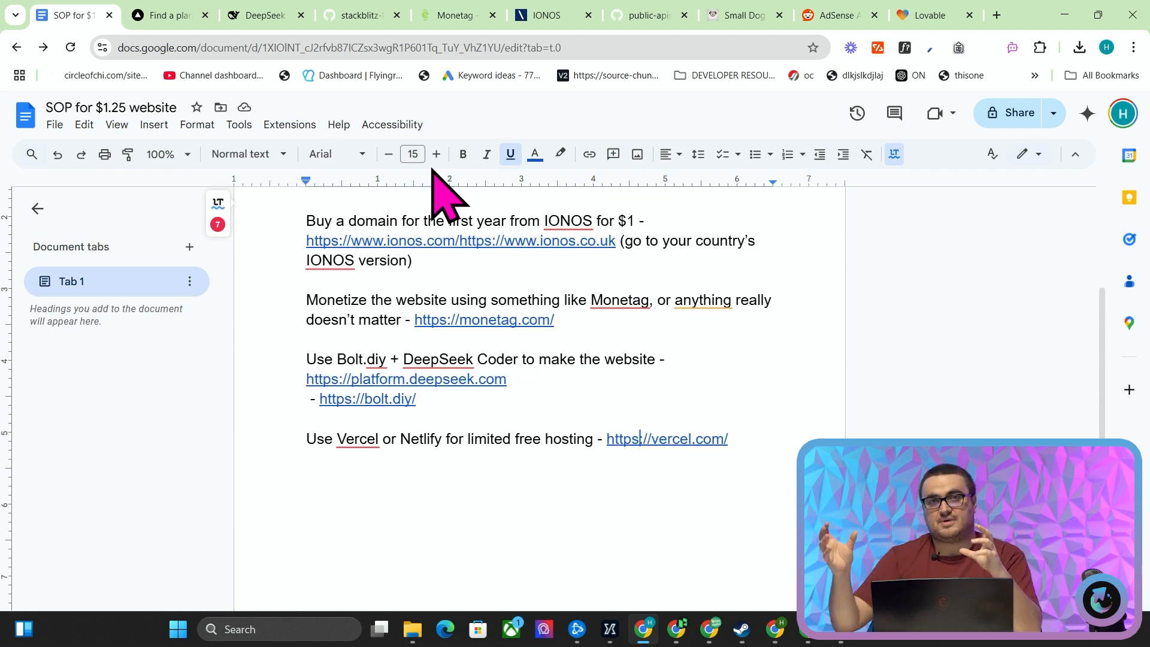
Log in to Vercel and reach the projects dashboard listing bolt-generated-project at crypto-pricing-index.com.
left_click(996, 15)
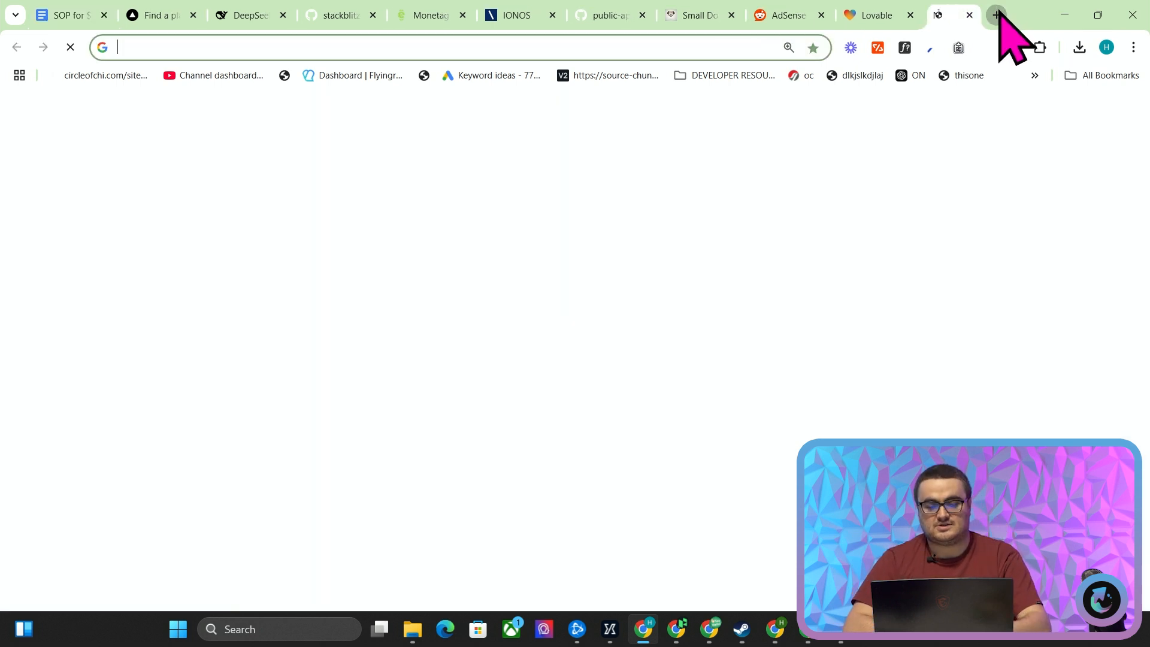
type("crypto-pricing-index.com")
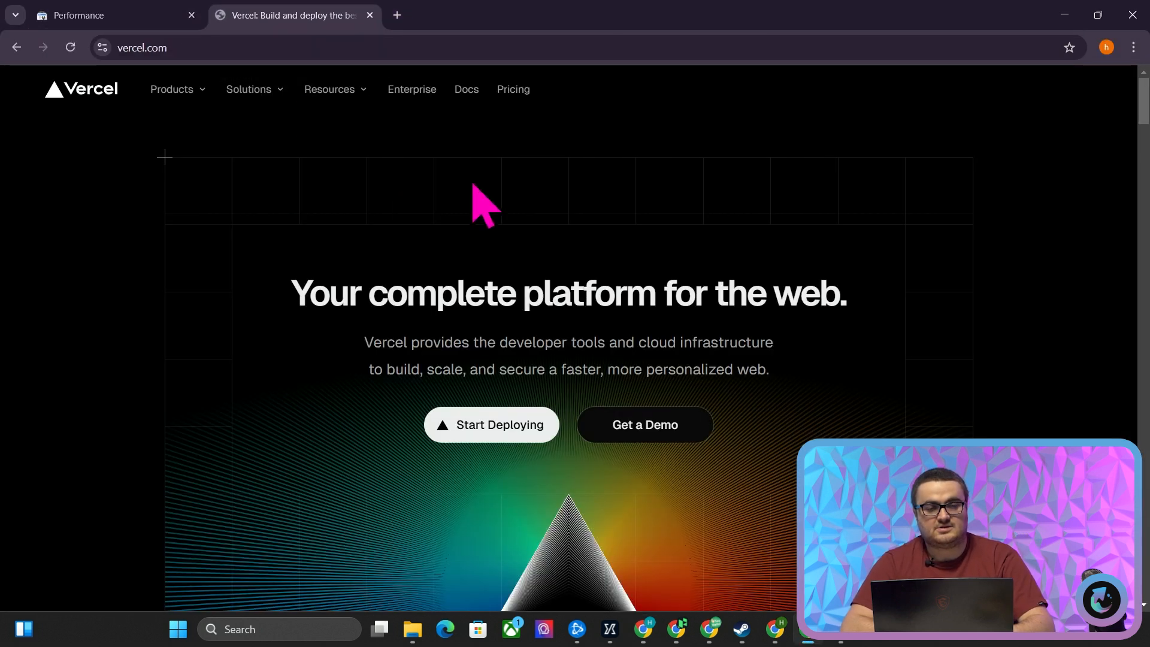
left_click(937, 89)
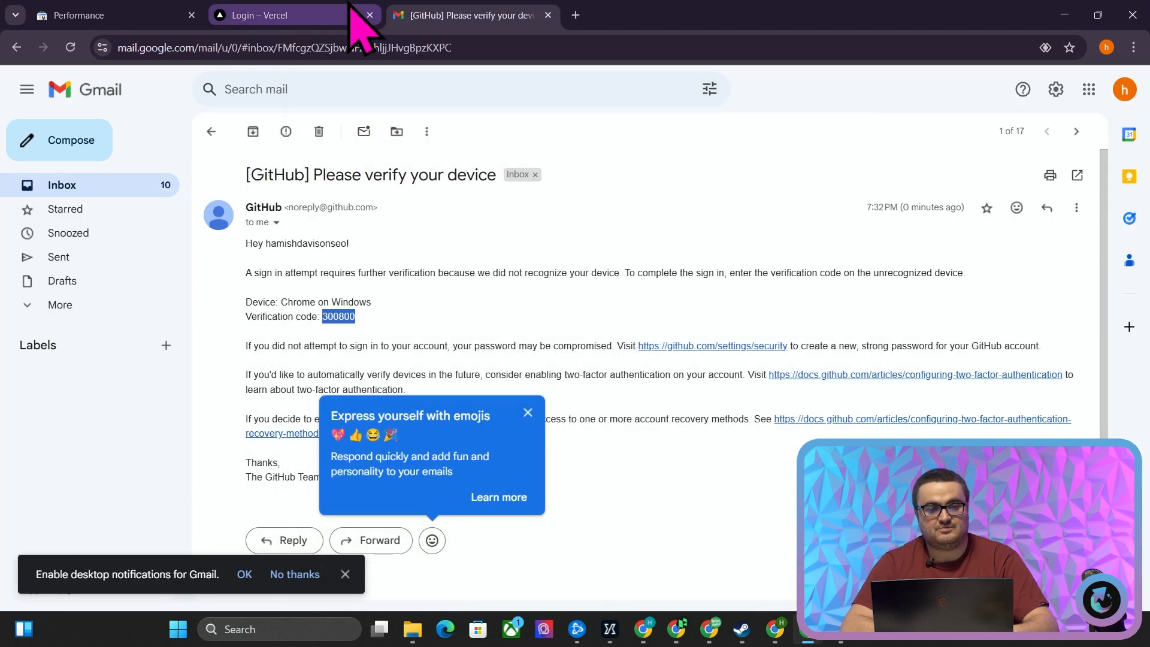
left_click(279, 15)
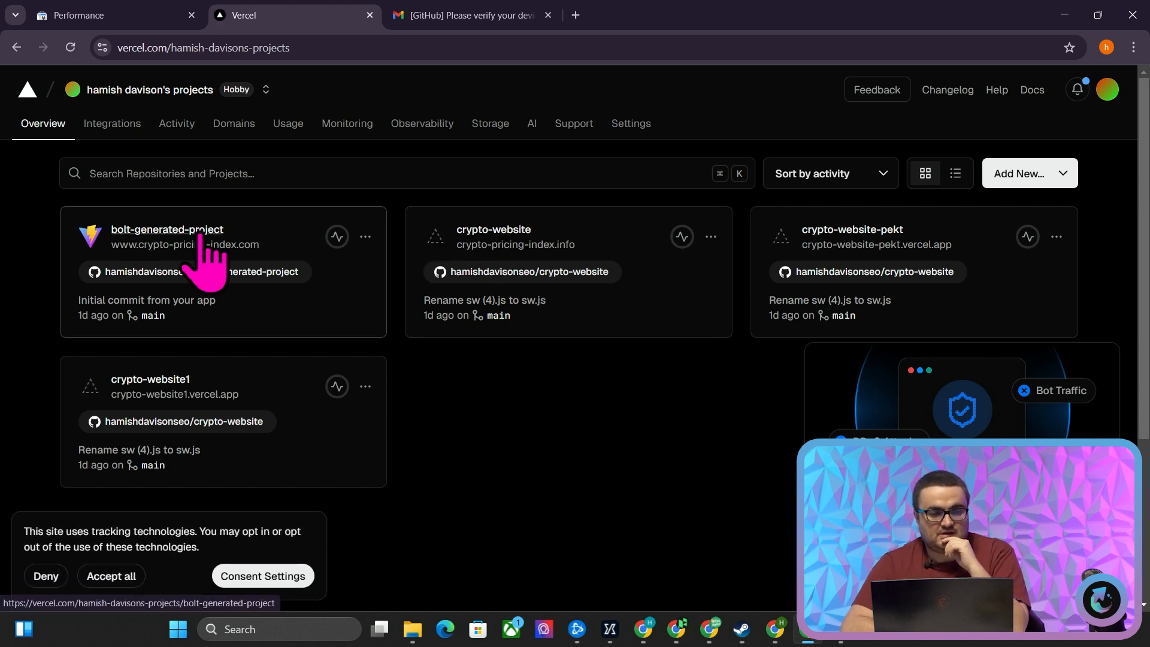
left_click(166, 230)
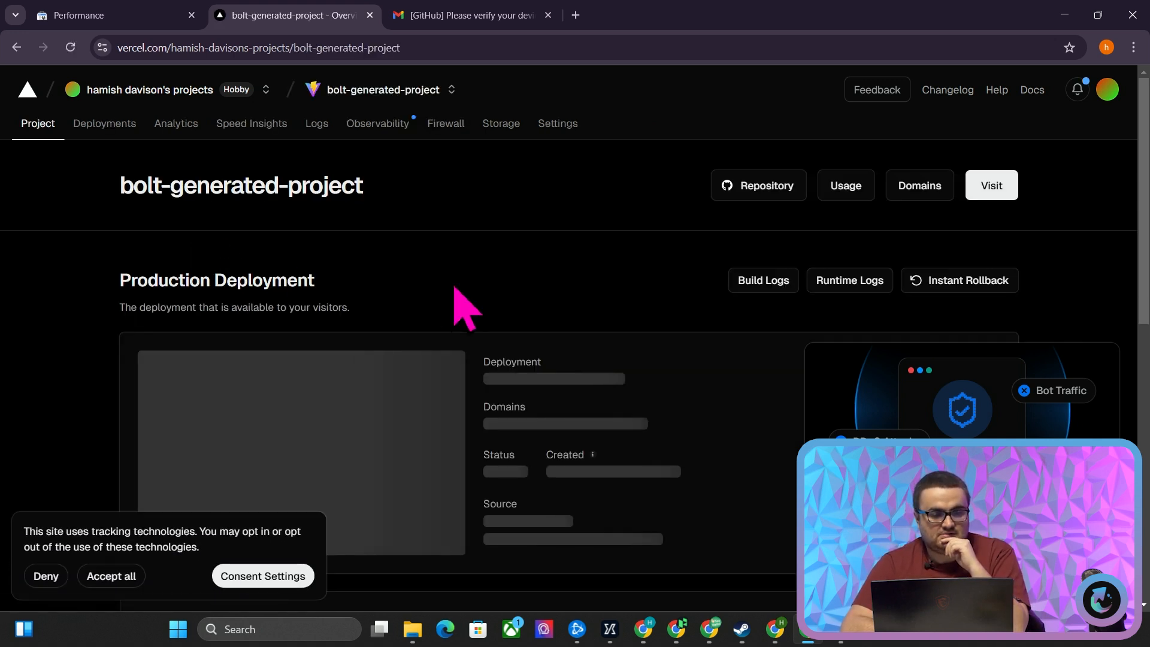
scroll("down", 3)
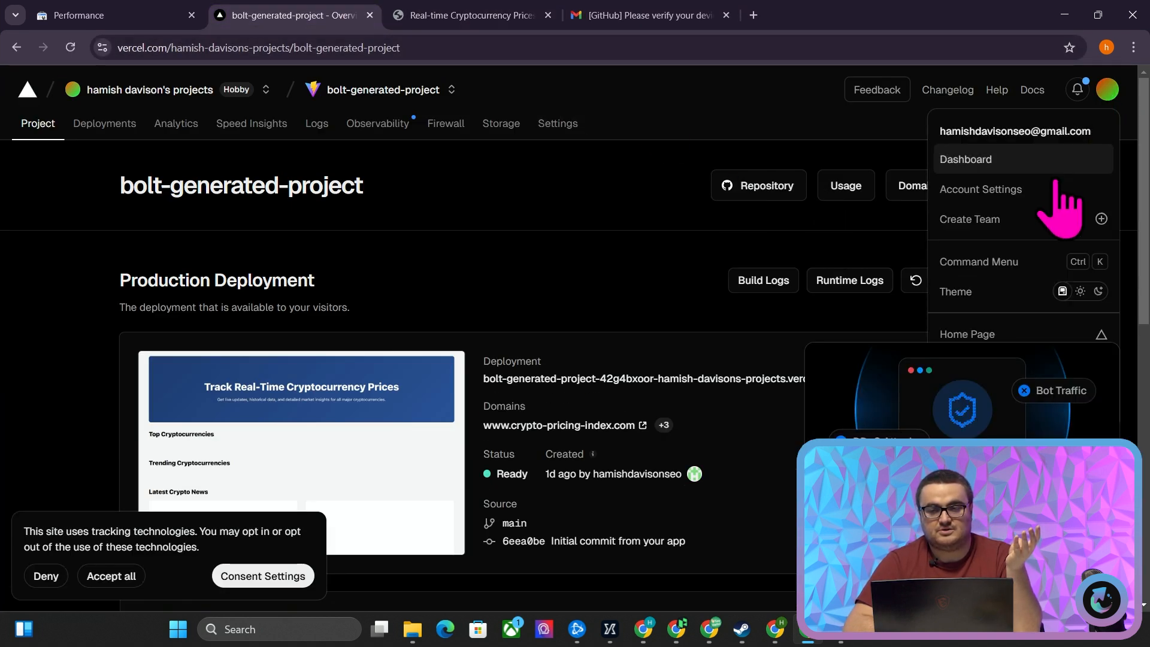
Show the Vercel account's Billing settings with no payment methods added.
left_click(981, 189)
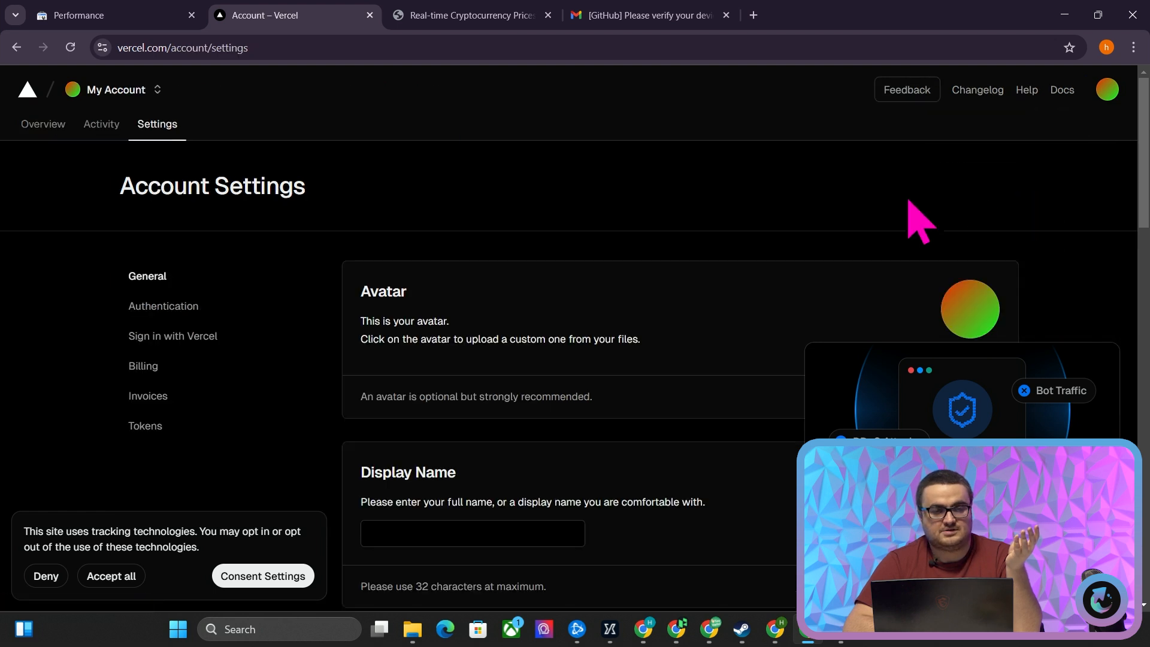
left_click(143, 366)
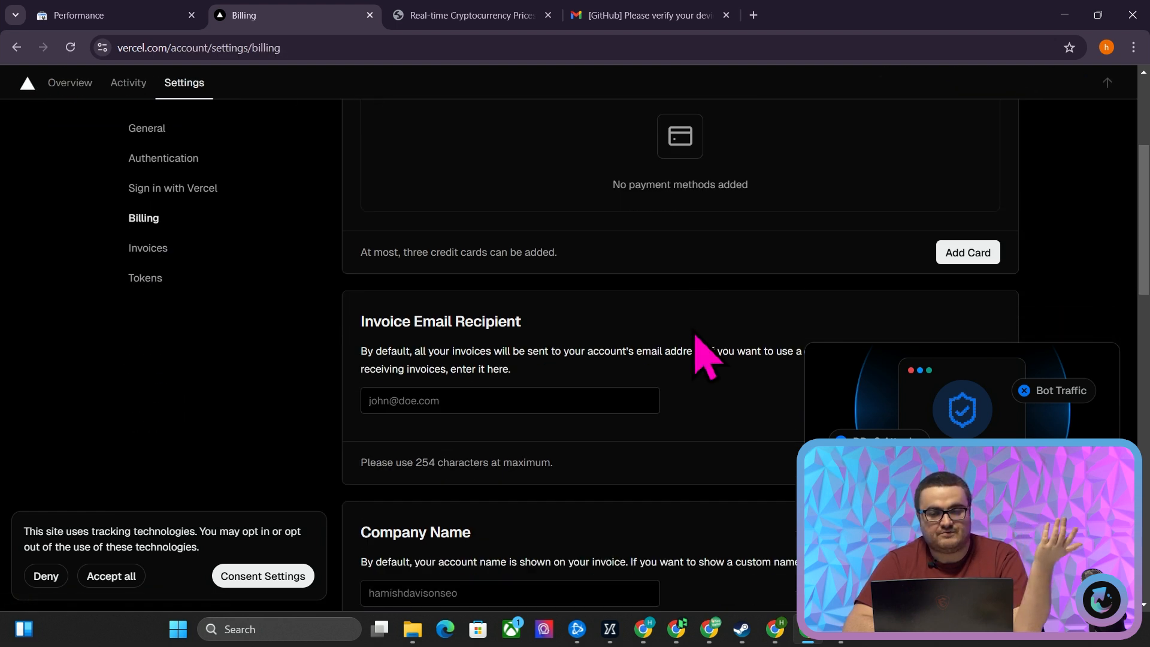
scroll("down", 3)
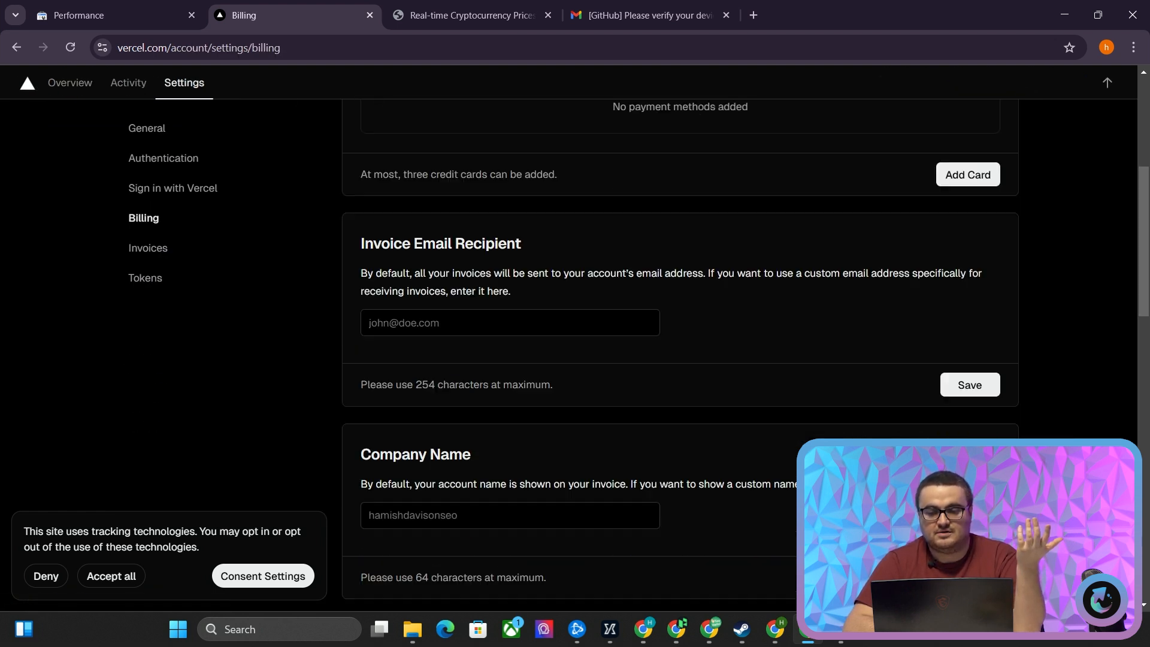
scroll("down", 3)
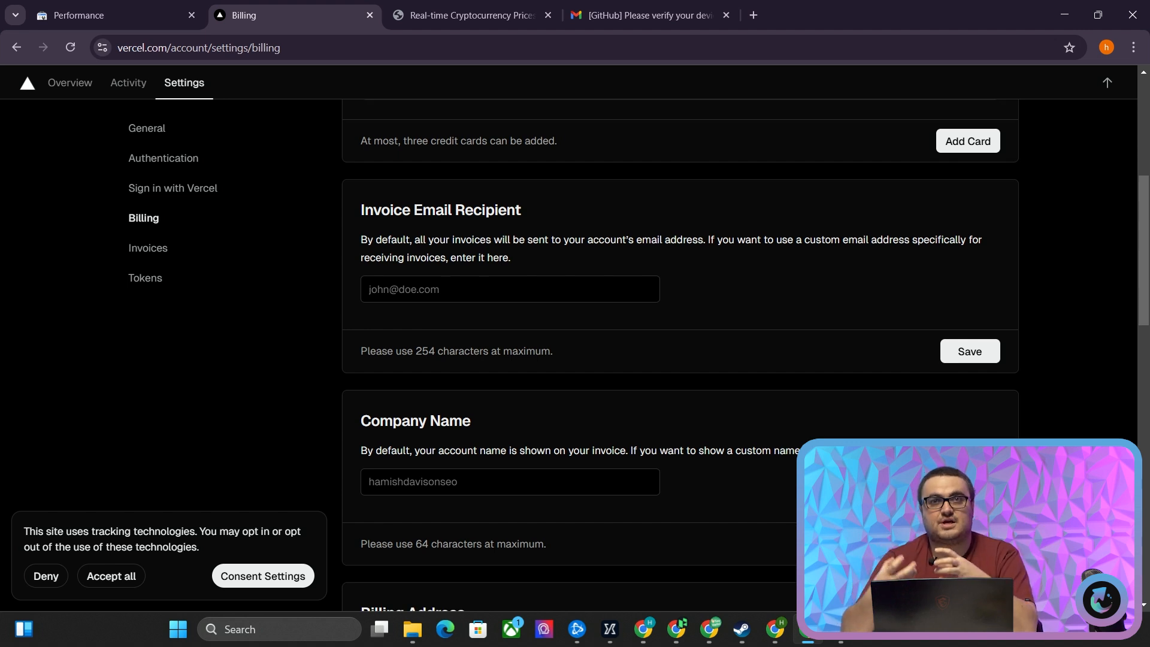
scroll("up", 3)
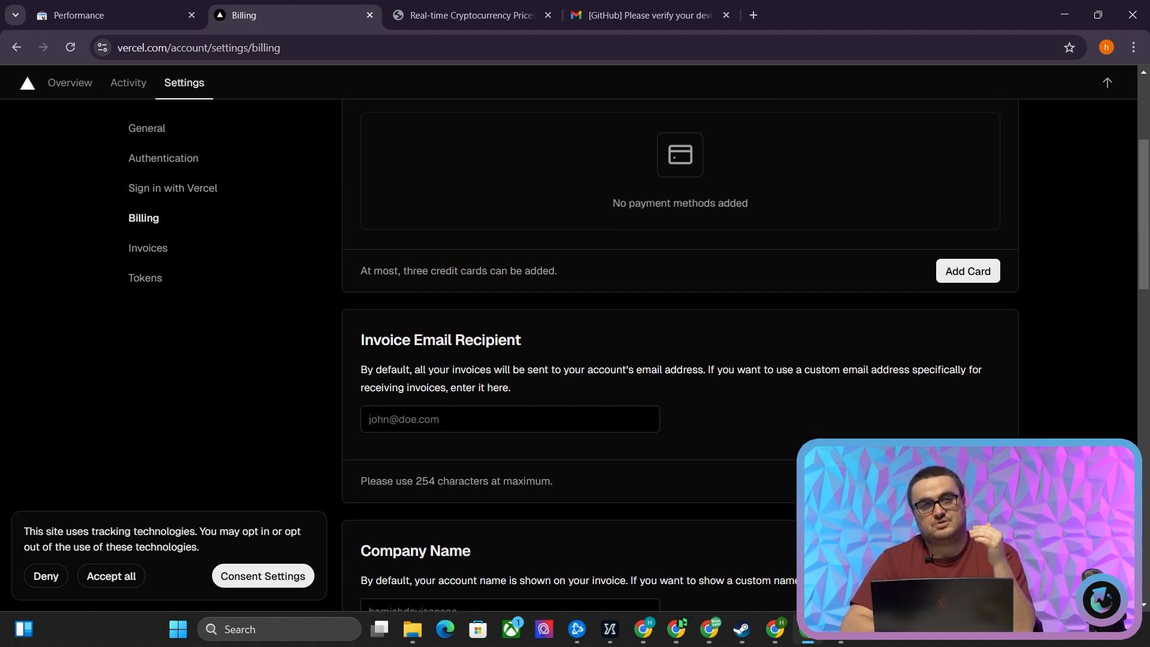
scroll("down", 3)
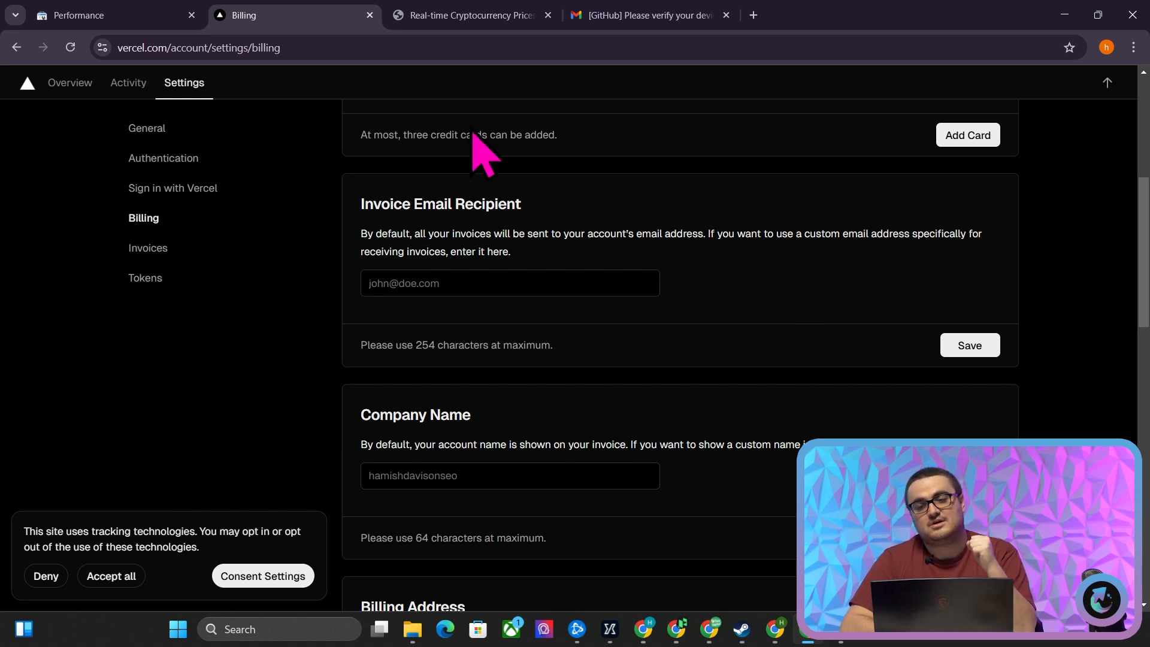
mouse_move(523, 134)
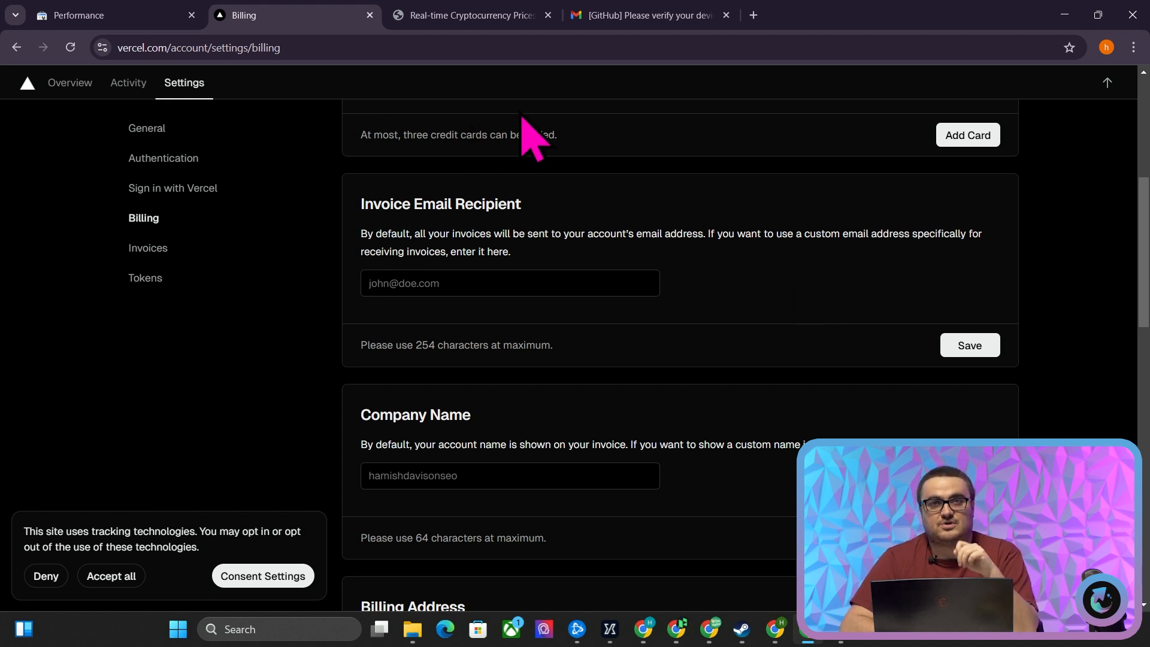
mouse_move(589, 114)
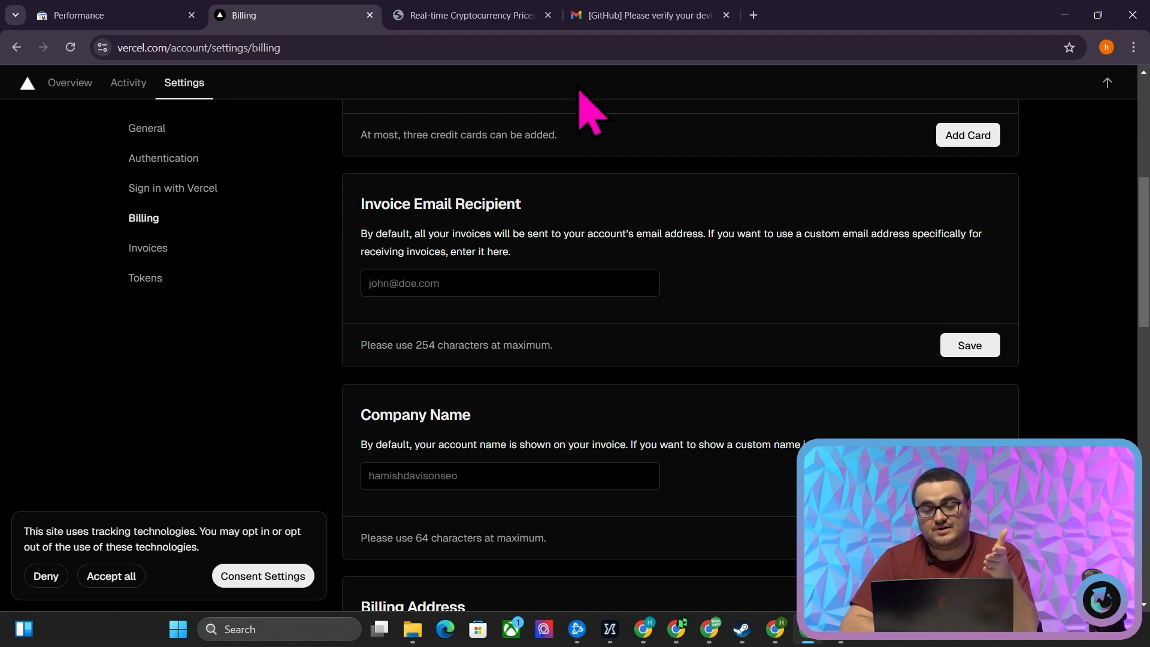